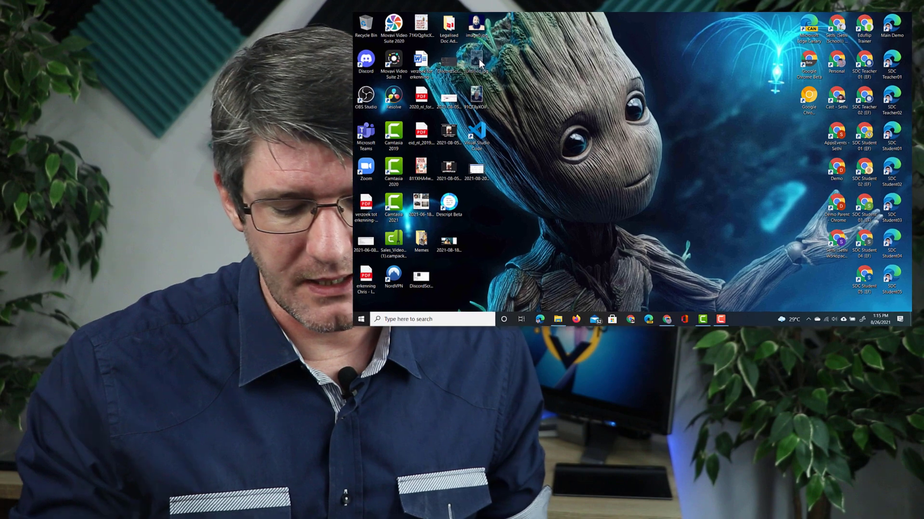
Launch Snagit from Windows search ('snag') so its capture window appears
{"action": "type", "text": "snag"}
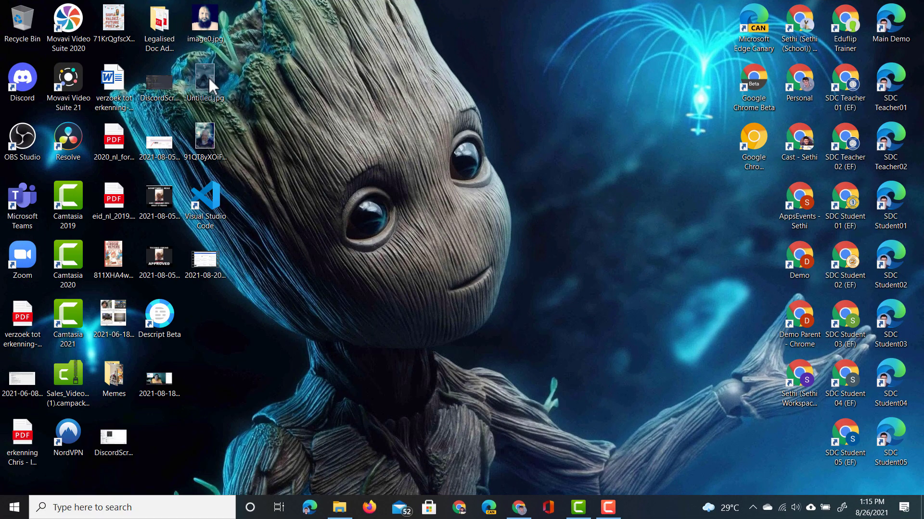
{"action": "left_click", "coordinate": [637, 507]}
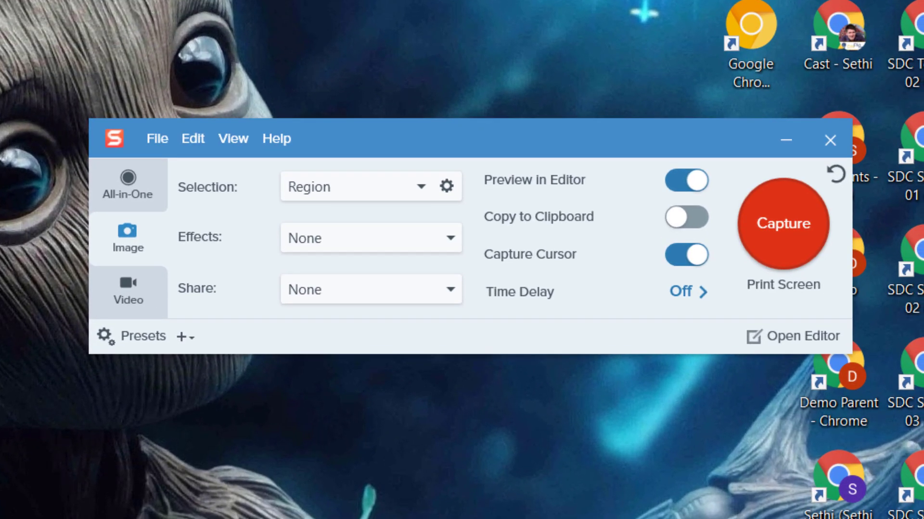
{"action": "left_click", "coordinate": [128, 186]}
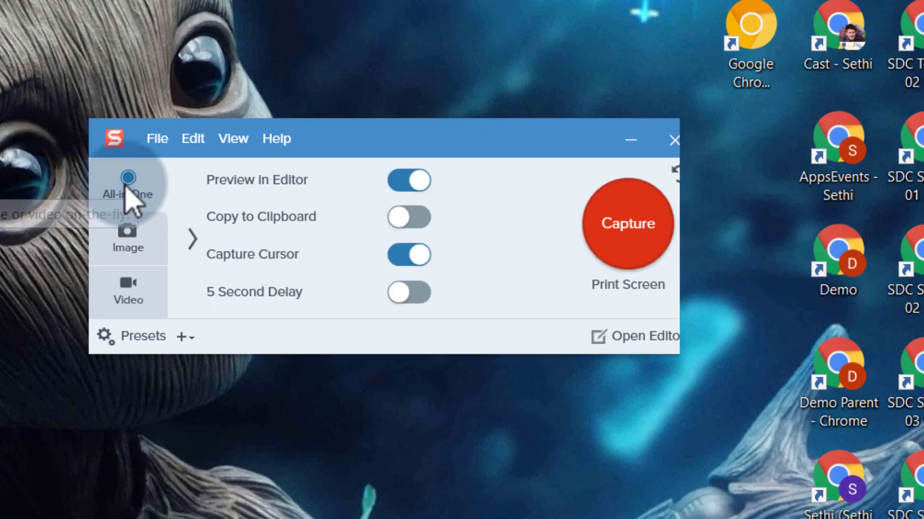
{"action": "left_click", "coordinate": [128, 233]}
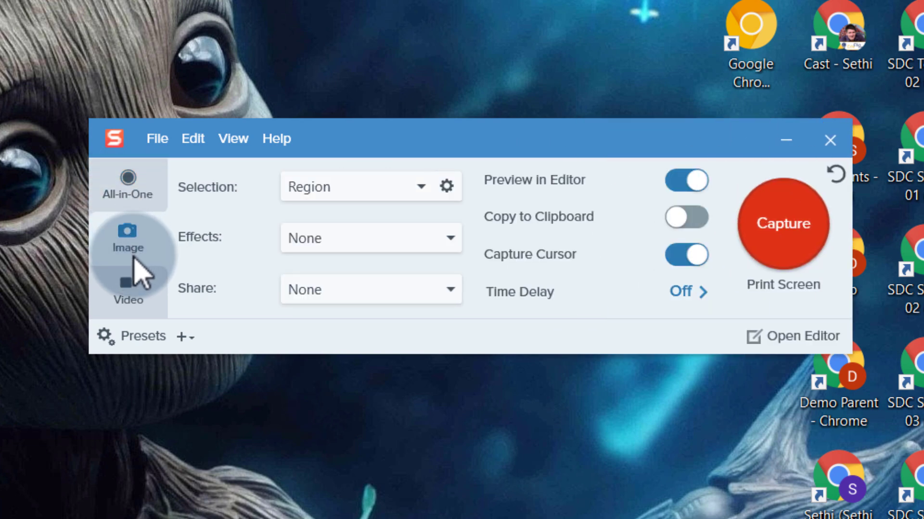
{"action": "left_click", "coordinate": [127, 288]}
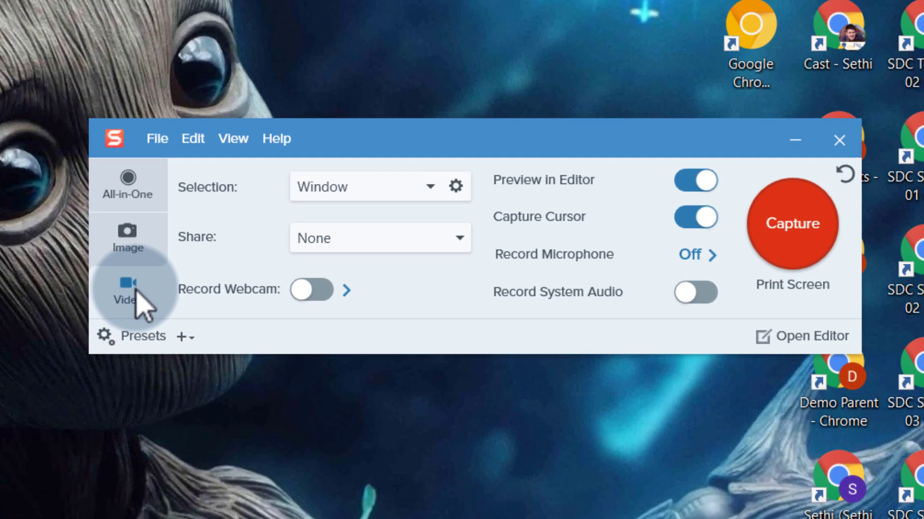
{"action": "left_click", "coordinate": [127, 236]}
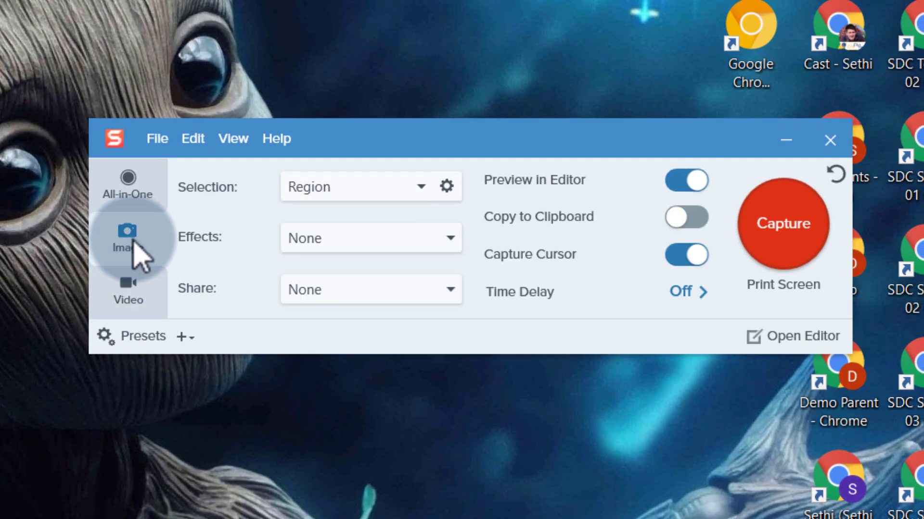
{"action": "mouse_move", "coordinate": [230, 288]}
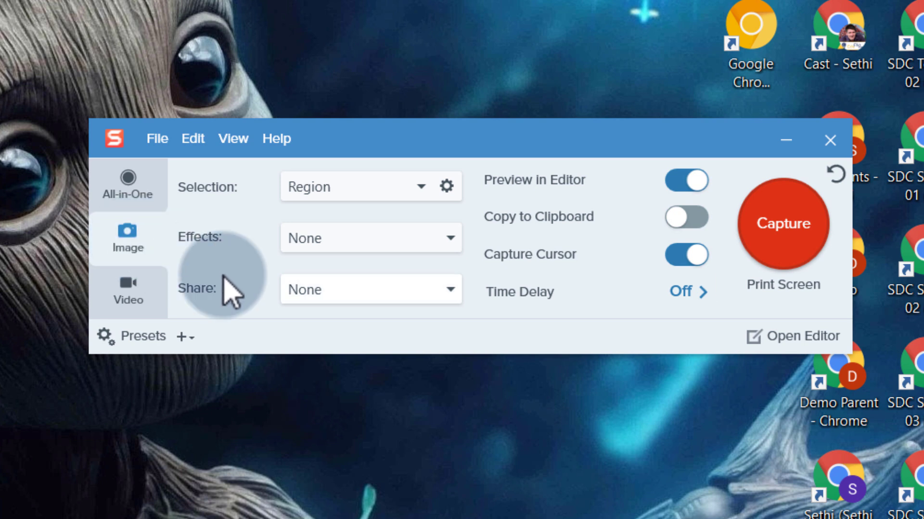
{"action": "mouse_move", "coordinate": [544, 421]}
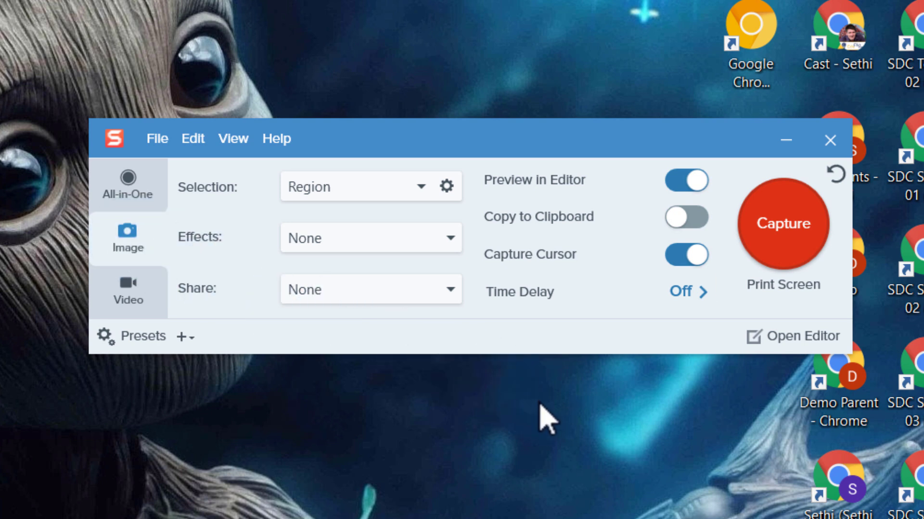
{"action": "mouse_move", "coordinate": [359, 206]}
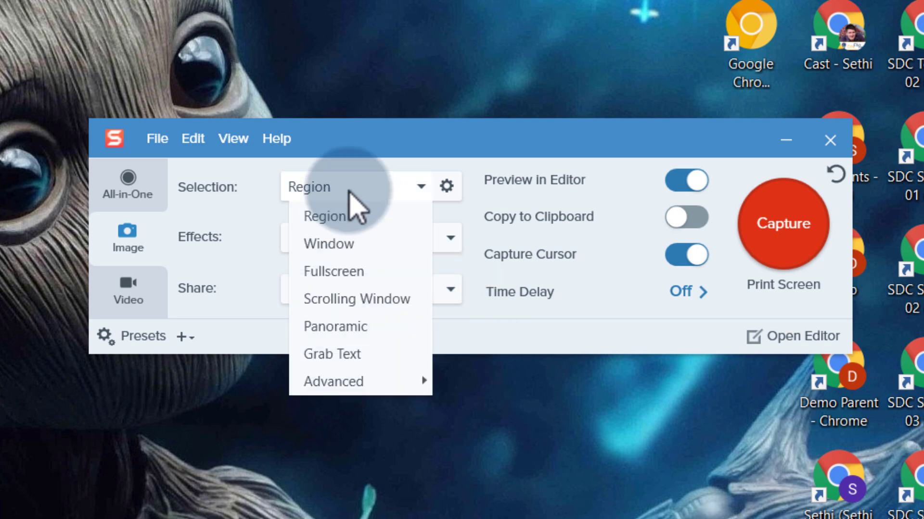
{"action": "mouse_move", "coordinate": [328, 243]}
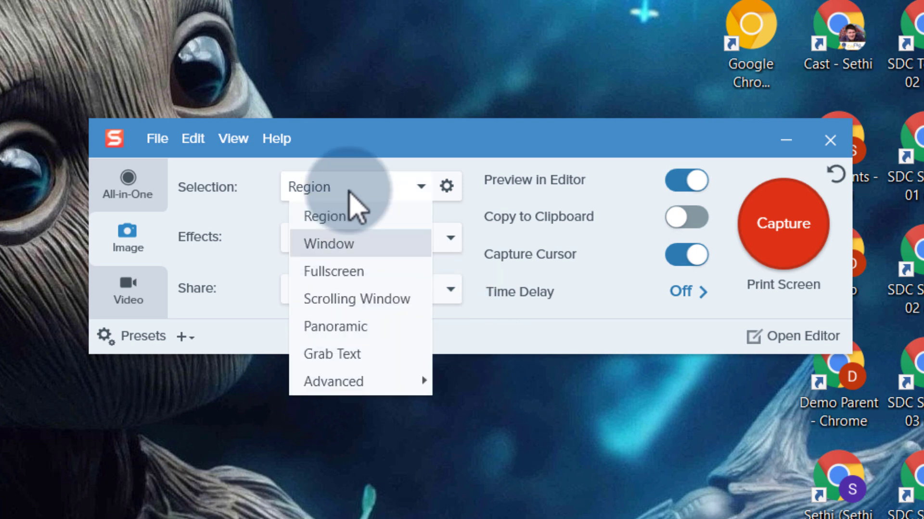
{"action": "mouse_move", "coordinate": [394, 299]}
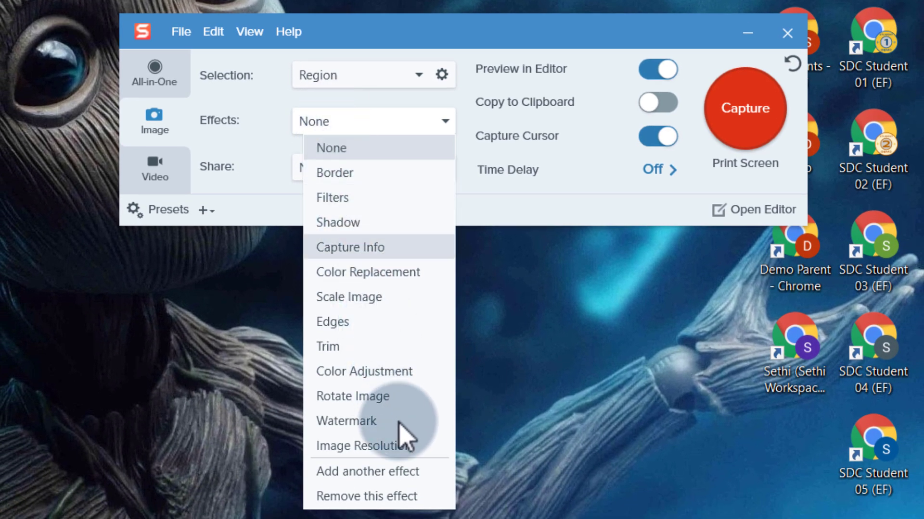
{"action": "mouse_move", "coordinate": [379, 420]}
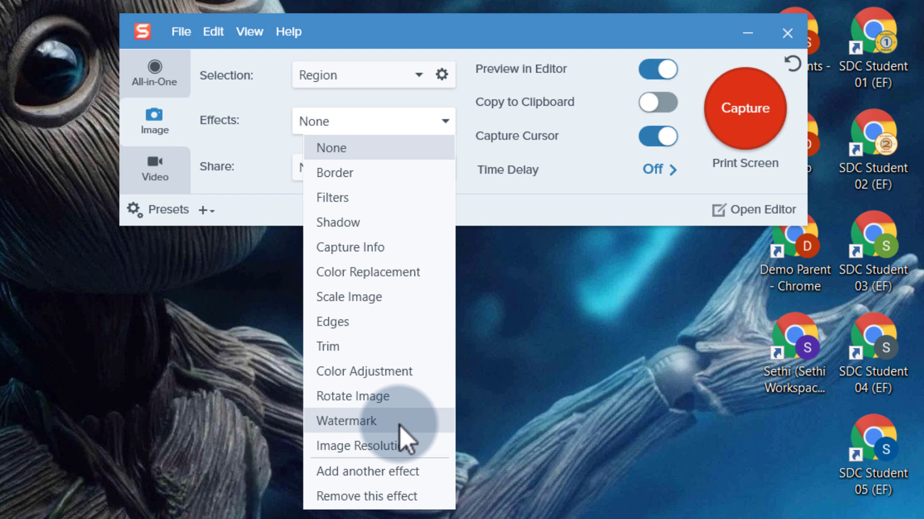
{"action": "mouse_move", "coordinate": [400, 230]}
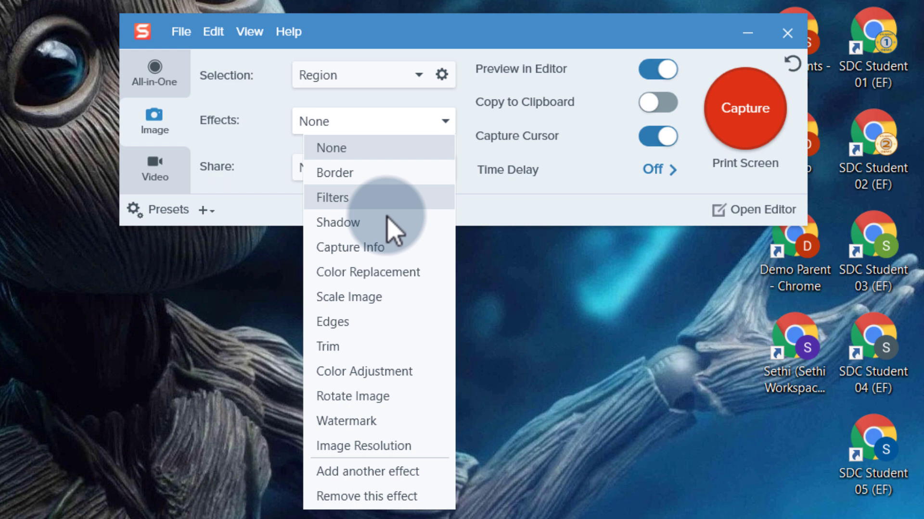
{"action": "mouse_move", "coordinate": [377, 247]}
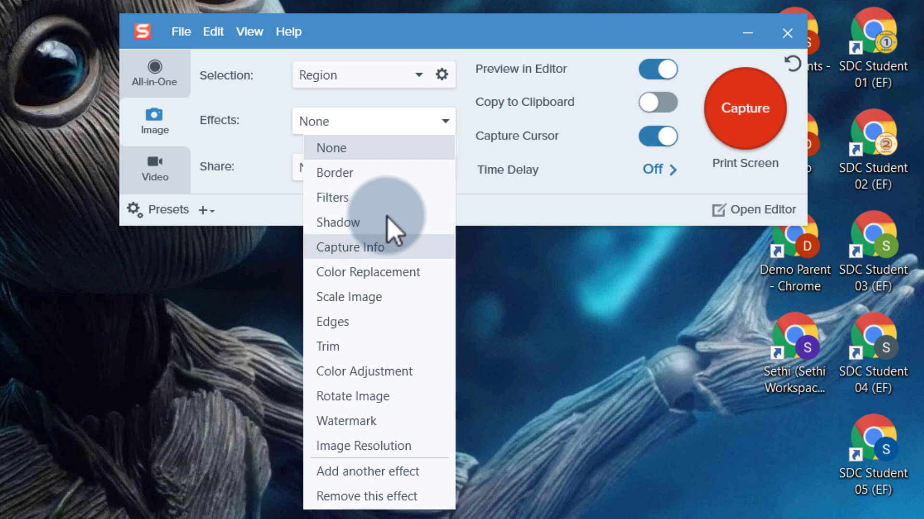
{"action": "mouse_move", "coordinate": [349, 297]}
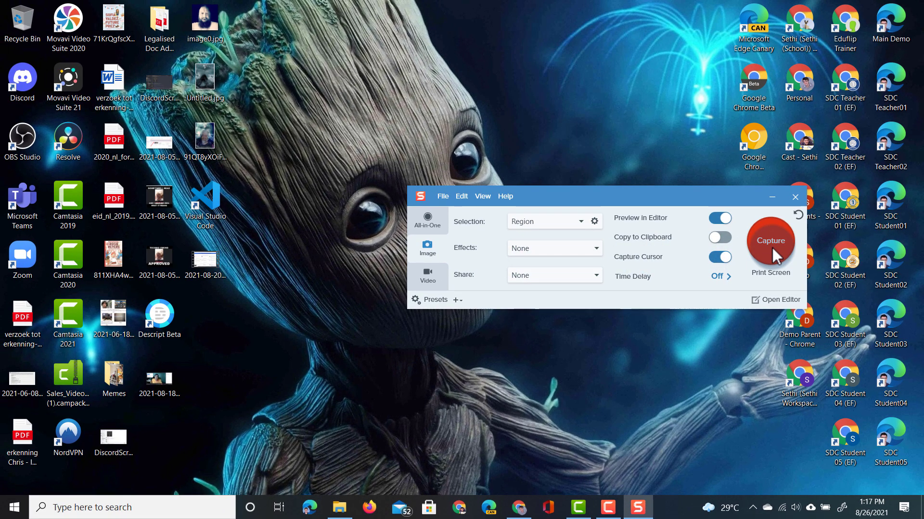
Start a new region image capture with the TechSmith homepage in Chrome as the target
{"action": "left_click", "coordinate": [770, 241]}
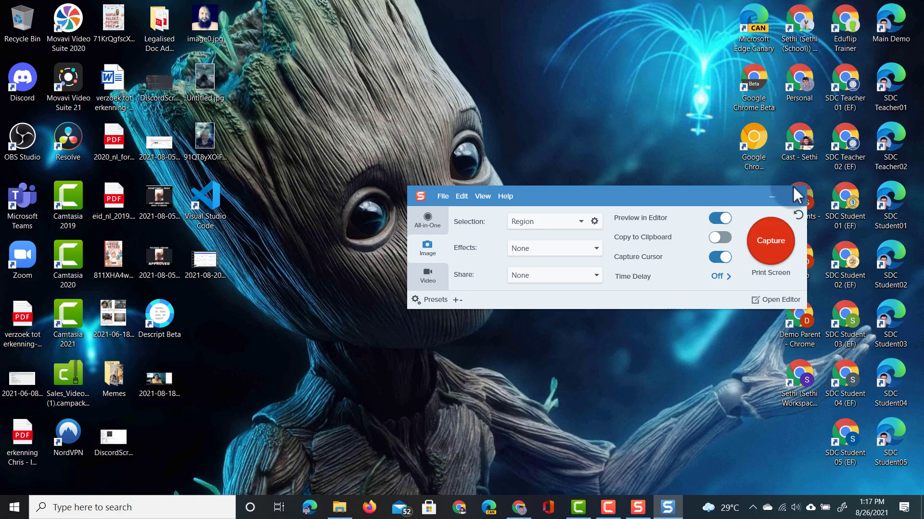
{"action": "left_click", "coordinate": [769, 241]}
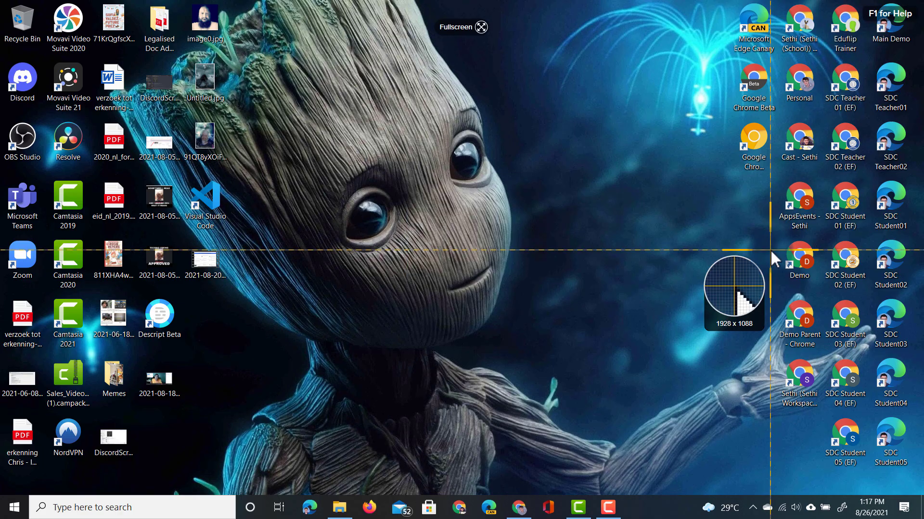
{"action": "left_click", "coordinate": [636, 507]}
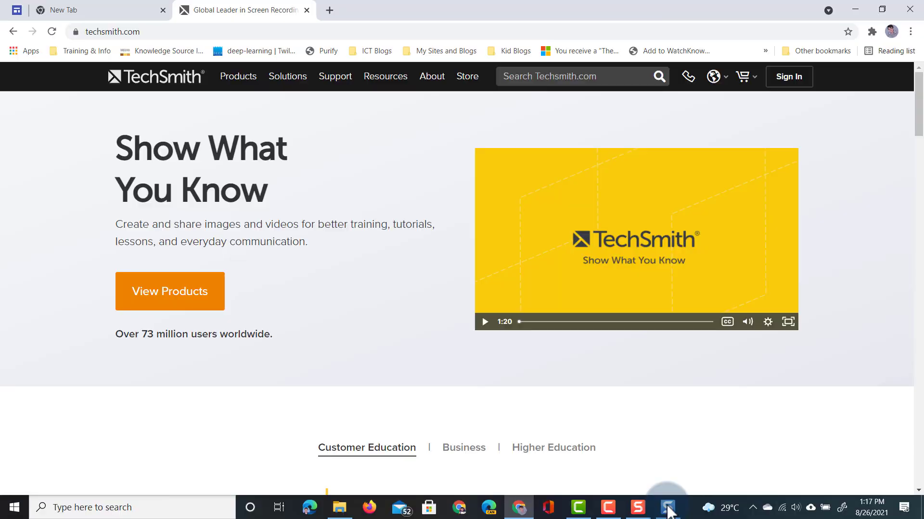
Capture the TechSmith homepage's full vertical scrolling area and let it load into Snagit Editor
{"action": "scroll", "scroll_direction": "down", "scroll_amount": 3}
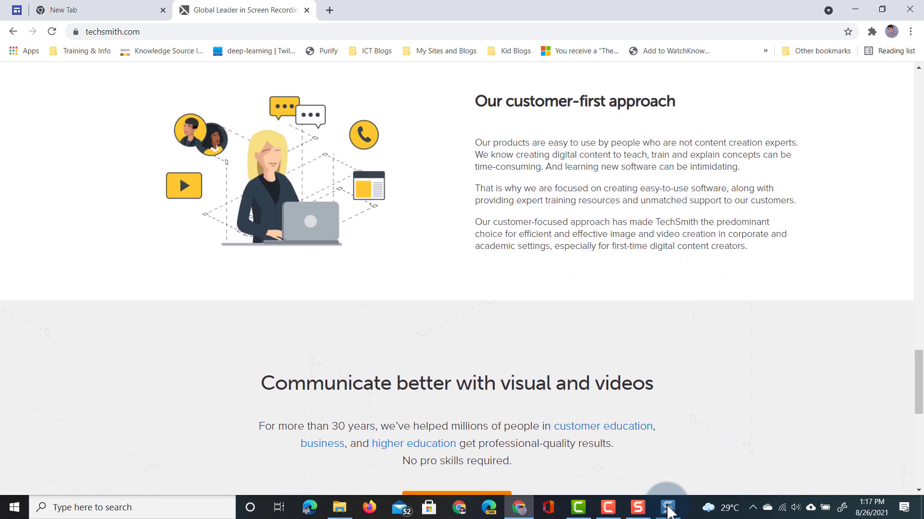
{"action": "scroll", "scroll_direction": "up", "scroll_amount": 3}
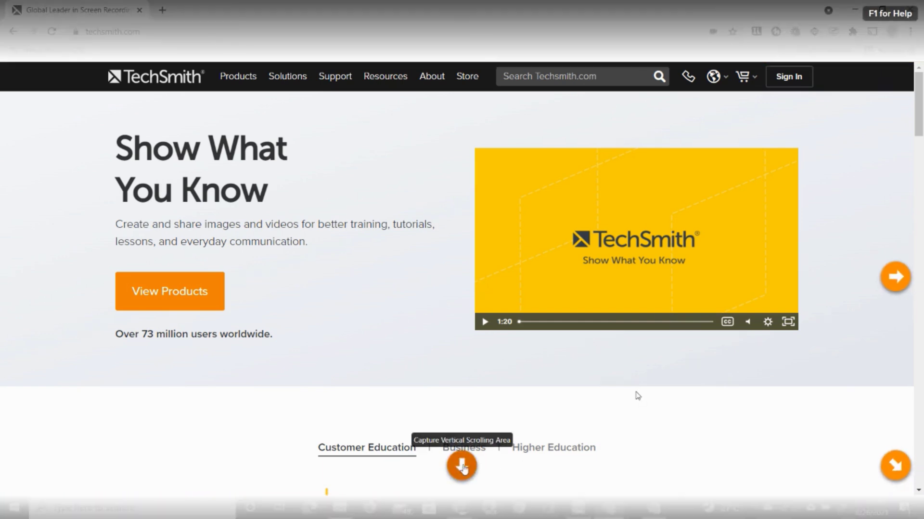
{"action": "left_click", "coordinate": [461, 467]}
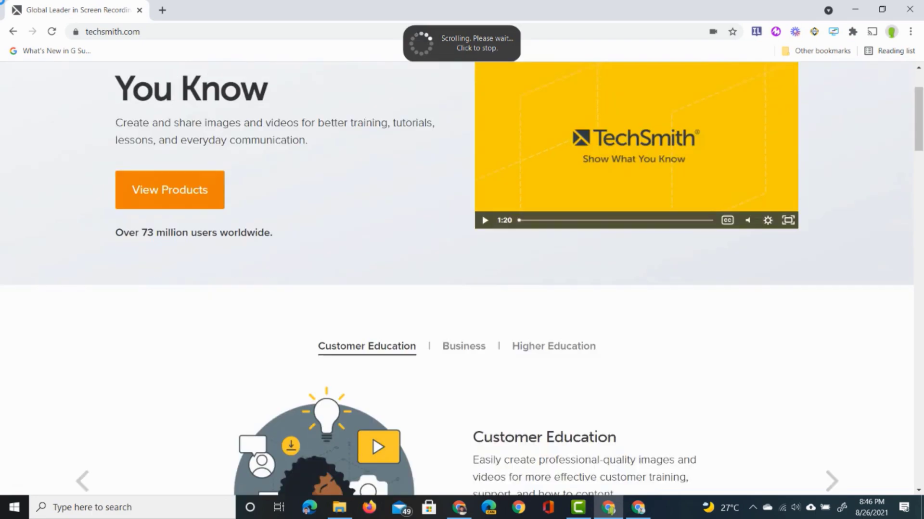
{"action": "scroll", "scroll_direction": "down", "scroll_amount": 3}
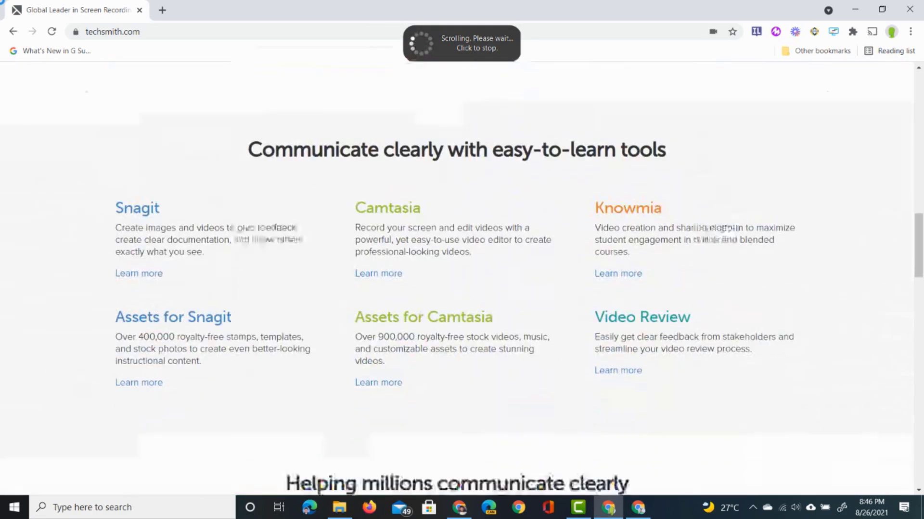
{"action": "scroll", "scroll_direction": "down", "scroll_amount": 3}
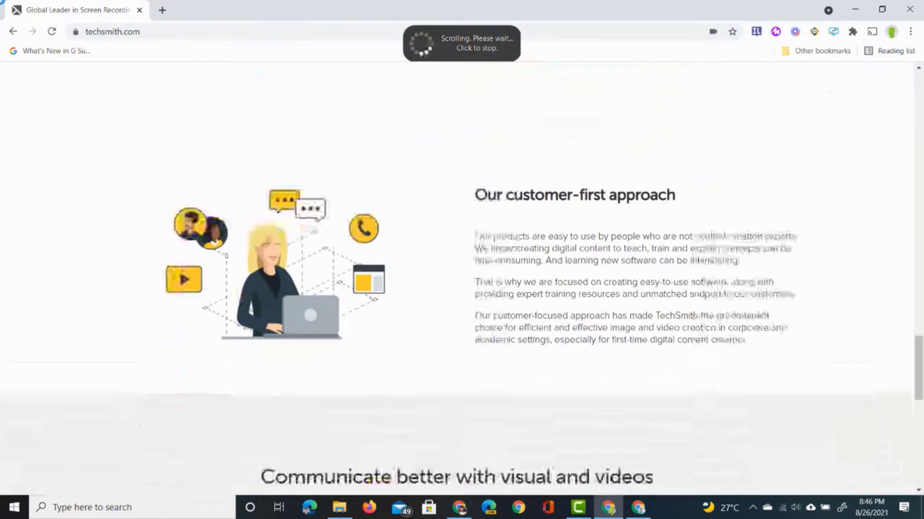
{"action": "left_click", "coordinate": [461, 43]}
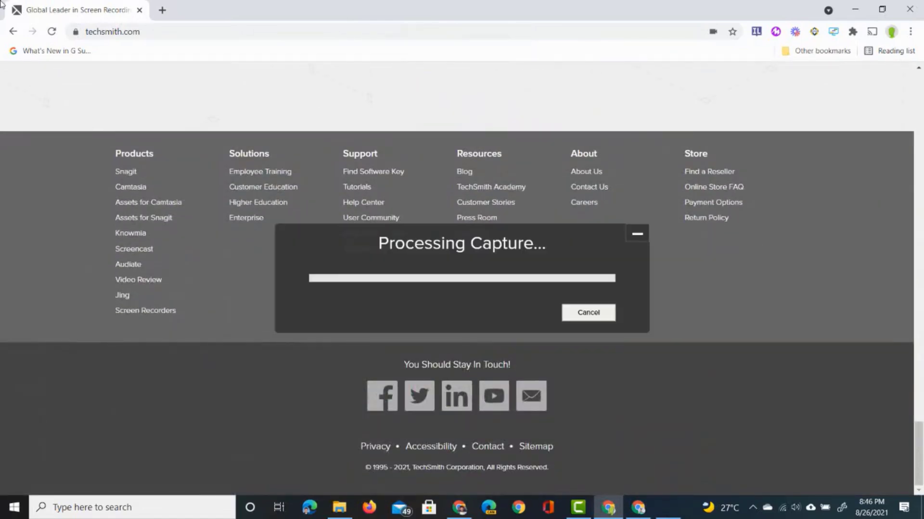
{"action": "left_click", "coordinate": [587, 312]}
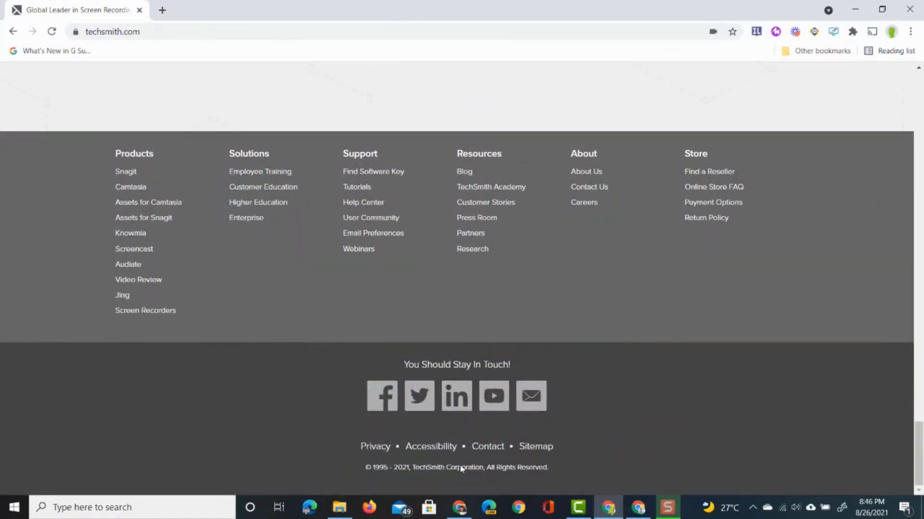
{"action": "left_click", "coordinate": [665, 507]}
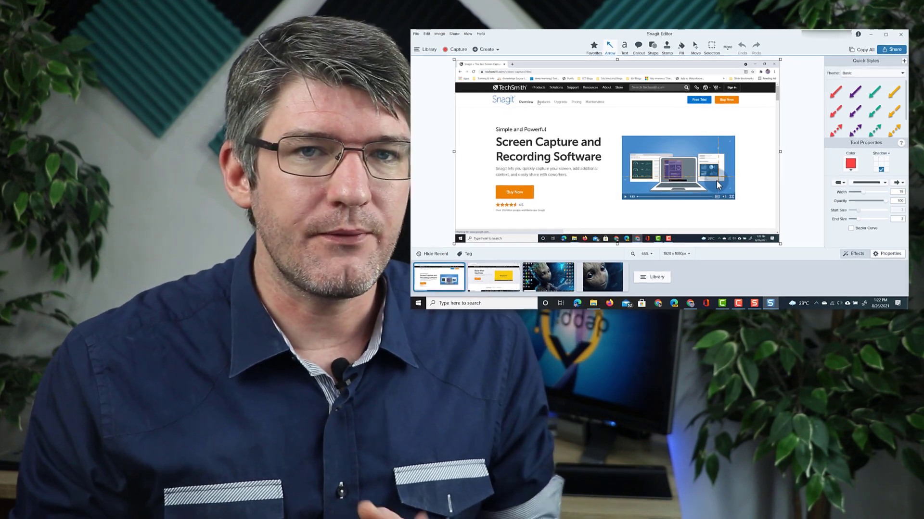
Open the close-up Groot capture from the recent captures tray for annotating
{"action": "left_click", "coordinate": [885, 33]}
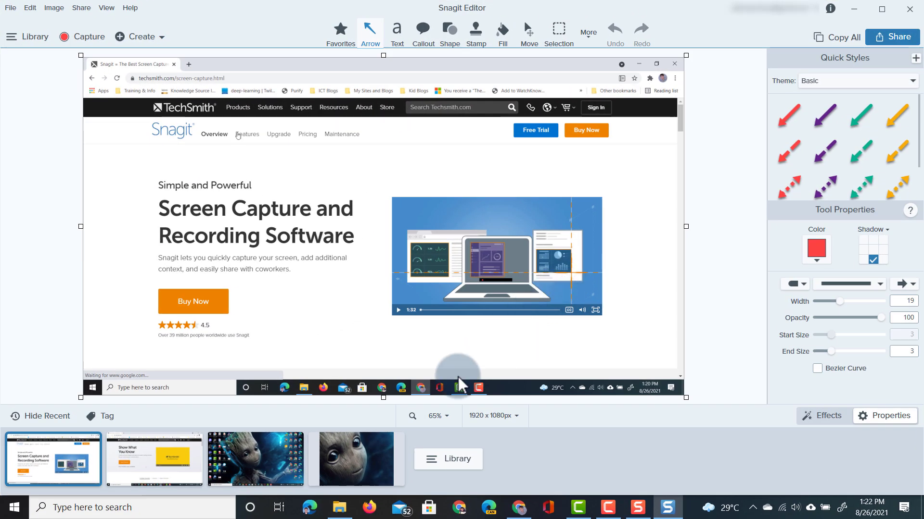
{"action": "left_click", "coordinate": [356, 458]}
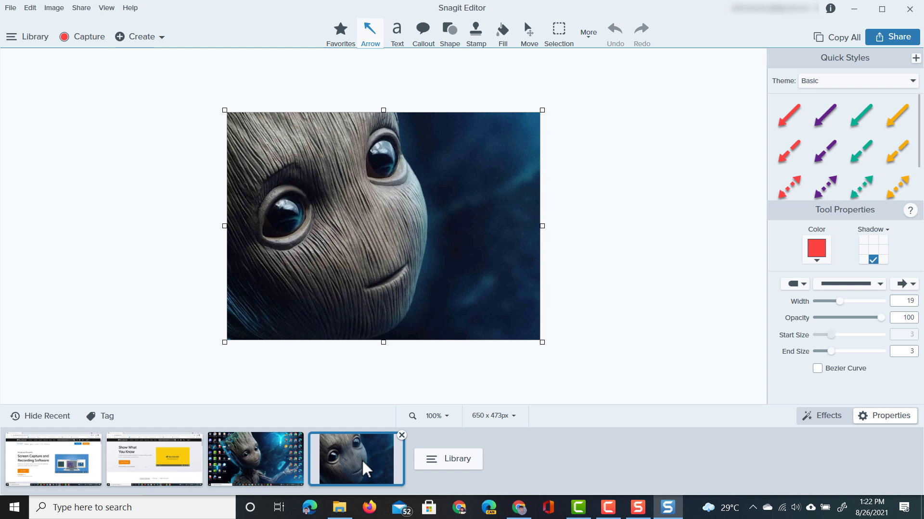
{"action": "mouse_move", "coordinate": [340, 29]}
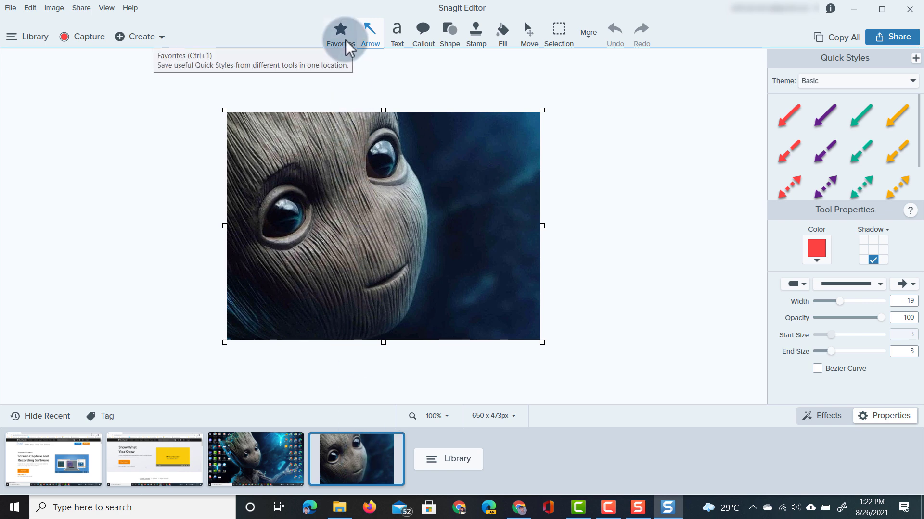
{"action": "left_click", "coordinate": [340, 28]}
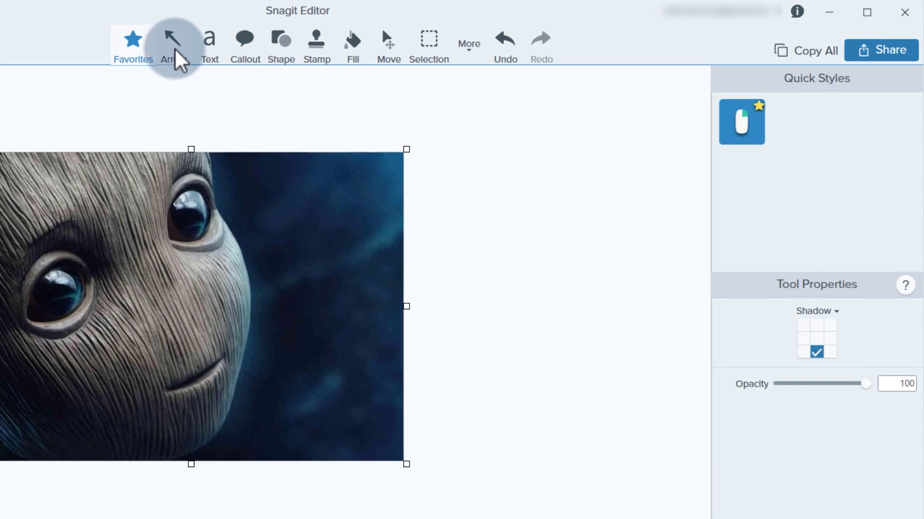
From the Arrow tool's theme list, create 'Demo Theme' with pink, blue, olive and green colours
{"action": "left_click", "coordinate": [166, 45]}
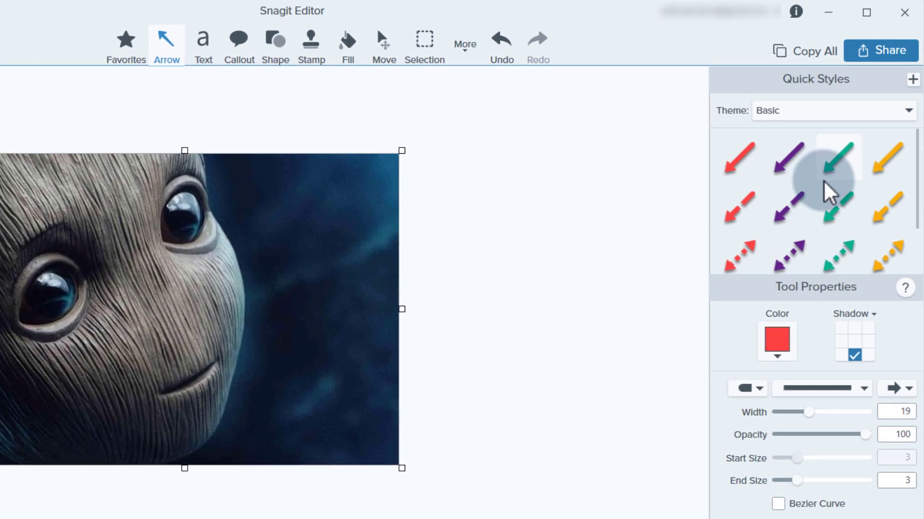
{"action": "mouse_move", "coordinate": [824, 150]}
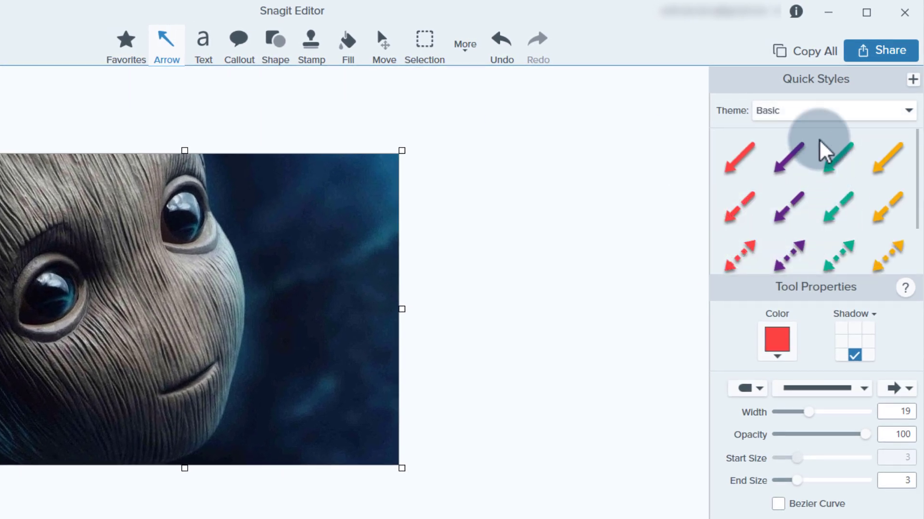
{"action": "left_click", "coordinate": [907, 109]}
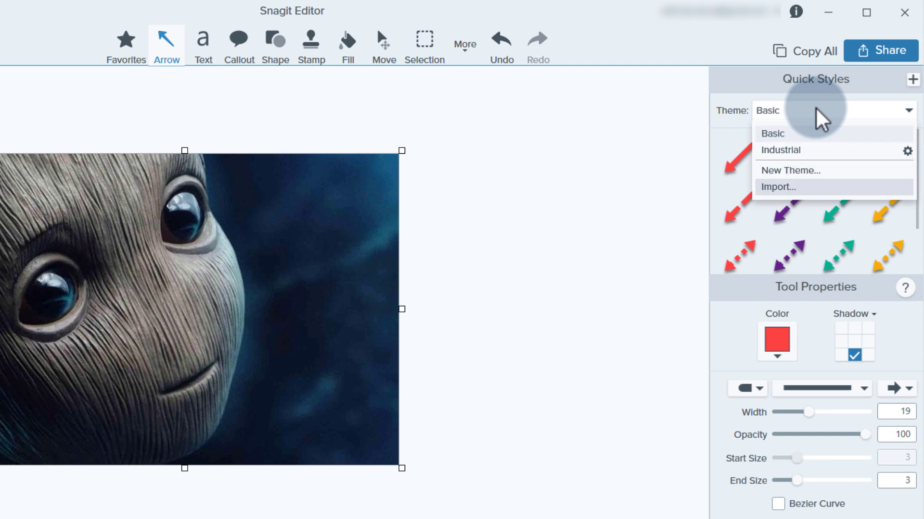
{"action": "mouse_move", "coordinate": [819, 161]}
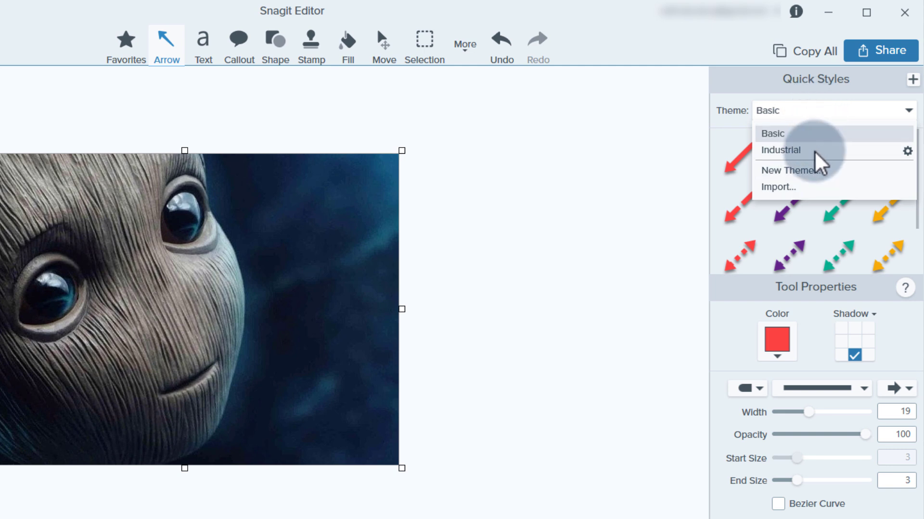
{"action": "mouse_move", "coordinate": [818, 170]}
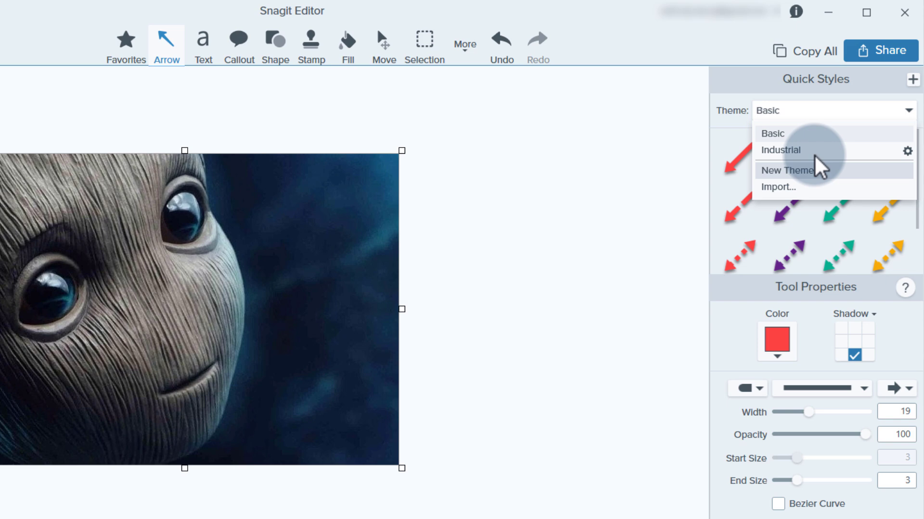
{"action": "mouse_move", "coordinate": [817, 171]}
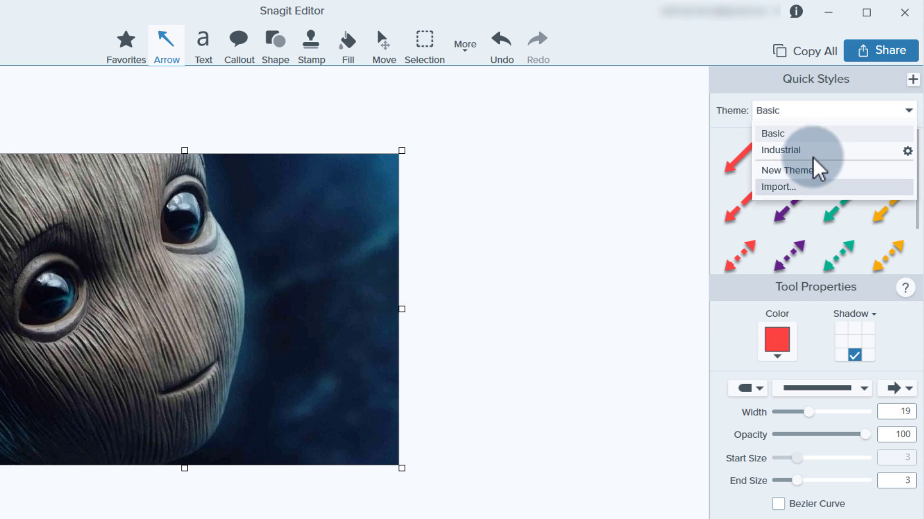
{"action": "left_click", "coordinate": [786, 170]}
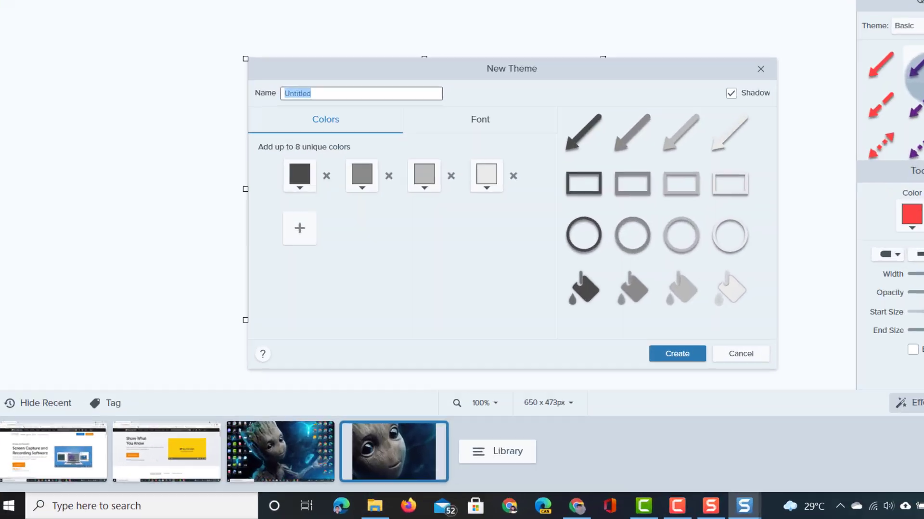
{"action": "type", "text": "De"}
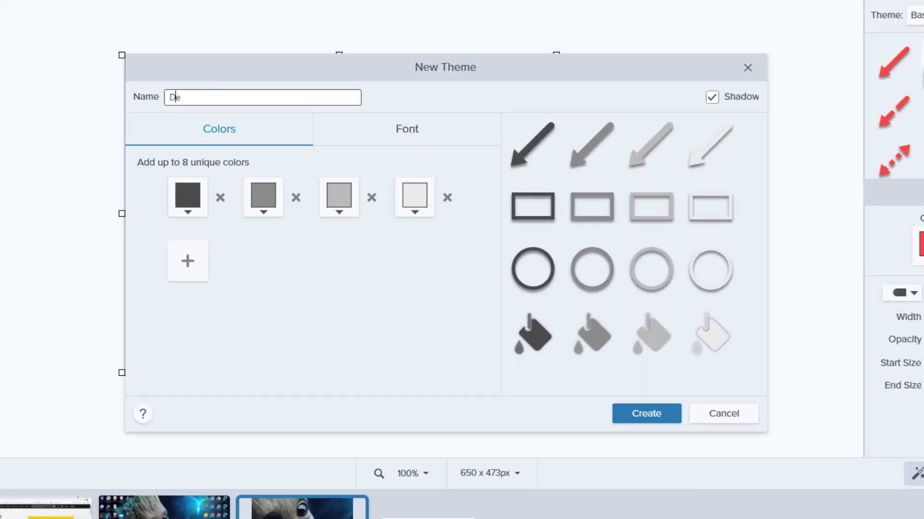
{"action": "type", "text": "mo Theme"}
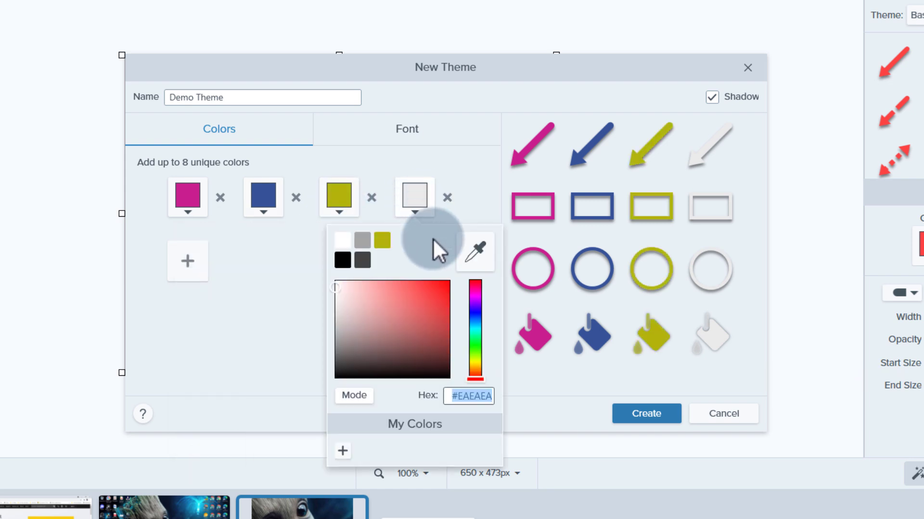
{"action": "left_click", "coordinate": [471, 350]}
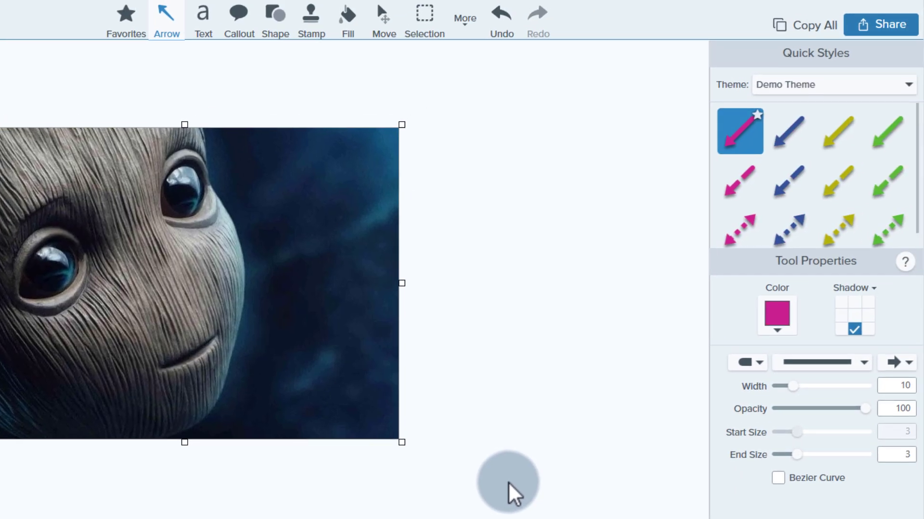
{"action": "mouse_move", "coordinate": [644, 324]}
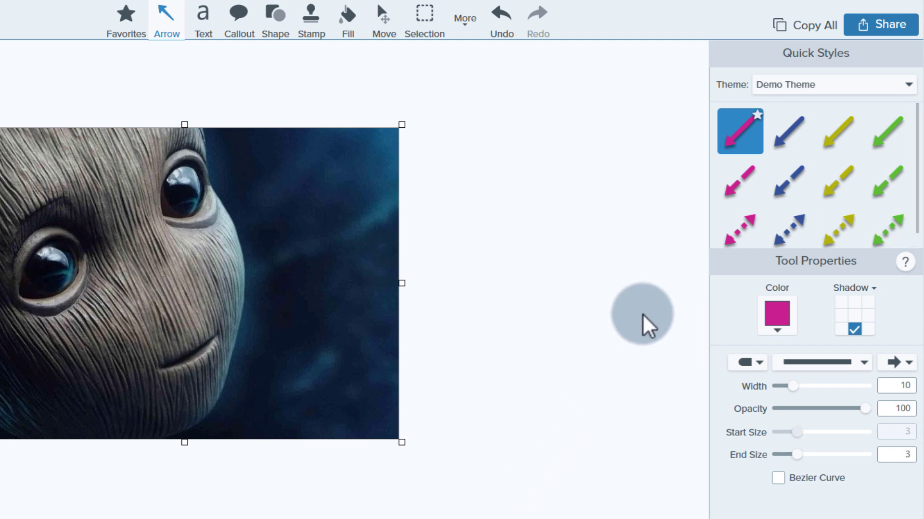
{"action": "mouse_move", "coordinate": [825, 106]}
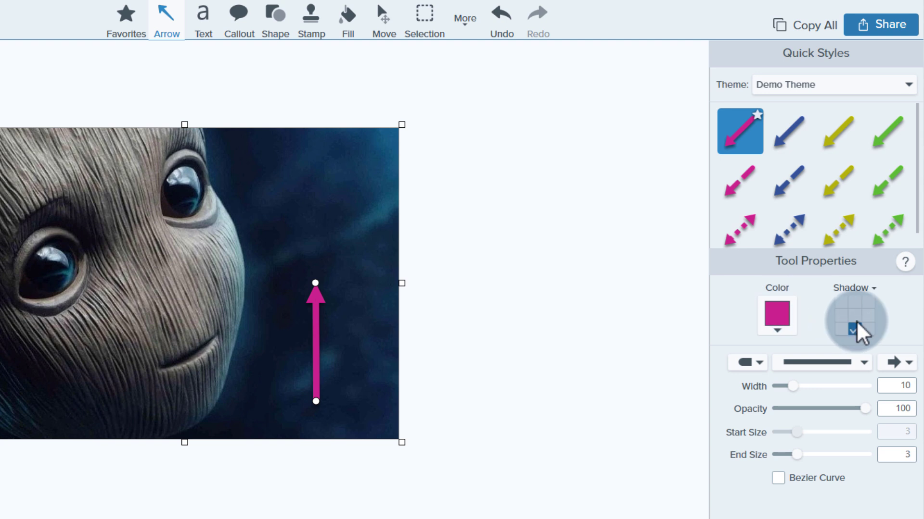
Adjust the pink arrow's drop shadow in Tool Properties
{"action": "left_click", "coordinate": [855, 287]}
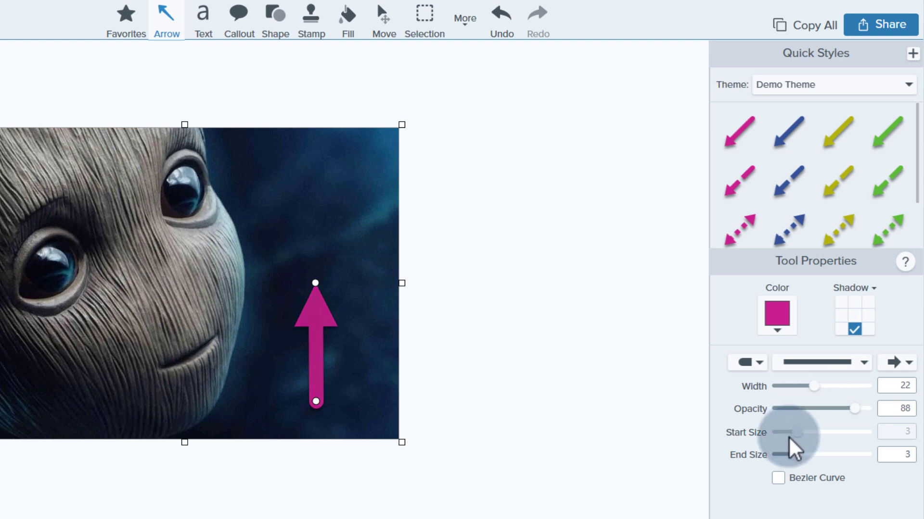
{"action": "mouse_move", "coordinate": [798, 466]}
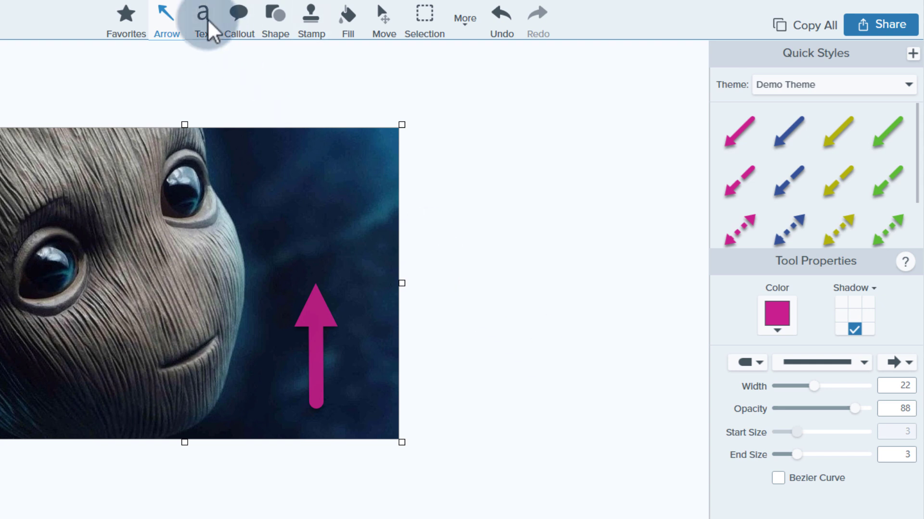
Add a yellow-outlined 'Groot' label in Bahnschrift 36, resized and placed above the pink arrow
{"action": "left_click", "coordinate": [203, 18]}
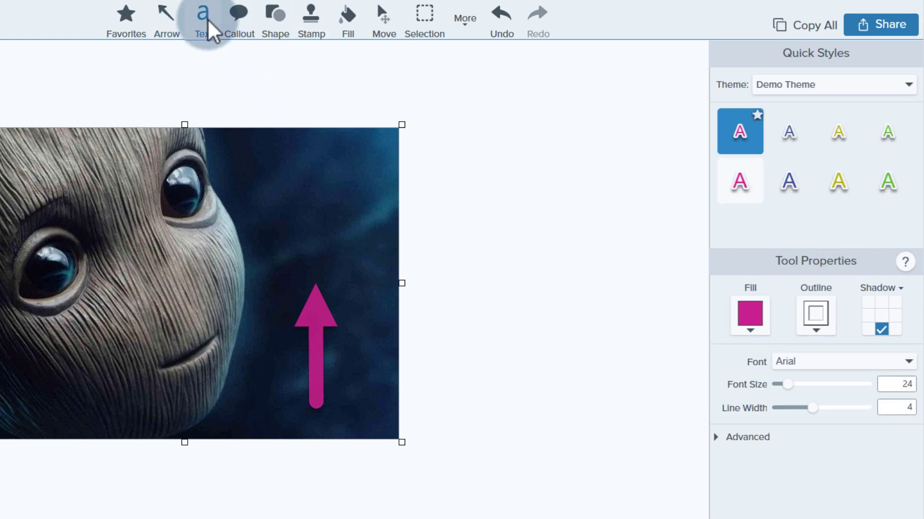
{"action": "mouse_move", "coordinate": [838, 180]}
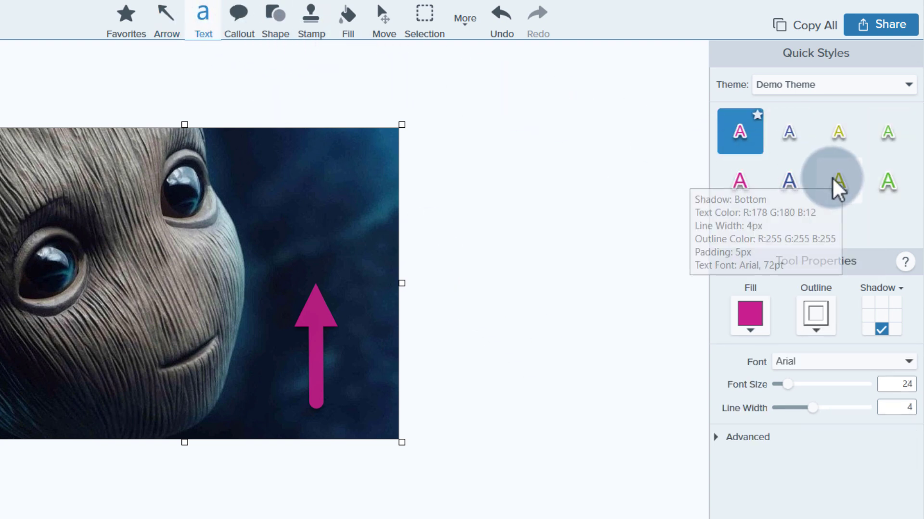
{"action": "left_click", "coordinate": [838, 181]}
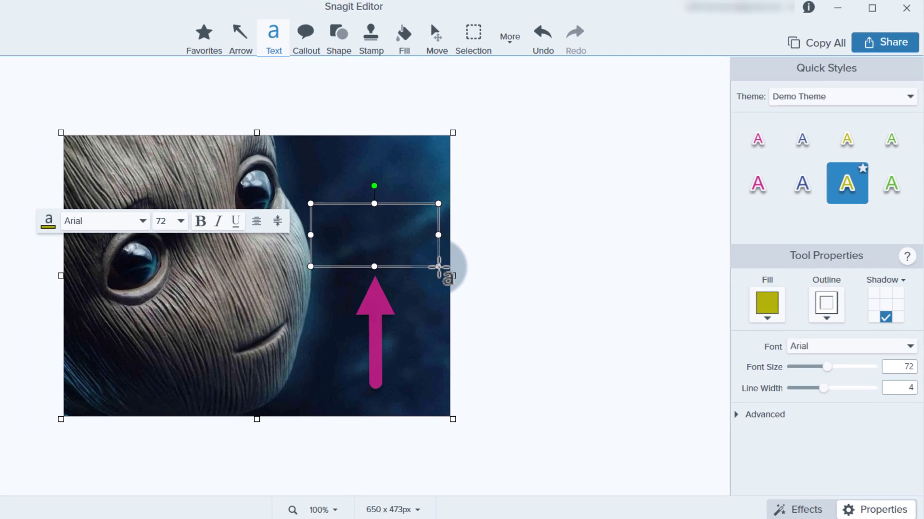
{"action": "type", "text": "Groot"}
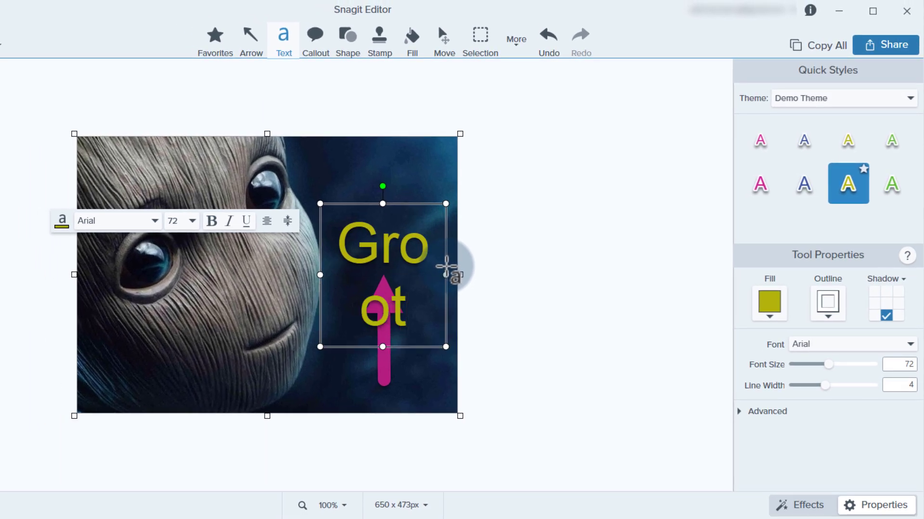
{"action": "mouse_move", "coordinate": [319, 275]}
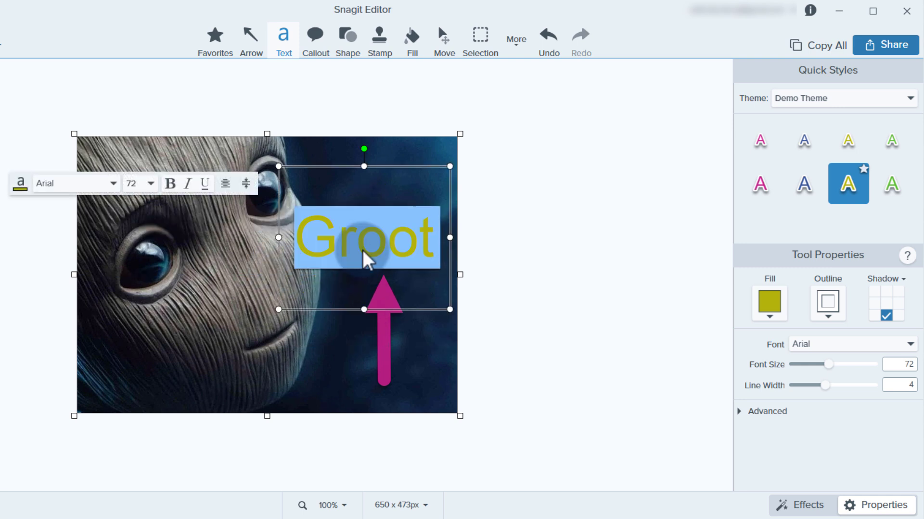
{"action": "left_click", "coordinate": [112, 183]}
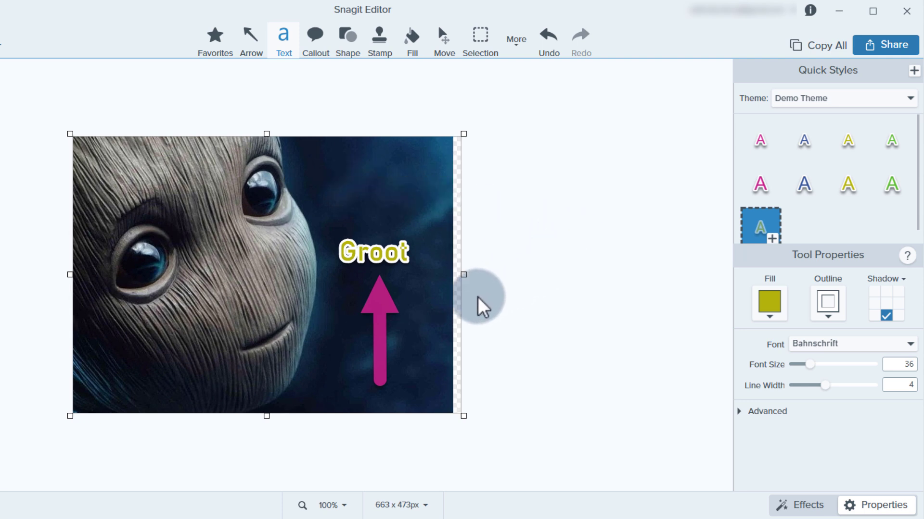
{"action": "mouse_move", "coordinate": [450, 177]}
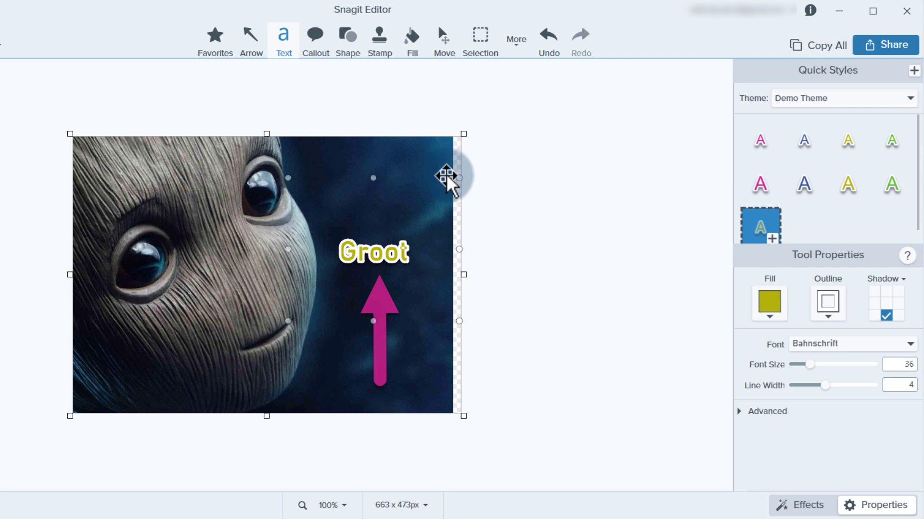
{"action": "left_click", "coordinate": [369, 251]}
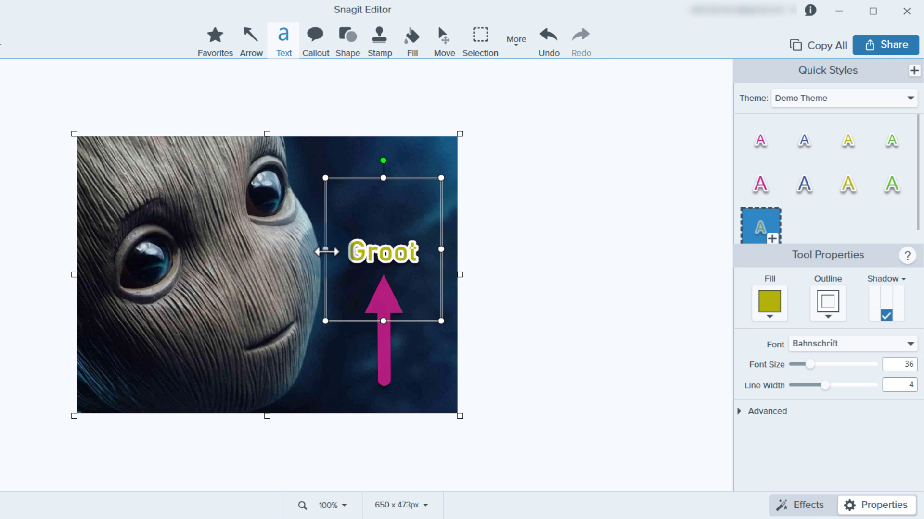
{"action": "left_click", "coordinate": [610, 327]}
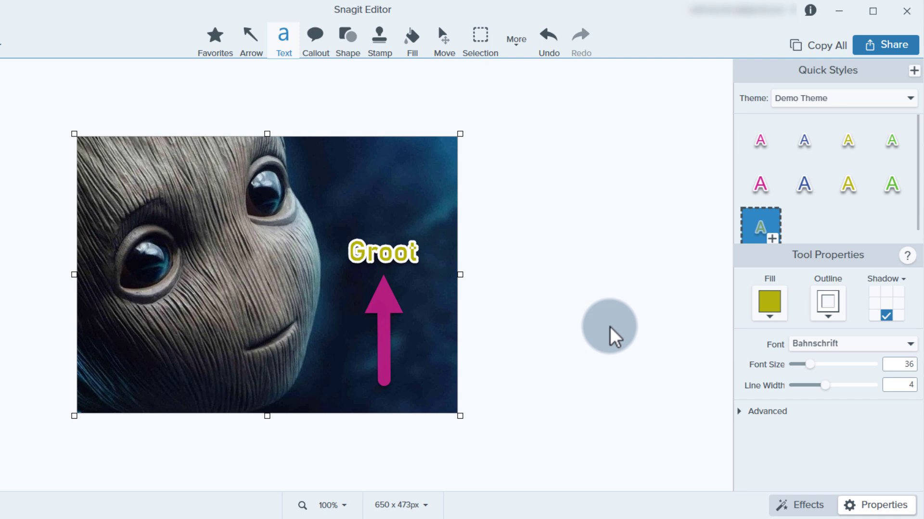
Switch through Callout, Stamp and More tools, ending with the Stamp tool's Symbols on the homepage capture
{"action": "left_click", "coordinate": [315, 41]}
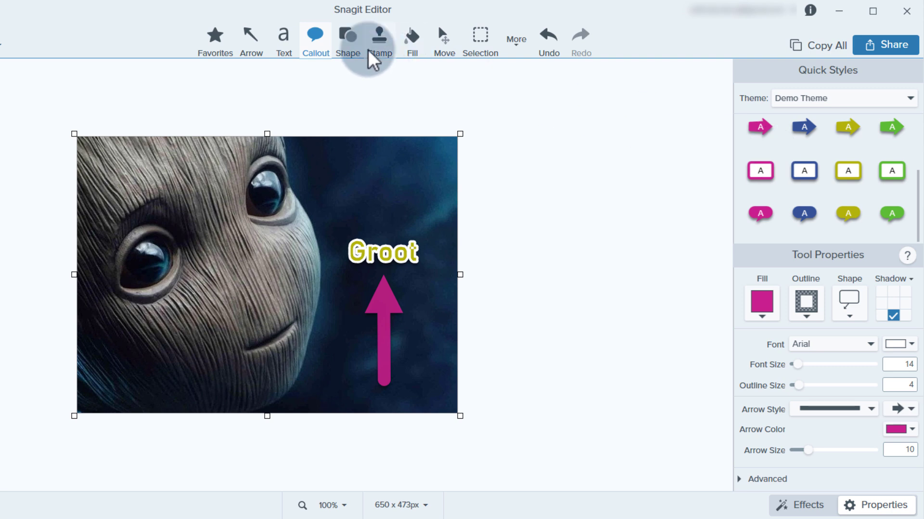
{"action": "left_click", "coordinate": [379, 36]}
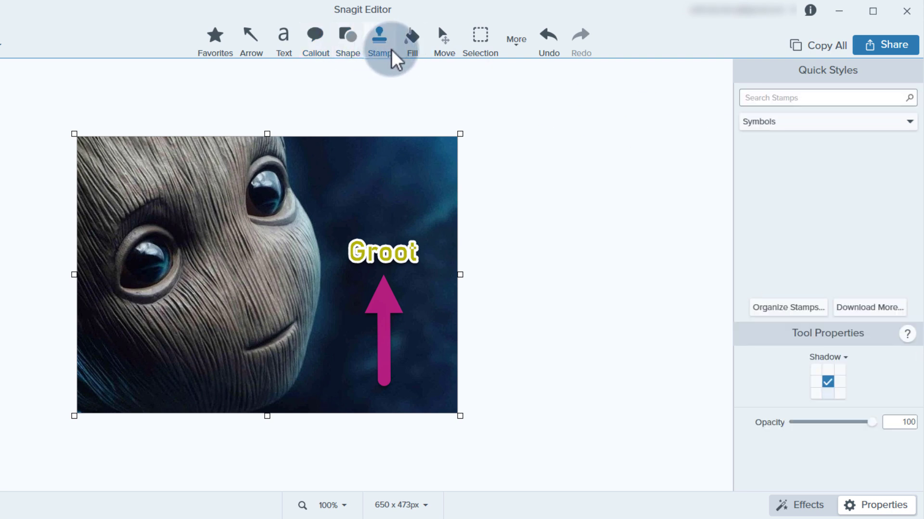
{"action": "left_click", "coordinate": [379, 41]}
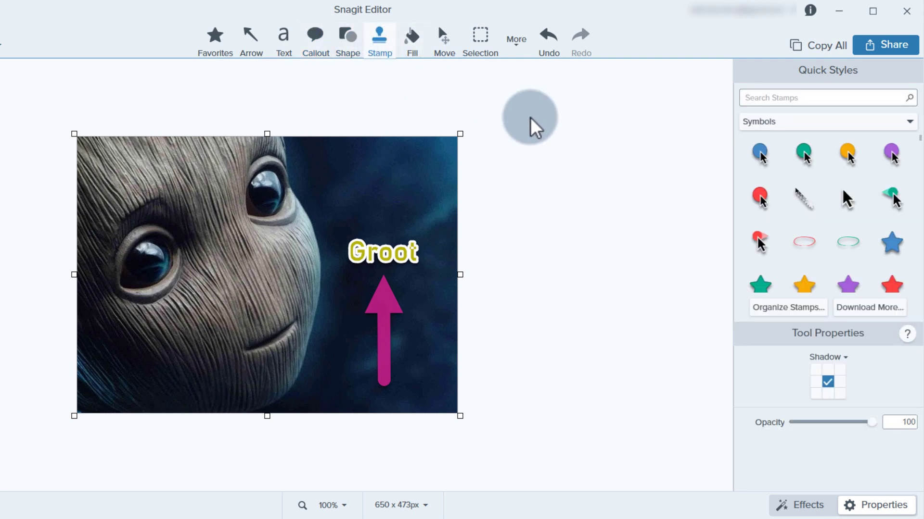
{"action": "mouse_move", "coordinate": [514, 39]}
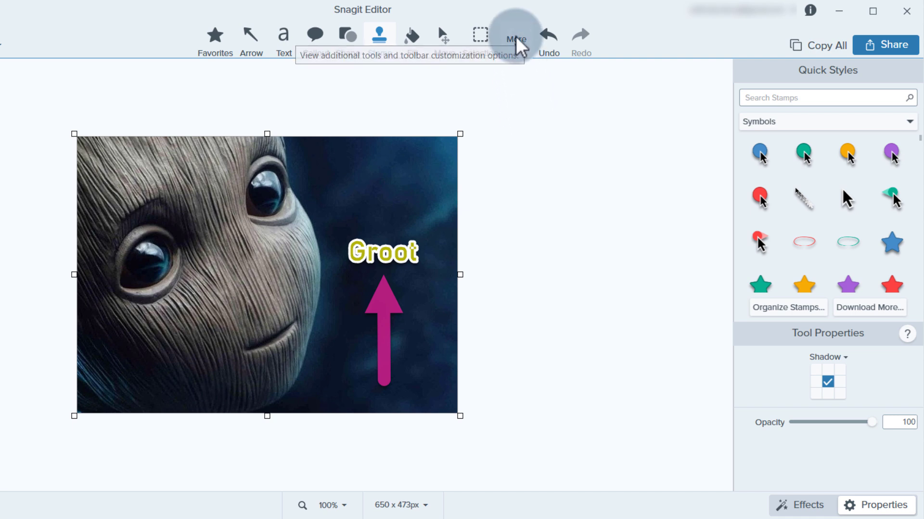
{"action": "left_click", "coordinate": [515, 35]}
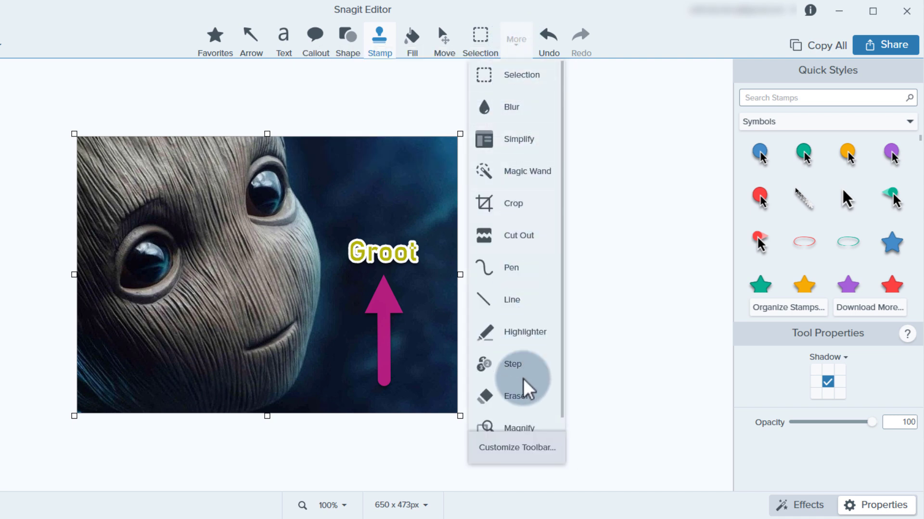
{"action": "mouse_move", "coordinate": [524, 394]}
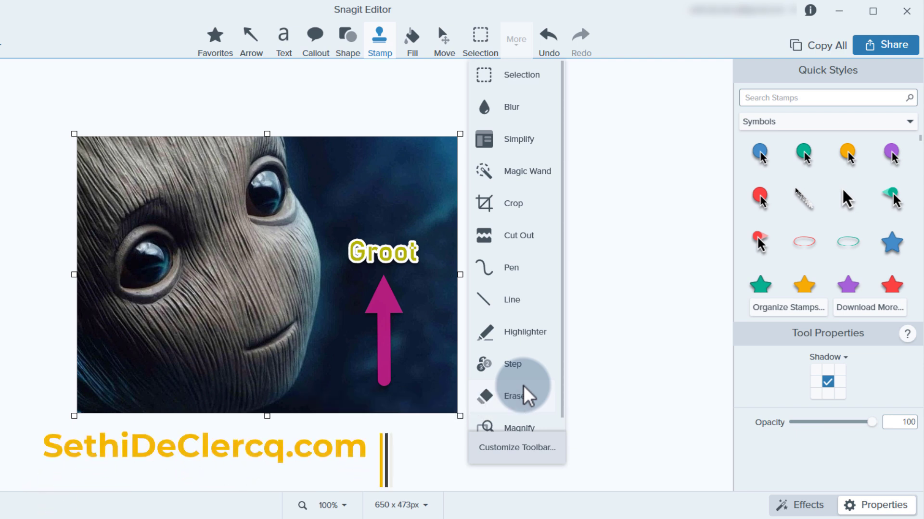
{"action": "left_click", "coordinate": [124, 478]}
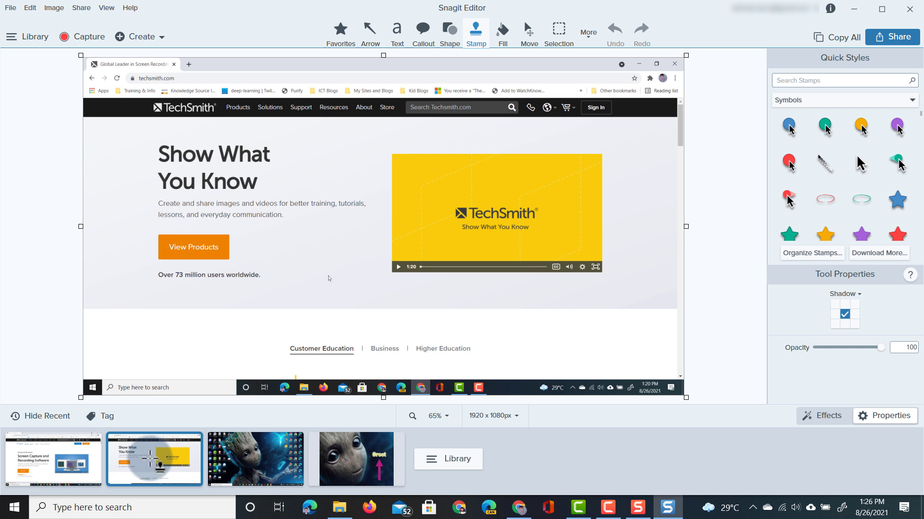
Choose Blur from the More tools list, showing blur styles at intensity 75
{"action": "left_click", "coordinate": [587, 34]}
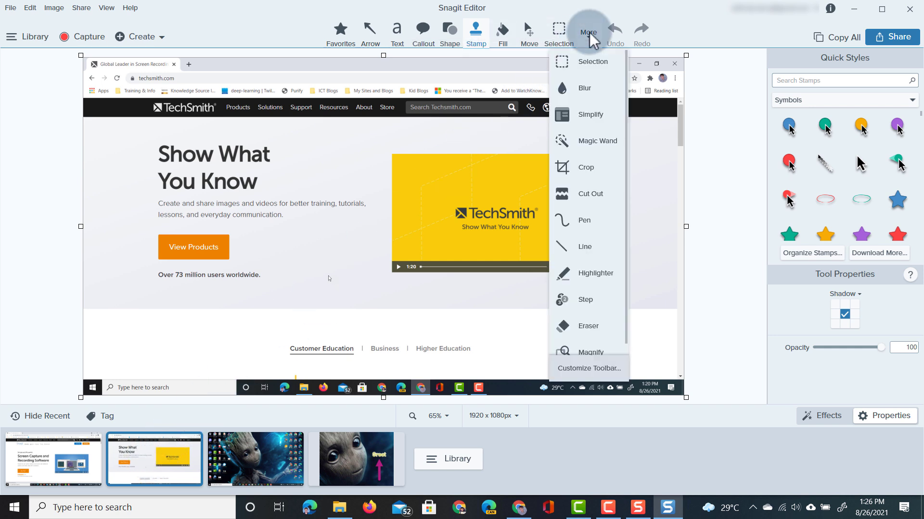
{"action": "mouse_move", "coordinate": [601, 88]}
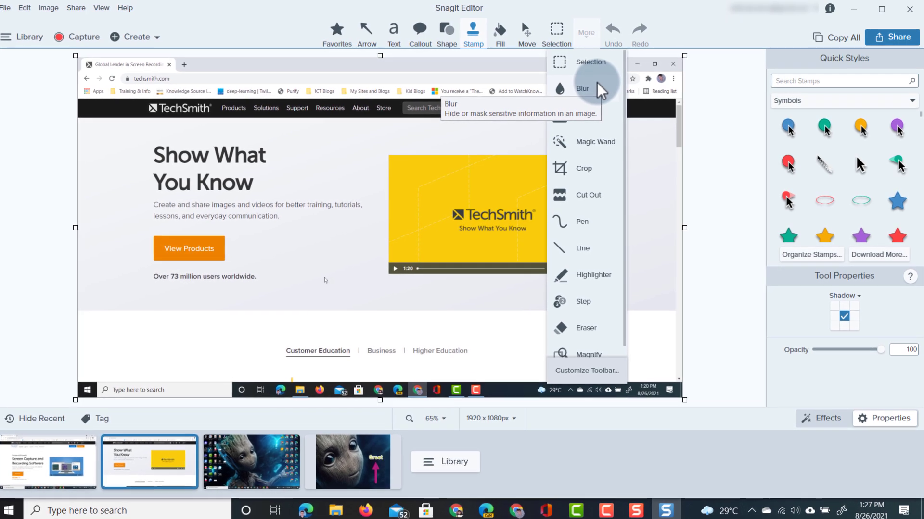
{"action": "mouse_move", "coordinate": [583, 324]}
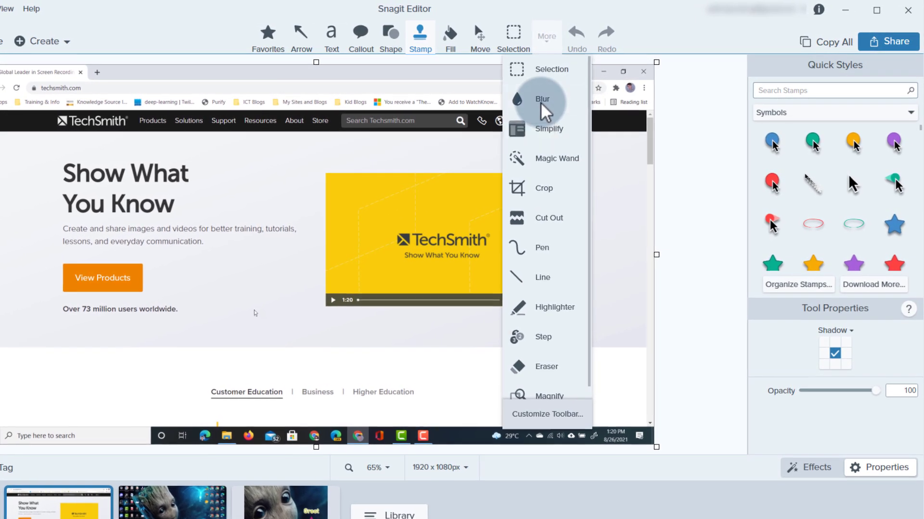
{"action": "left_click", "coordinate": [542, 99]}
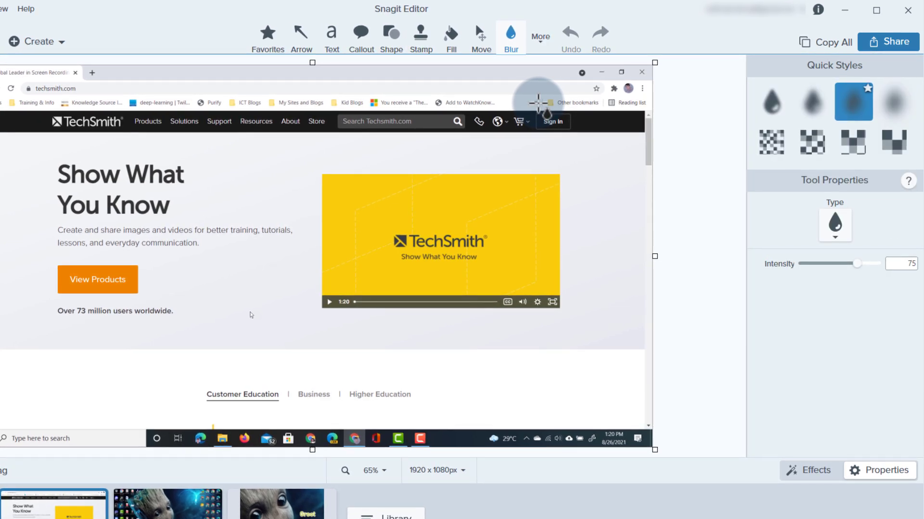
{"action": "mouse_move", "coordinate": [513, 106]}
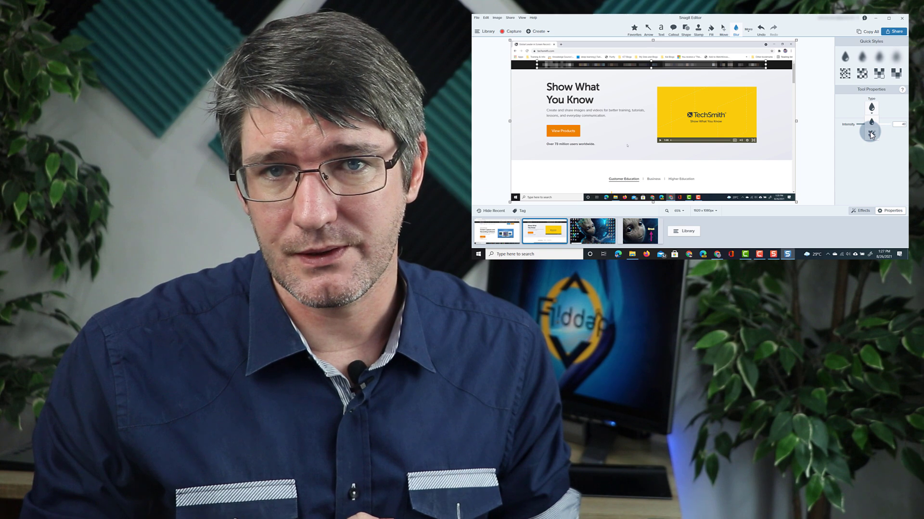
Open the Snagit product page capture from the recent tray with blur intensity at 40
{"action": "left_click", "coordinate": [498, 231]}
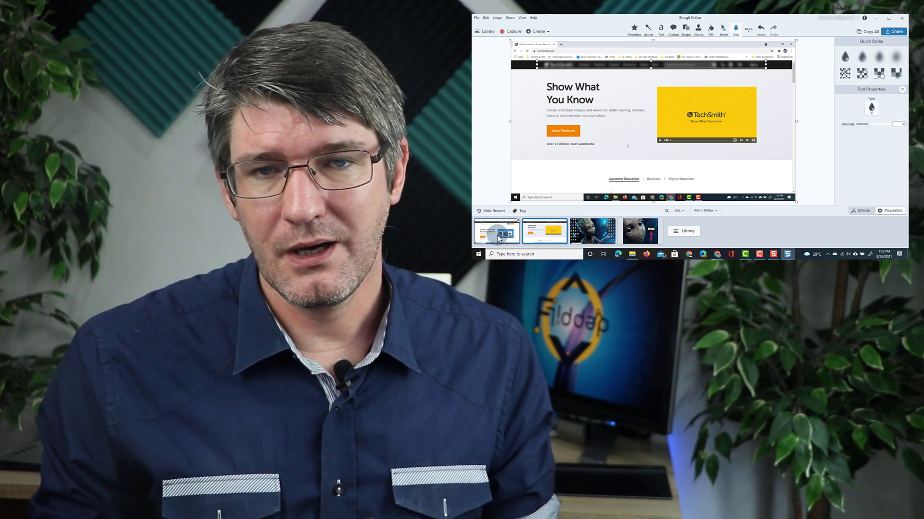
{"action": "left_click", "coordinate": [496, 231]}
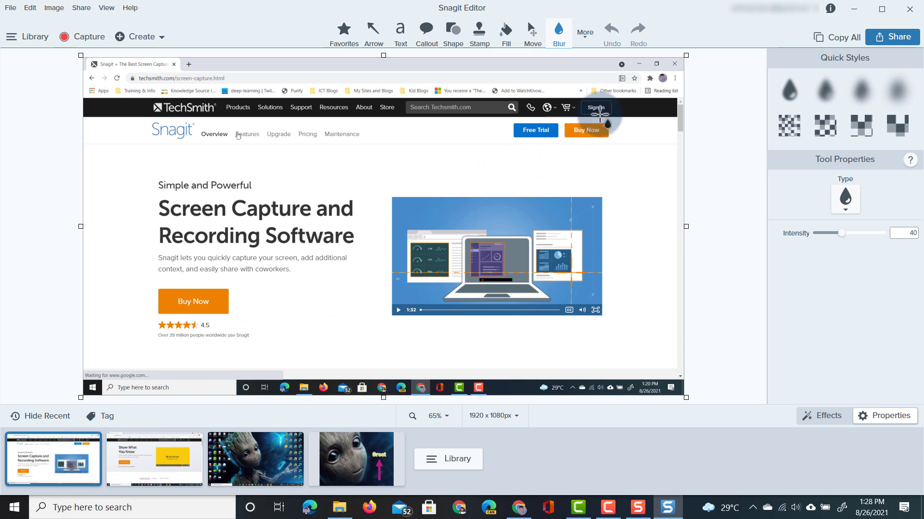
{"action": "mouse_move", "coordinate": [622, 171]}
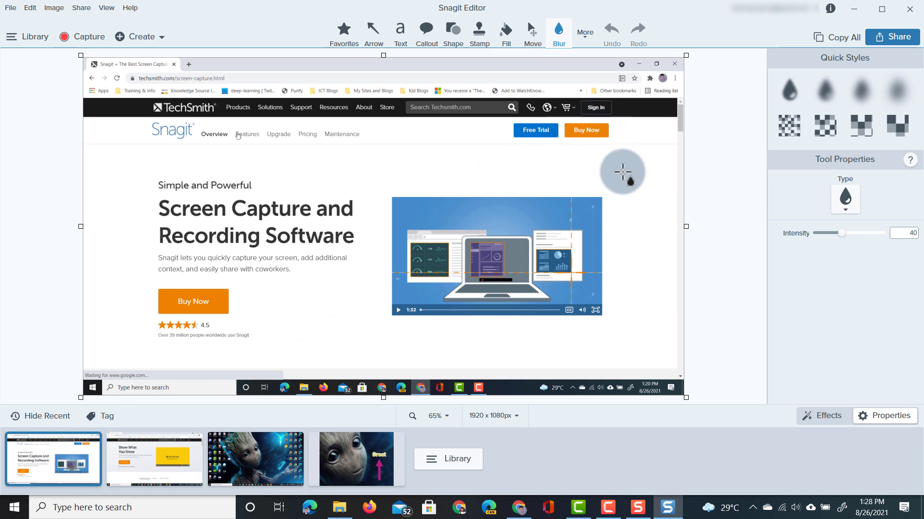
{"action": "mouse_move", "coordinate": [639, 215]}
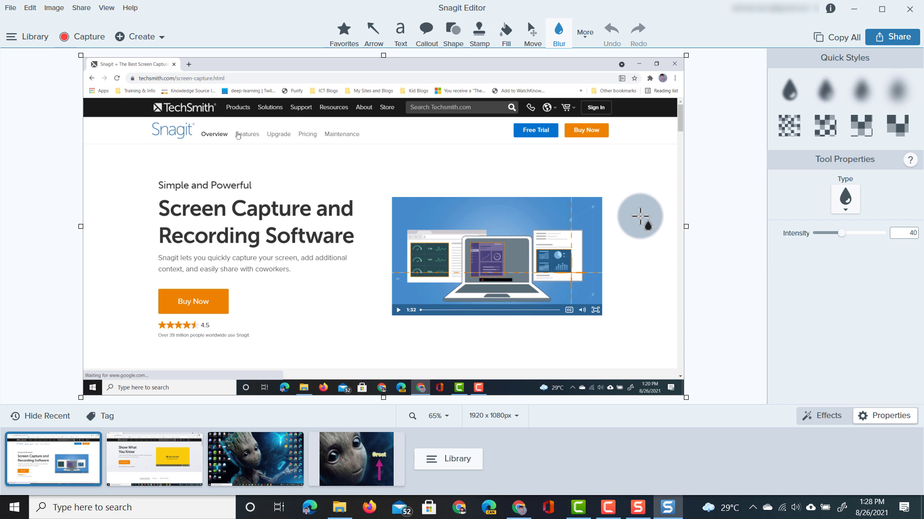
{"action": "mouse_move", "coordinate": [636, 203]}
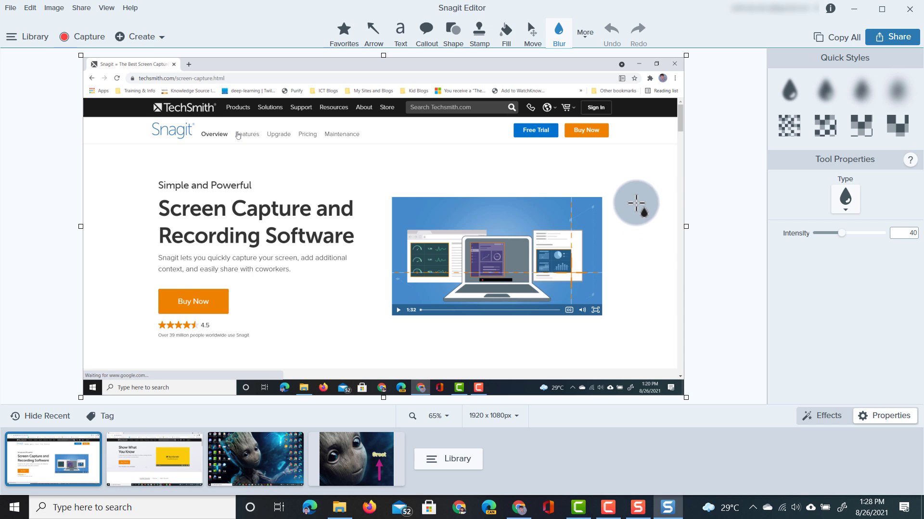
Switch to the Simplify tool and choose the Light Grayscale colour palette
{"action": "left_click", "coordinate": [584, 32]}
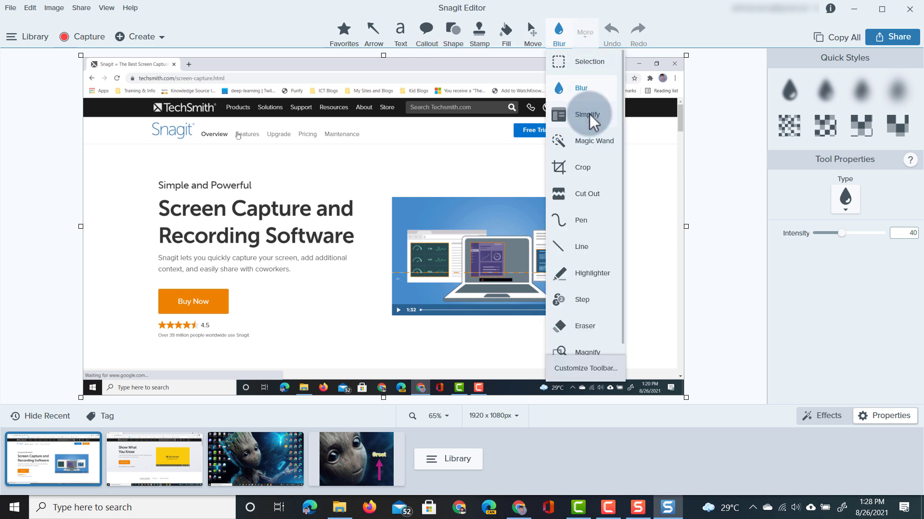
{"action": "left_click", "coordinate": [586, 115]}
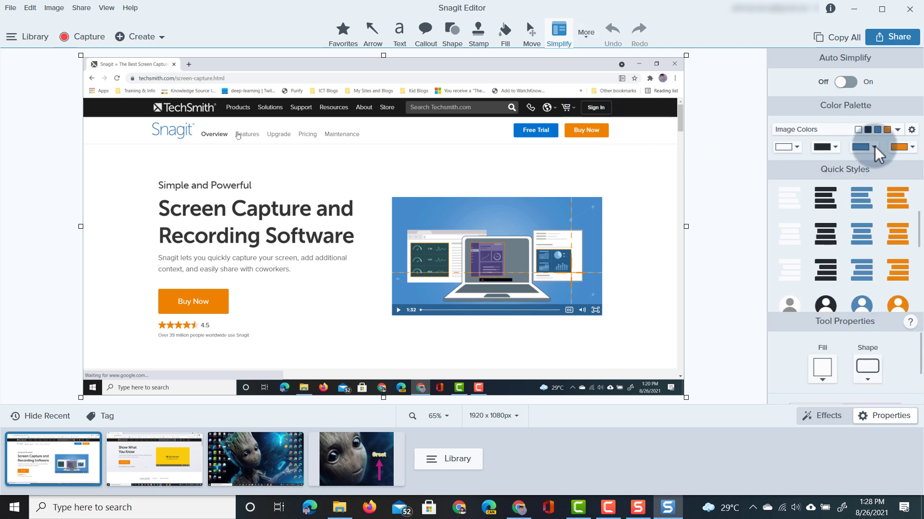
{"action": "left_click", "coordinate": [893, 129]}
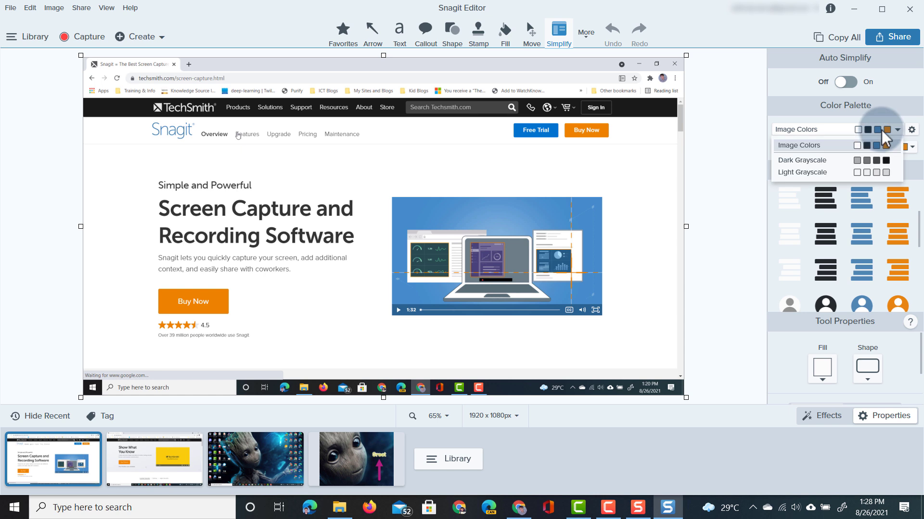
{"action": "left_click", "coordinate": [802, 172]}
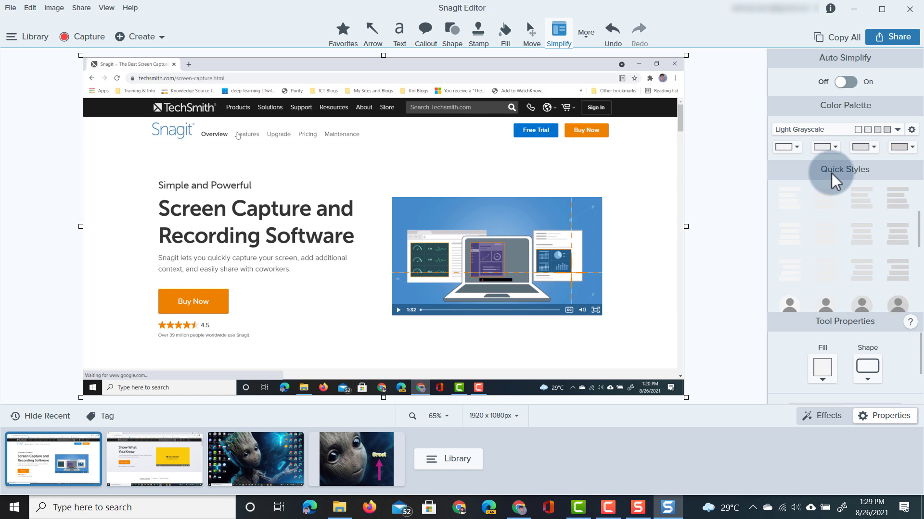
{"action": "mouse_move", "coordinate": [846, 82]}
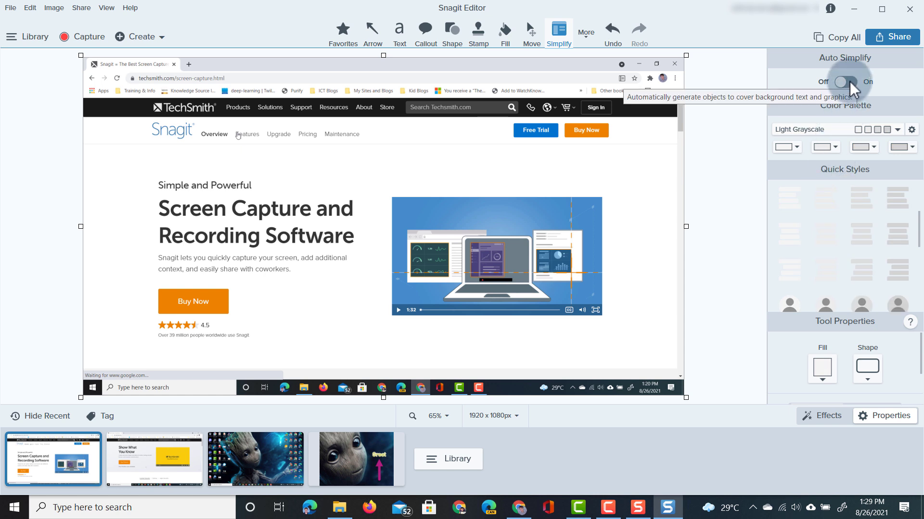
Turn on Auto Simplify to convert the page into placeholder blocks
{"action": "left_click", "coordinate": [843, 81]}
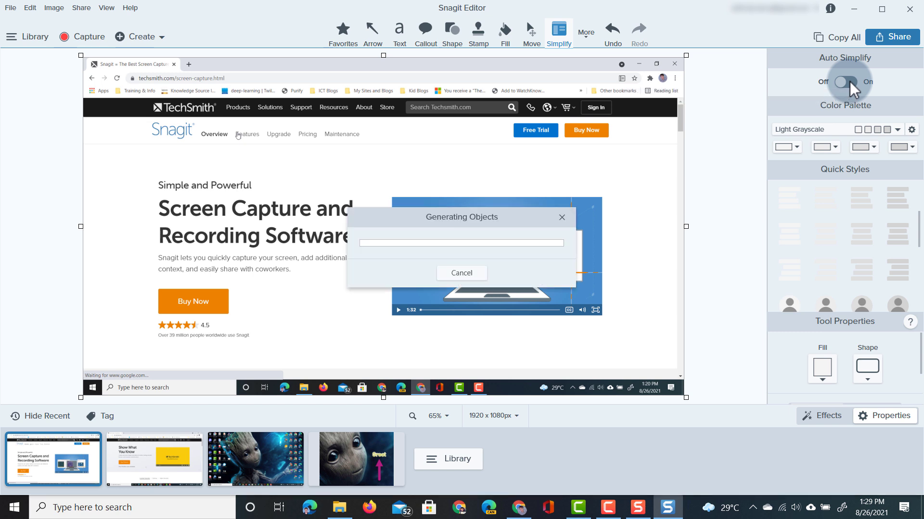
{"action": "left_click", "coordinate": [843, 81]}
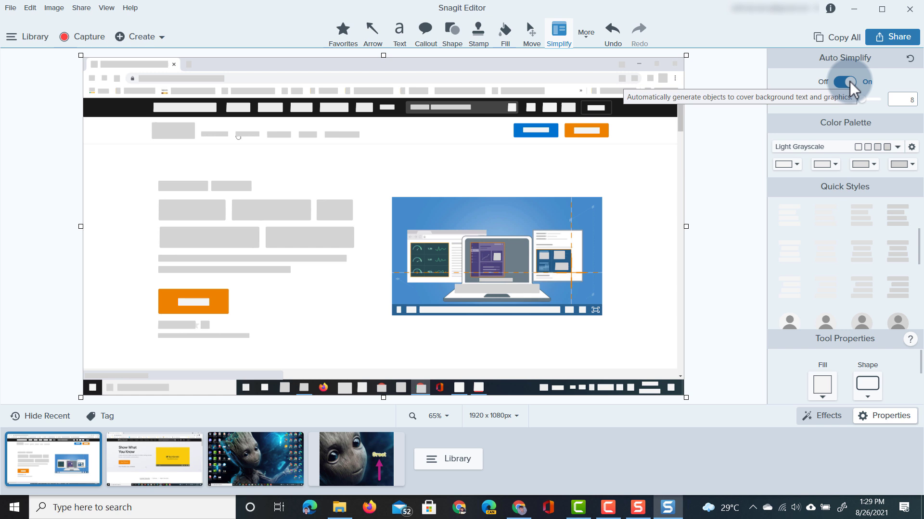
{"action": "mouse_move", "coordinate": [852, 88]}
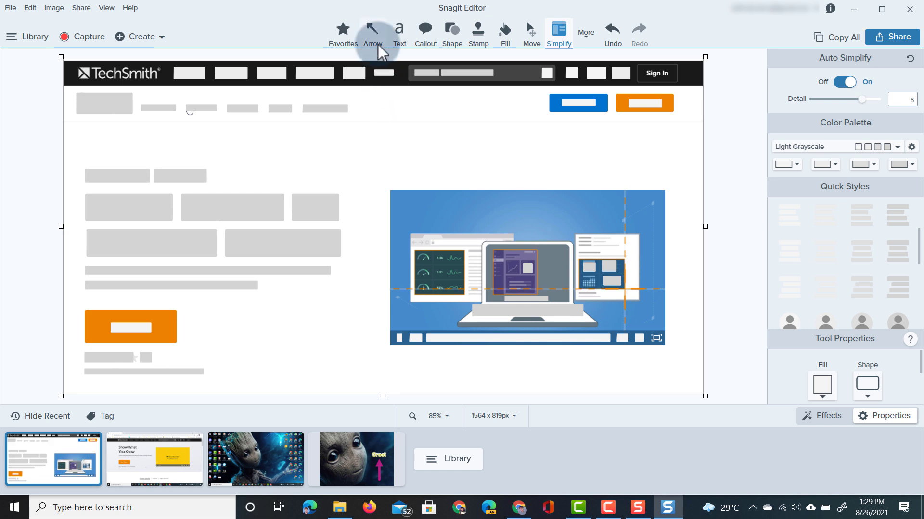
Draw a red arrow pointing at the Sign In and Buy Now buttons
{"action": "left_click", "coordinate": [372, 30]}
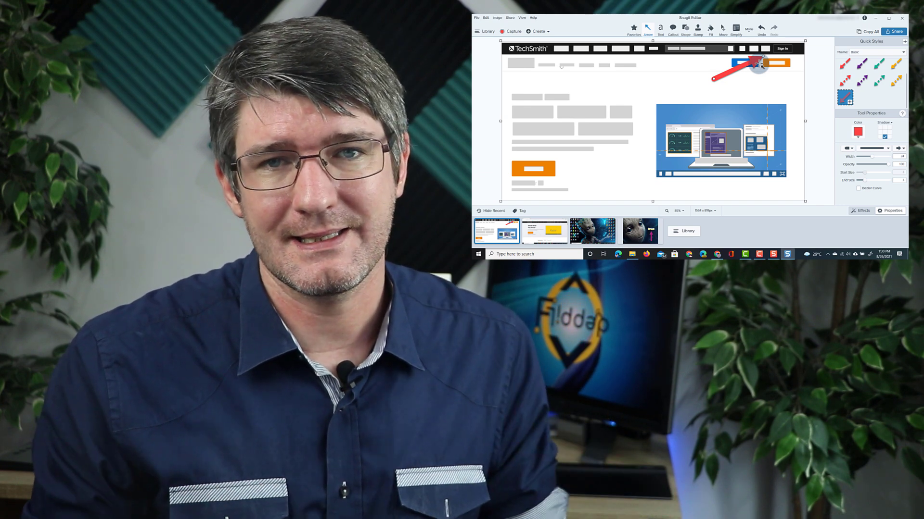
{"action": "left_click", "coordinate": [736, 28]}
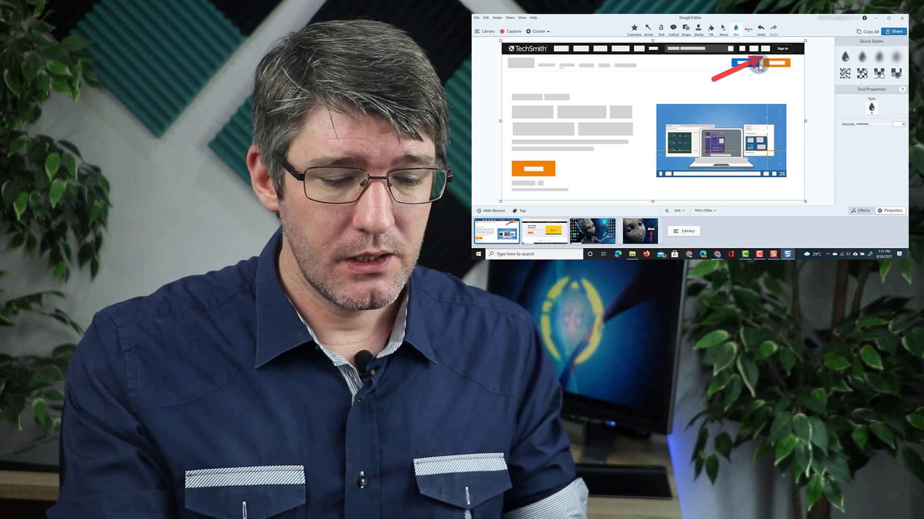
{"action": "mouse_move", "coordinate": [807, 174]}
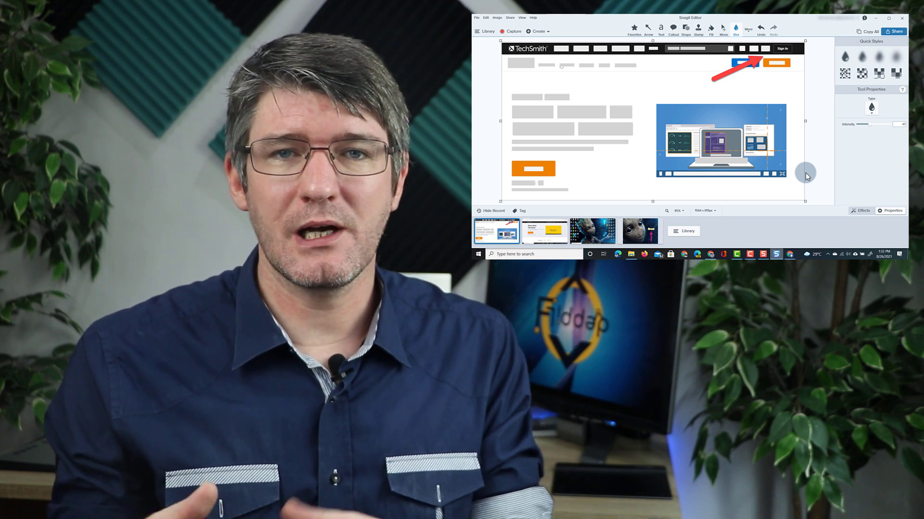
Place the annotated mockup on slide 1 at a smaller size
{"action": "left_click", "coordinate": [888, 17]}
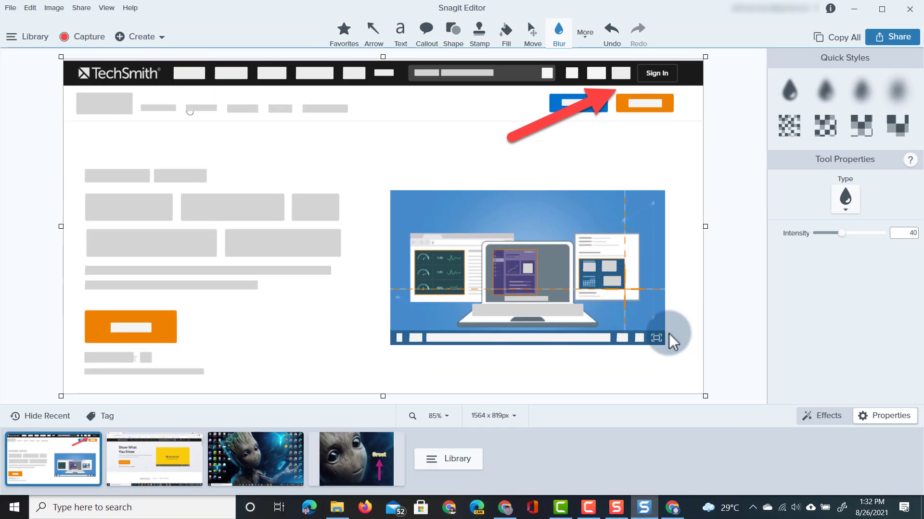
{"action": "mouse_move", "coordinate": [386, 331]}
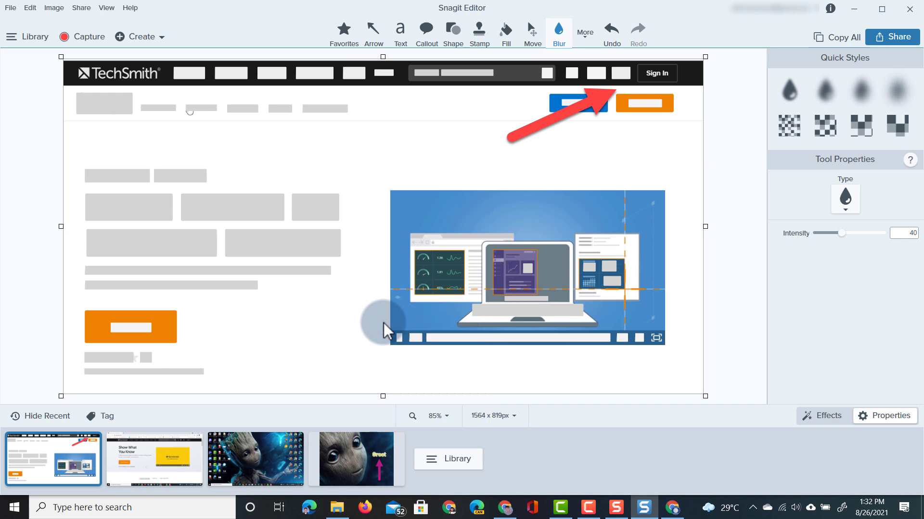
{"action": "left_click", "coordinate": [671, 507]}
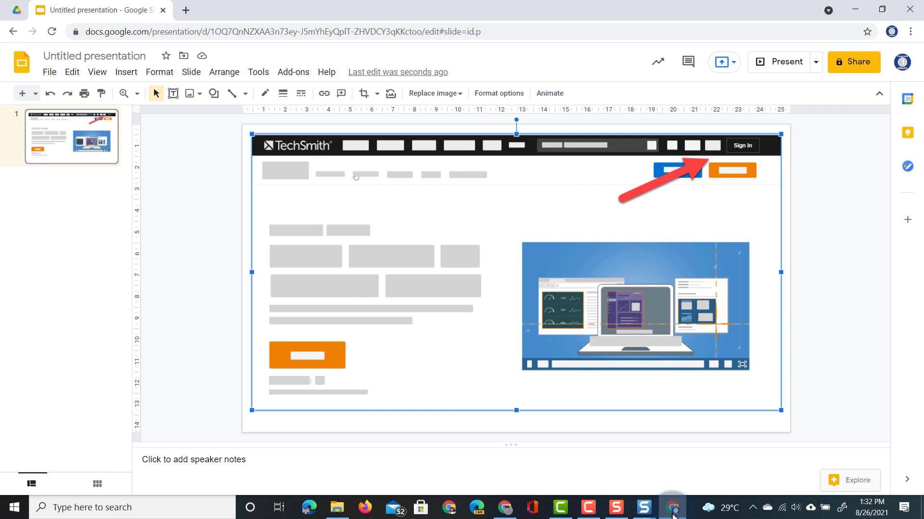
{"action": "mouse_move", "coordinate": [780, 411]}
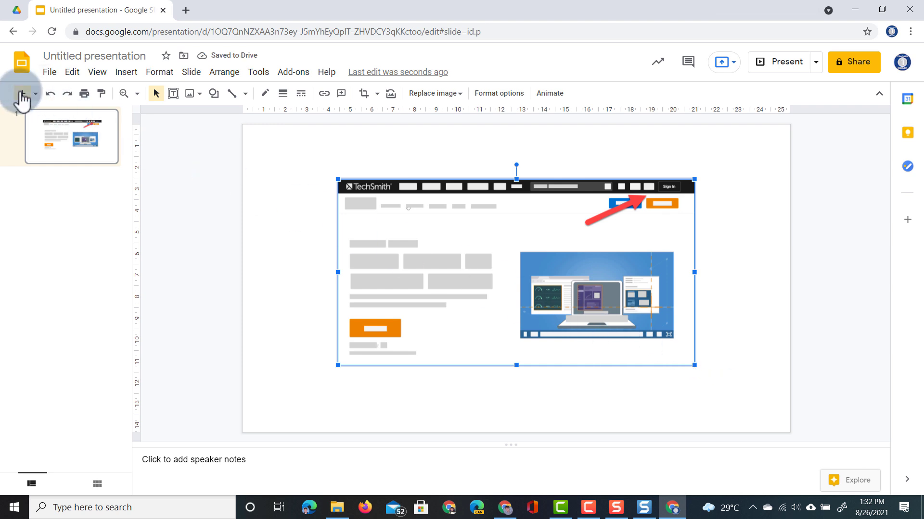
Add a blank second slide and return to Snagit Editor
{"action": "left_click", "coordinate": [22, 93]}
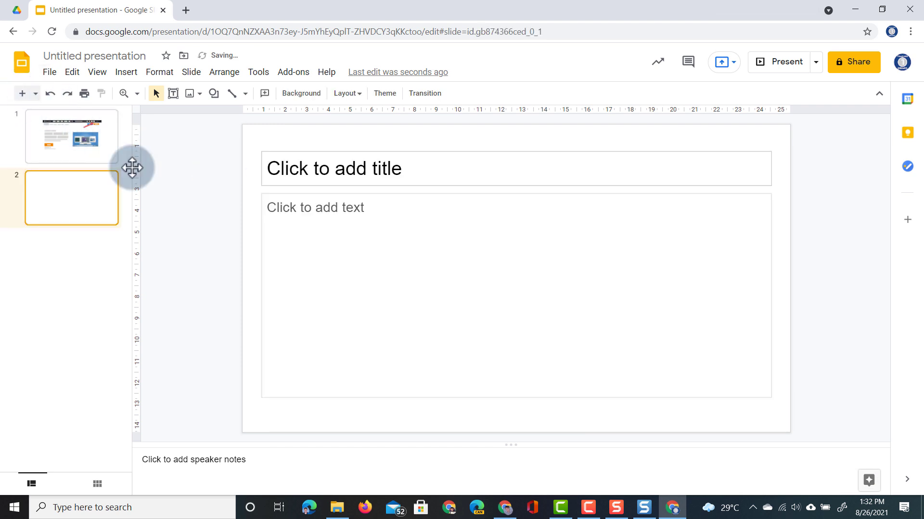
{"action": "left_click", "coordinate": [644, 507]}
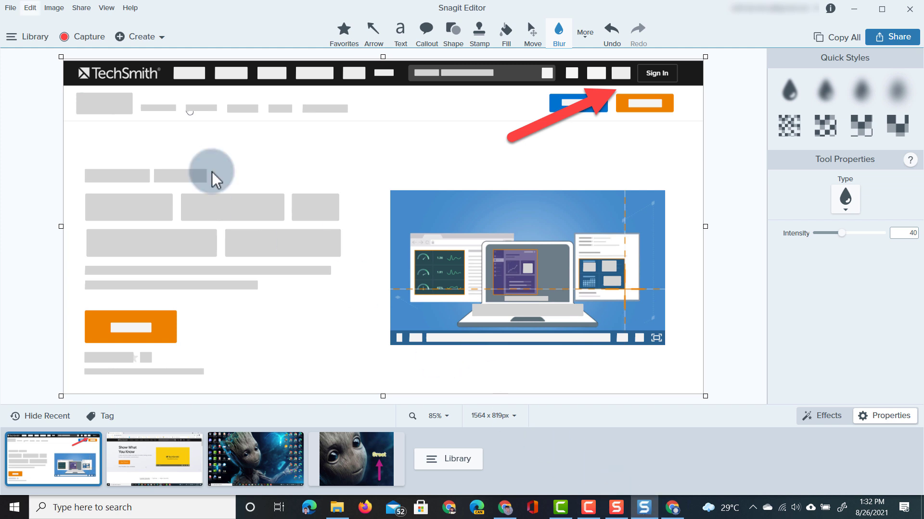
Back out of the one-file Batch Export and Ctrl+select the second capture thumbnail
{"action": "left_click", "coordinate": [9, 7]}
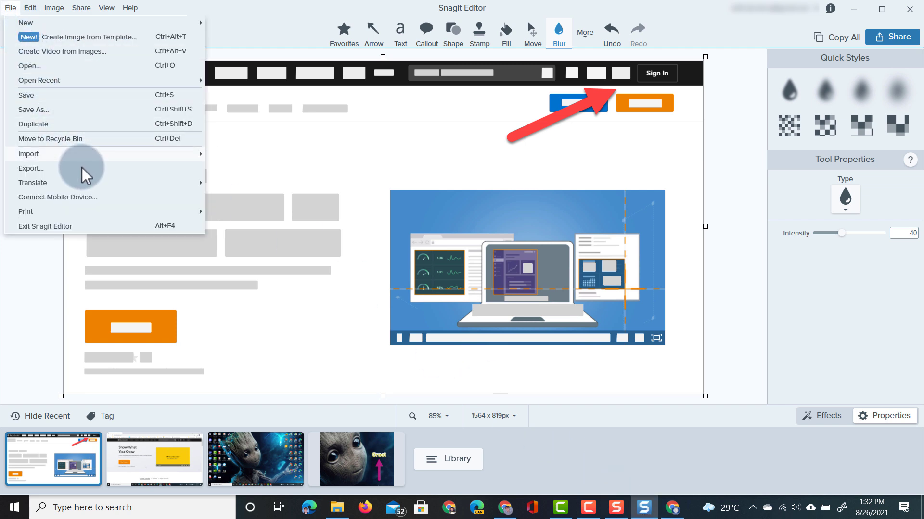
{"action": "left_click", "coordinate": [31, 168]}
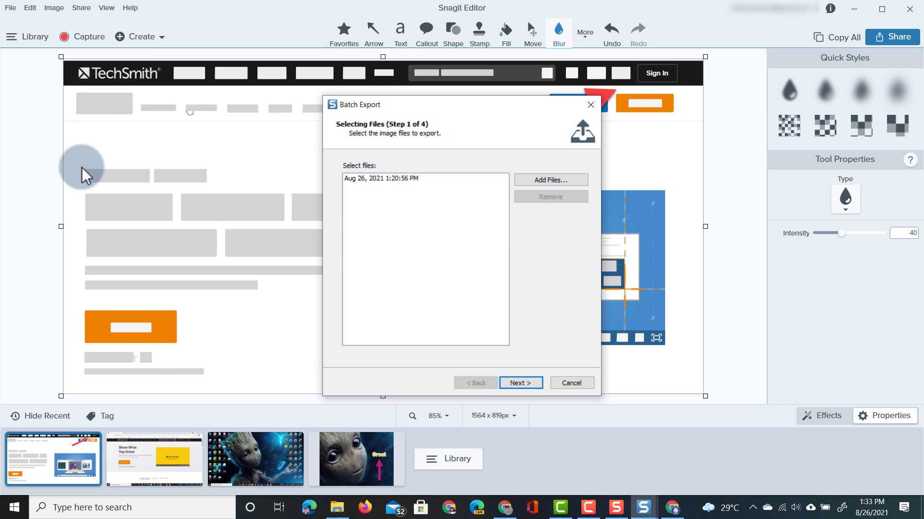
{"action": "mouse_move", "coordinate": [137, 177]}
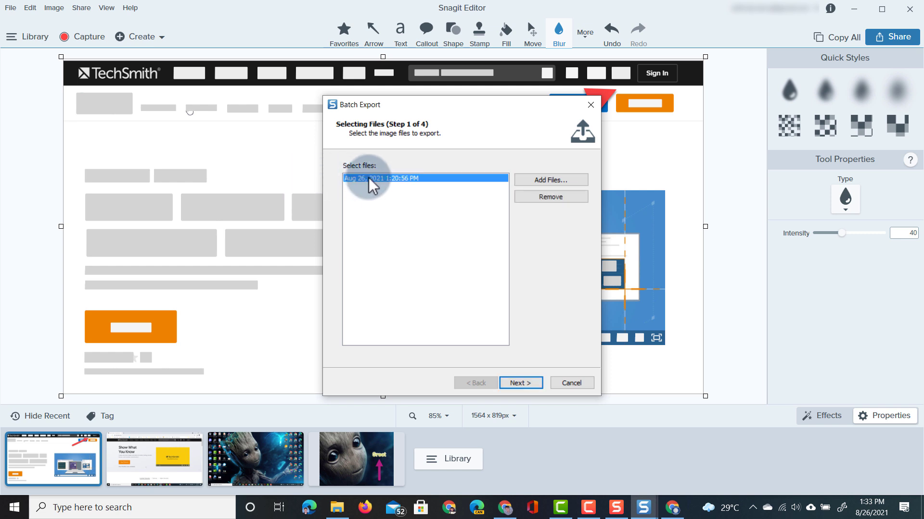
{"action": "mouse_move", "coordinate": [106, 472]}
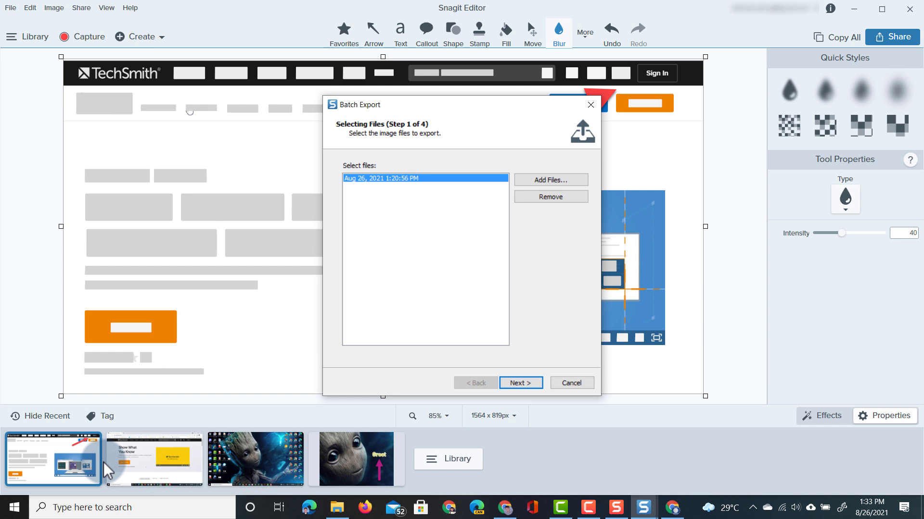
{"action": "left_click", "coordinate": [569, 382]}
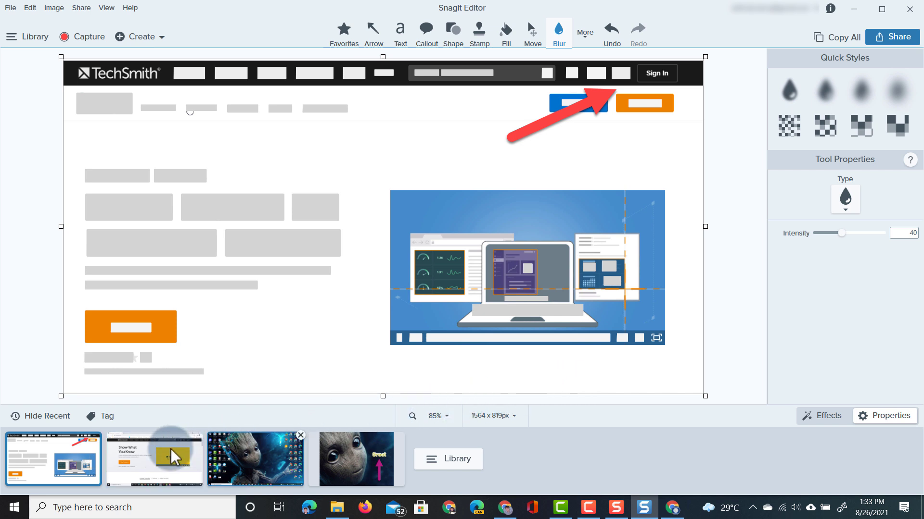
{"action": "mouse_move", "coordinate": [155, 456]}
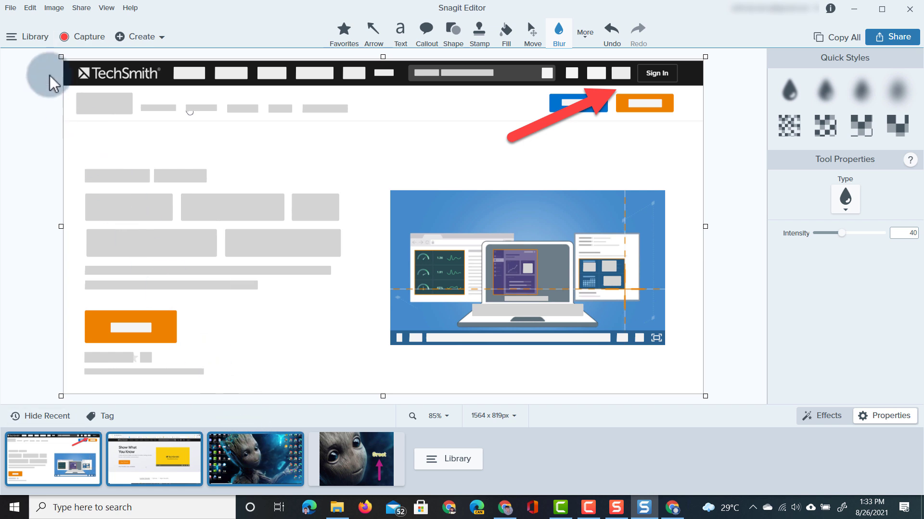
Start File > Export and add the selected captures to the batch export list
{"action": "left_click", "coordinate": [10, 8]}
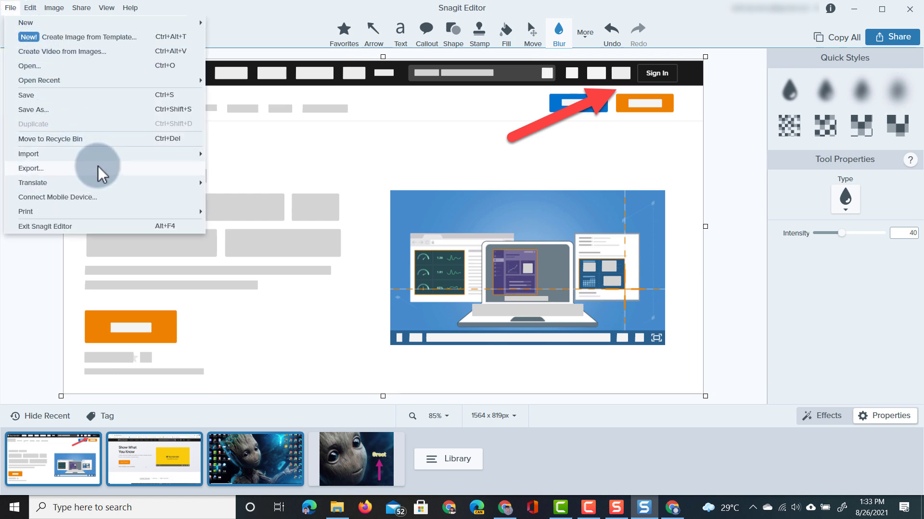
{"action": "left_click", "coordinate": [31, 168]}
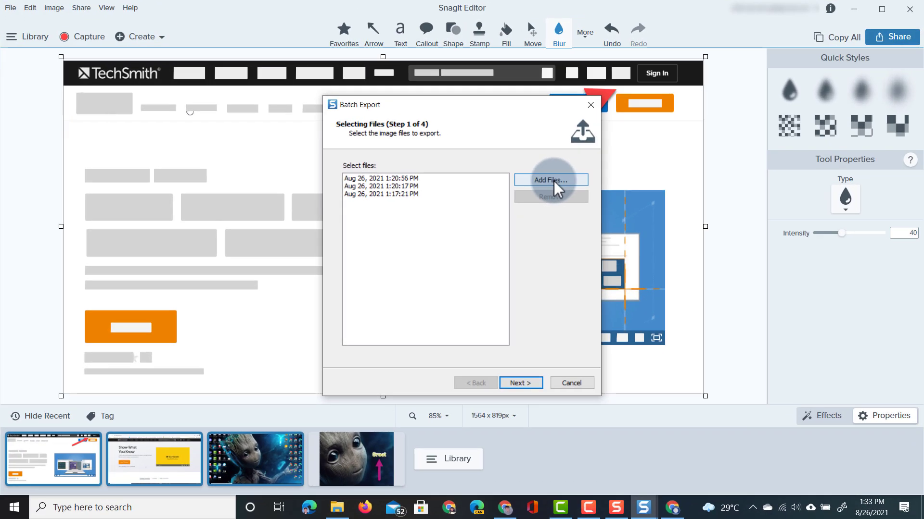
{"action": "left_click", "coordinate": [520, 382]}
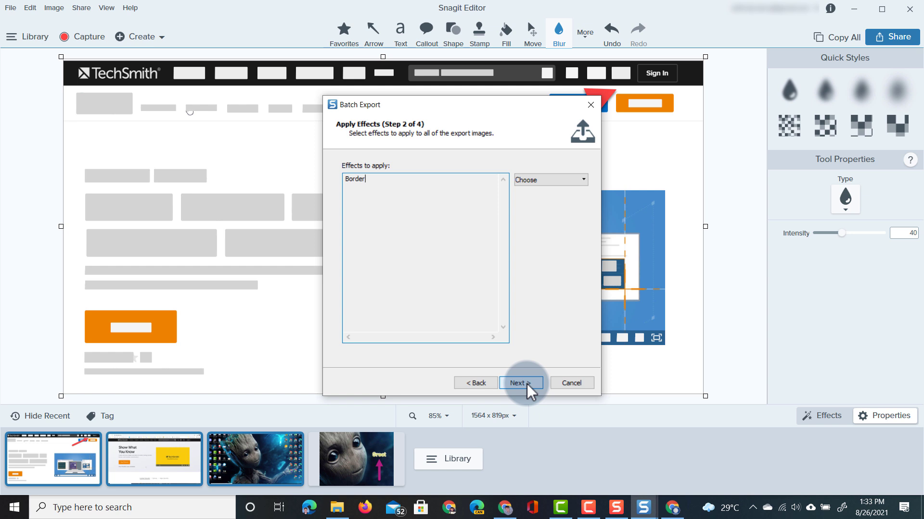
{"action": "mouse_move", "coordinate": [528, 386]}
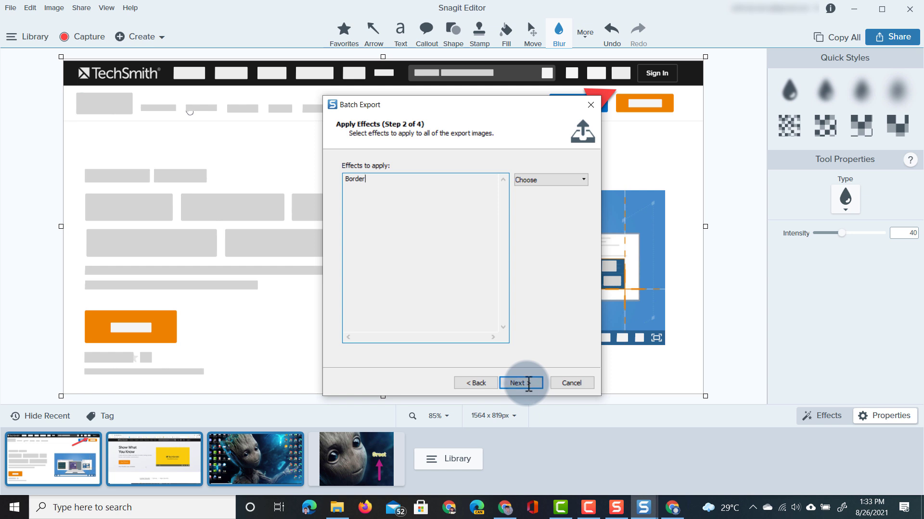
{"action": "left_click", "coordinate": [551, 180]}
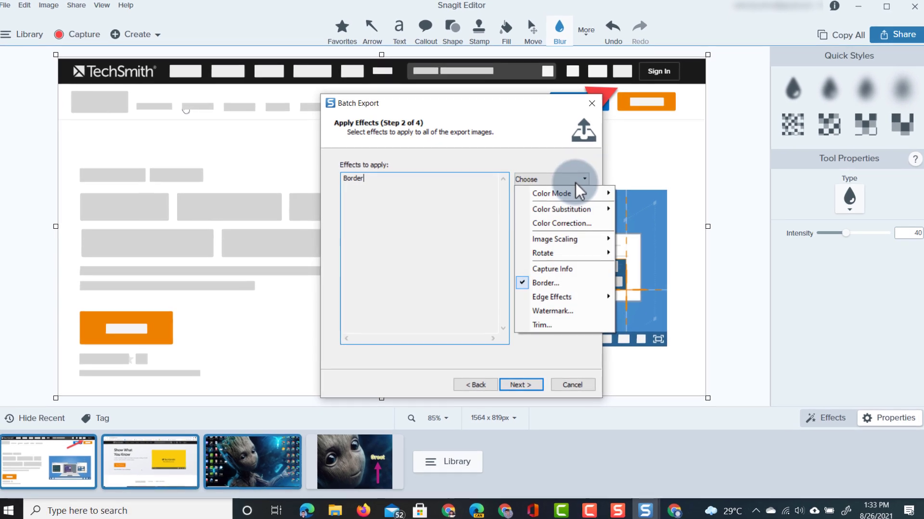
{"action": "mouse_move", "coordinate": [558, 306]}
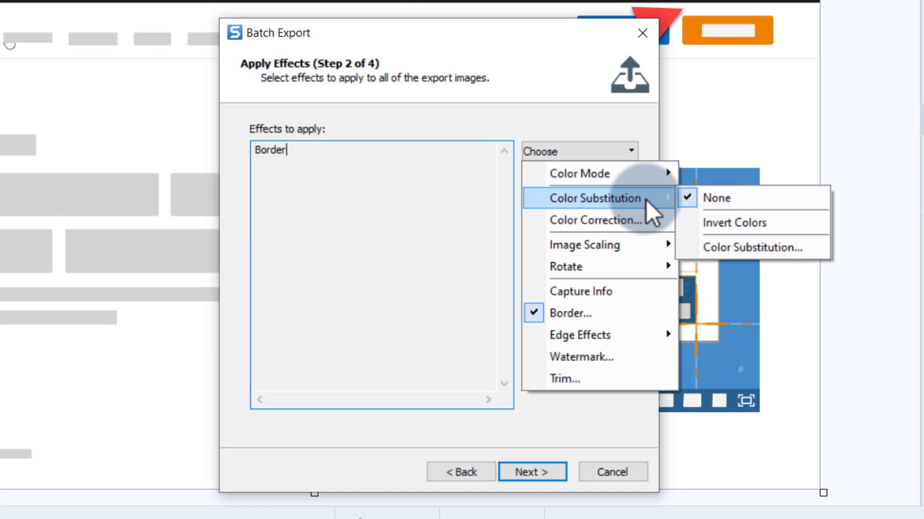
{"action": "mouse_move", "coordinate": [748, 222]}
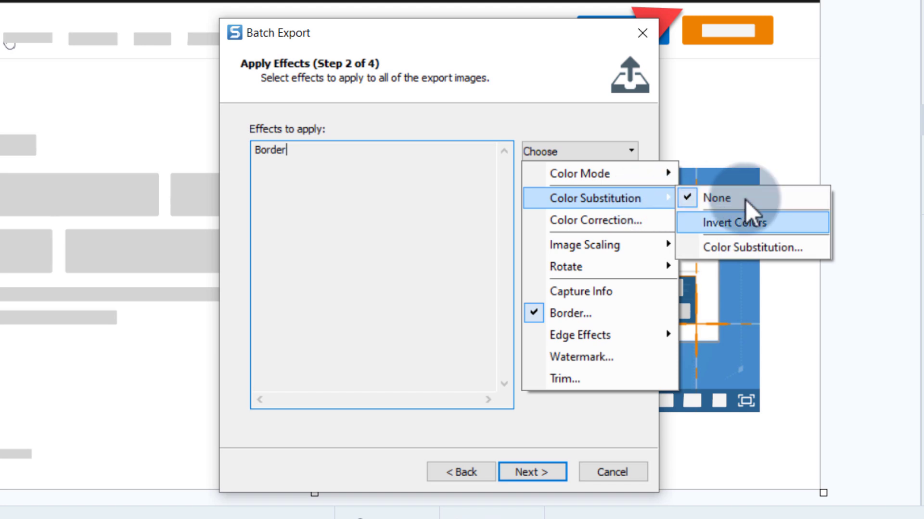
{"action": "mouse_move", "coordinate": [751, 247]}
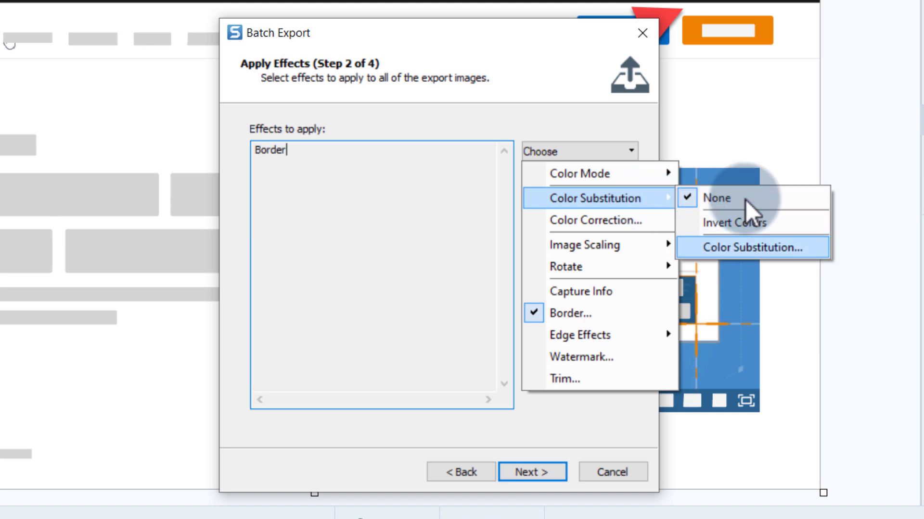
{"action": "mouse_move", "coordinate": [595, 220]}
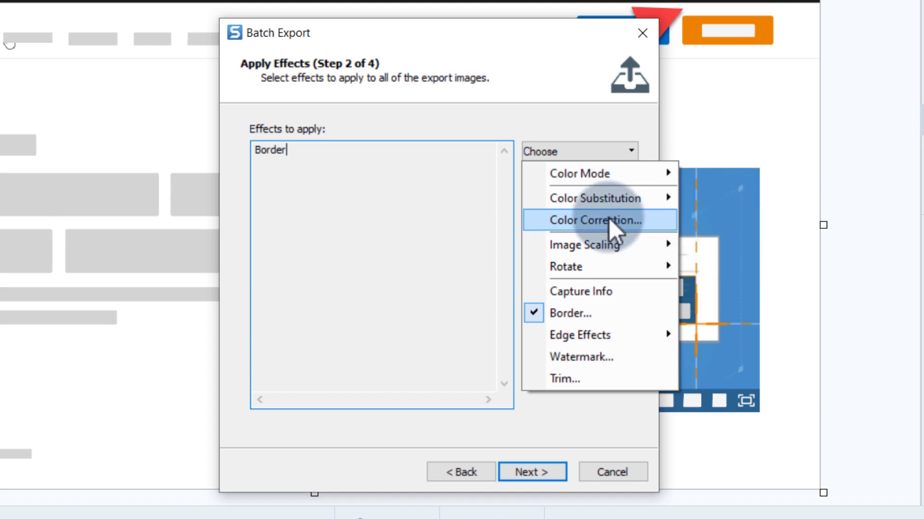
{"action": "mouse_move", "coordinate": [586, 244]}
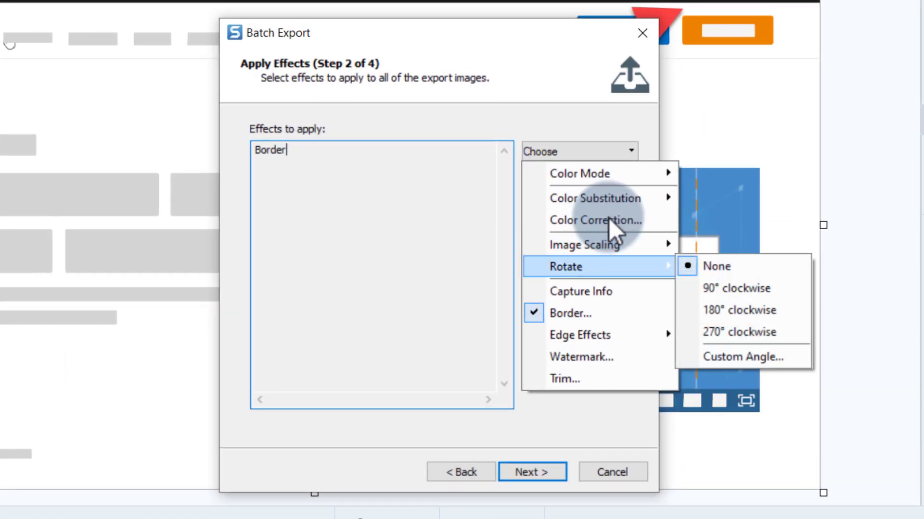
{"action": "mouse_move", "coordinate": [580, 290]}
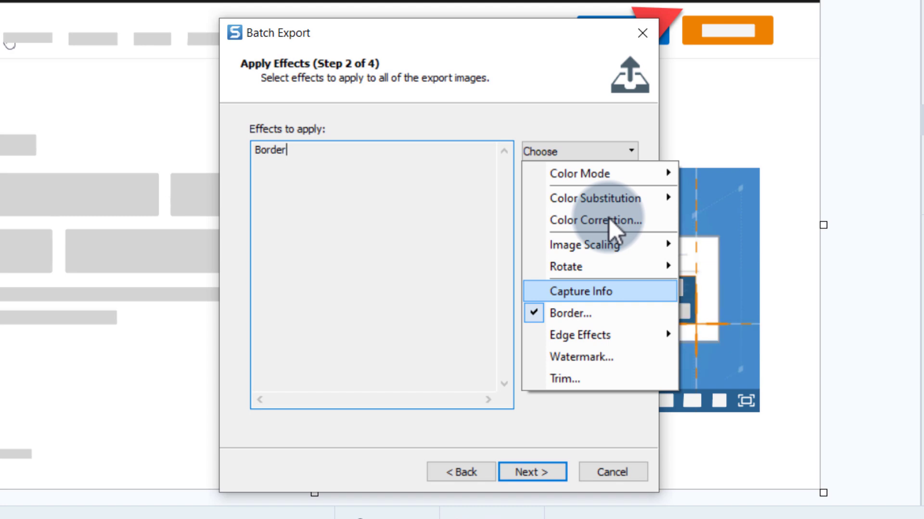
{"action": "mouse_move", "coordinate": [607, 312]}
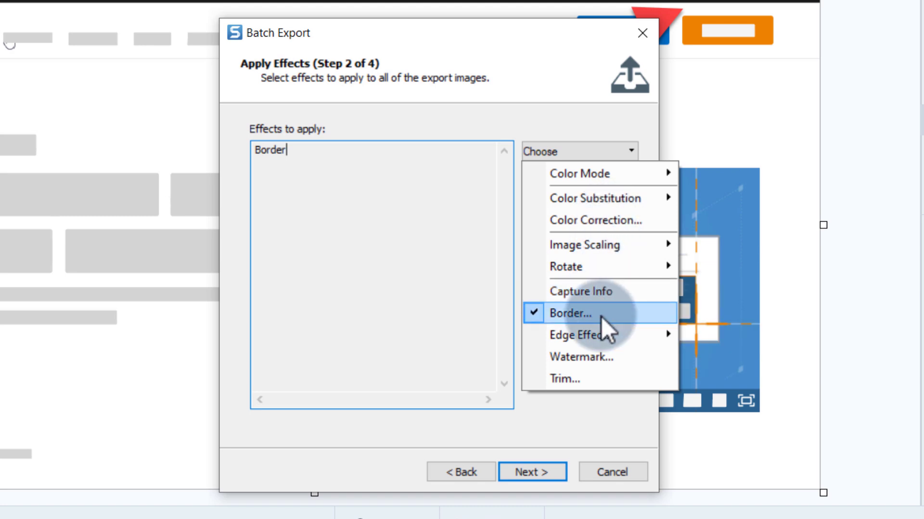
{"action": "left_click", "coordinate": [570, 314]}
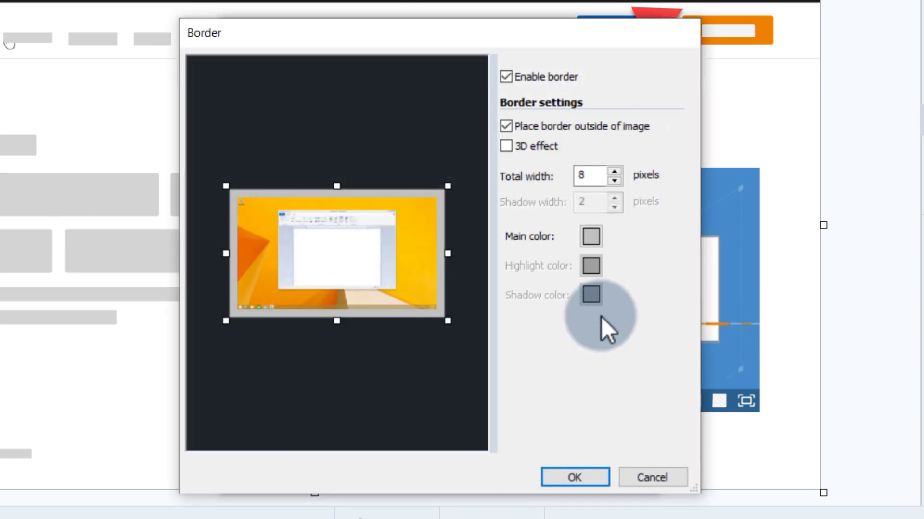
{"action": "mouse_move", "coordinate": [413, 344]}
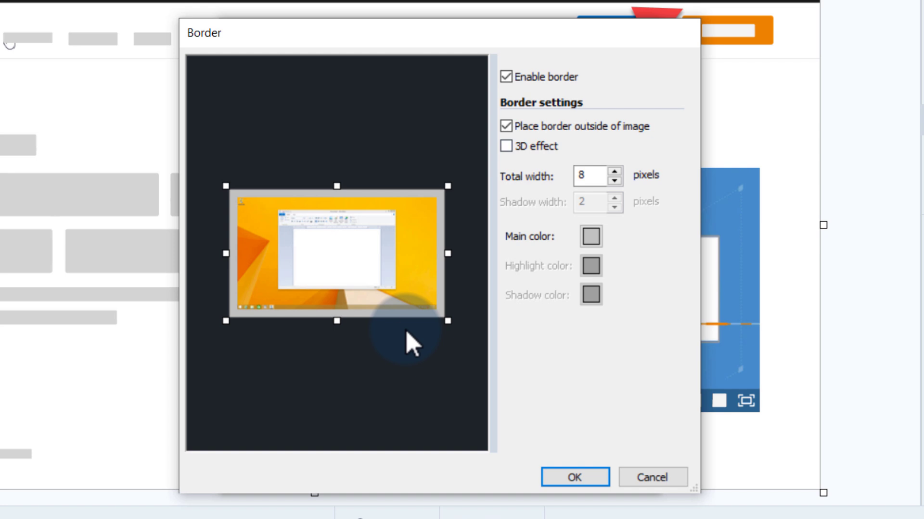
{"action": "left_click", "coordinate": [573, 477]}
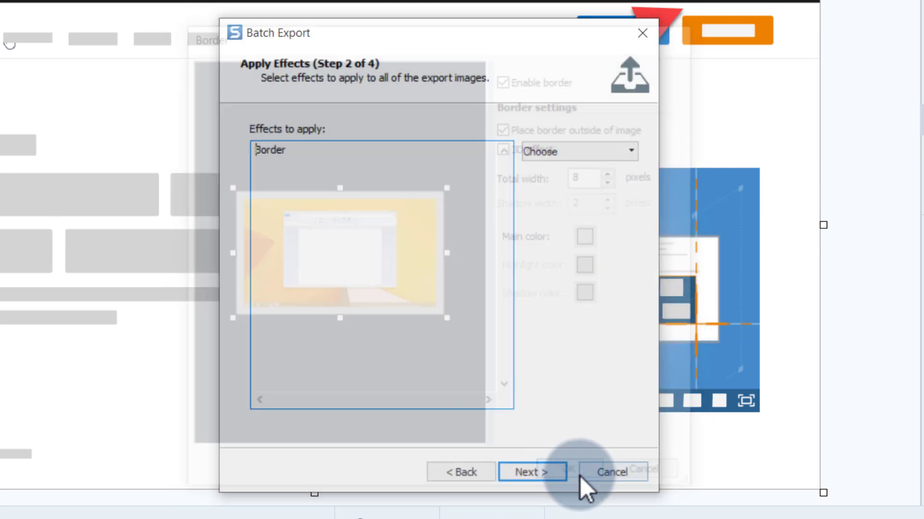
{"action": "left_click", "coordinate": [577, 151]}
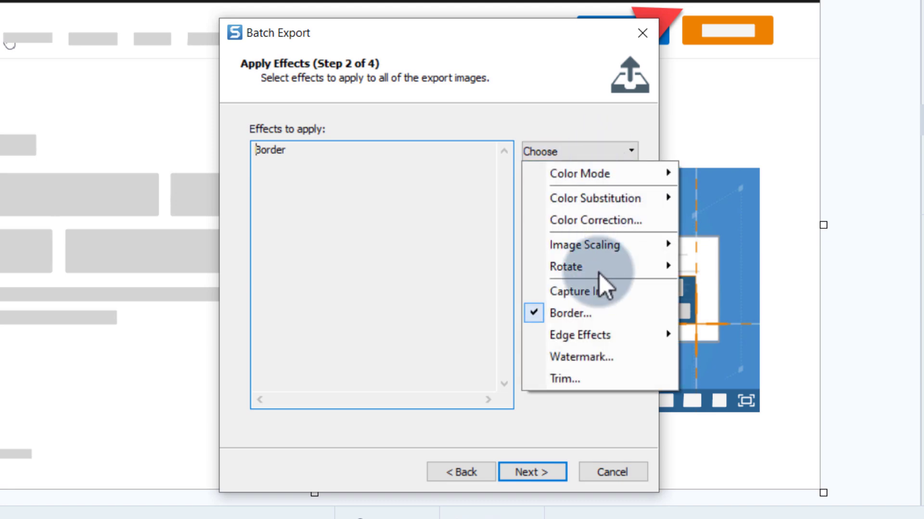
{"action": "mouse_move", "coordinate": [579, 335]}
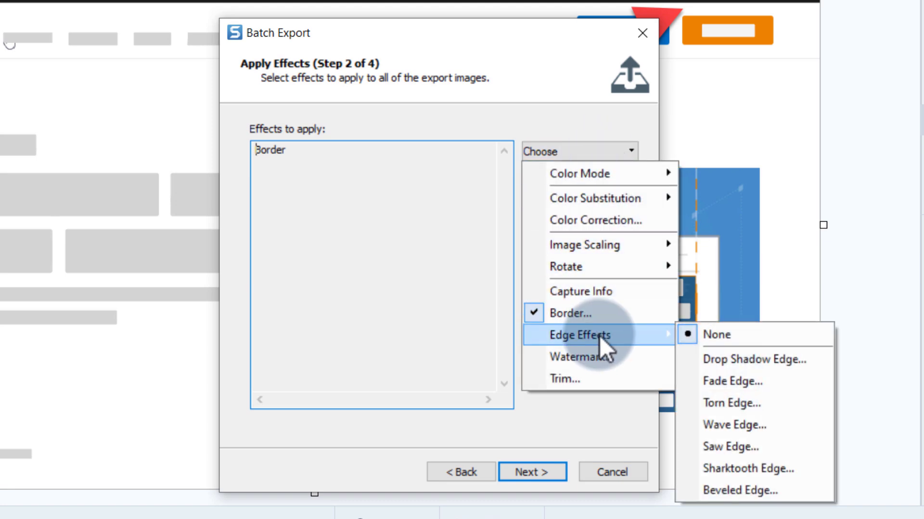
{"action": "mouse_move", "coordinate": [754, 382]}
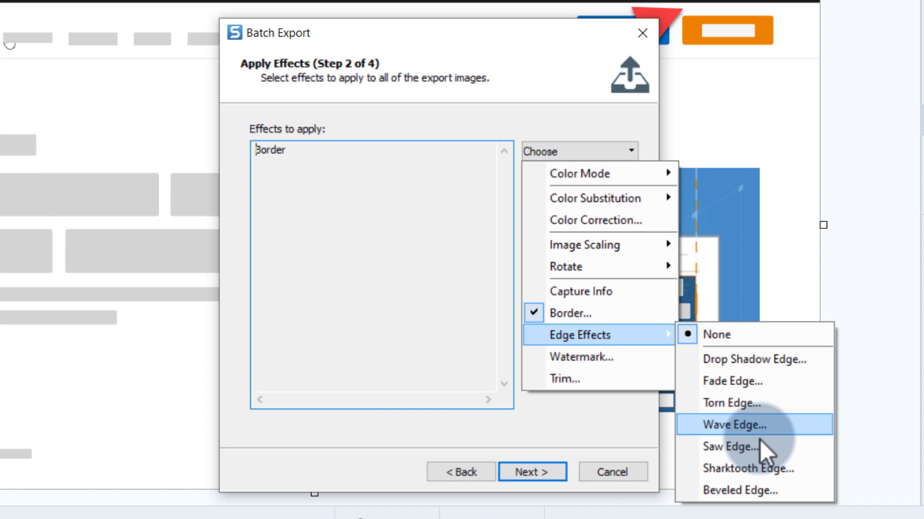
{"action": "mouse_move", "coordinate": [595, 356]}
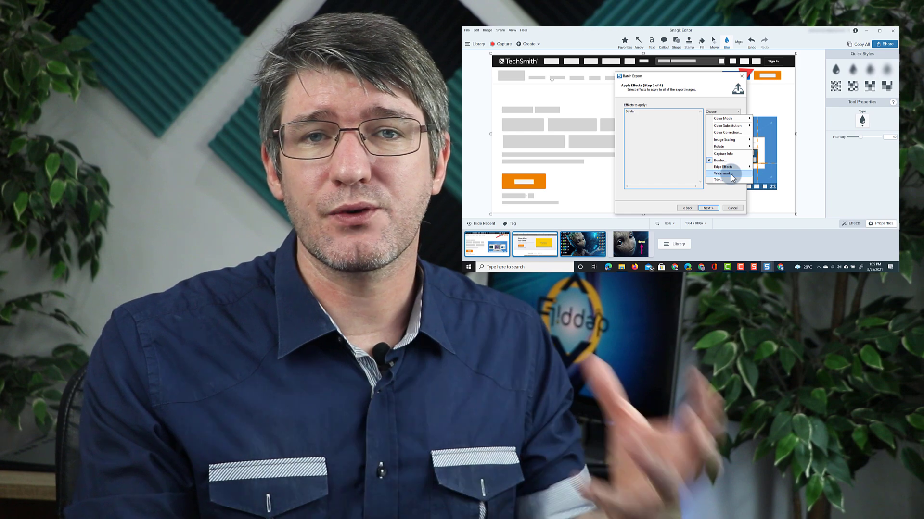
Add an Overlay watermark effect and confirm its advanced position and size settings
{"action": "left_click", "coordinate": [720, 173]}
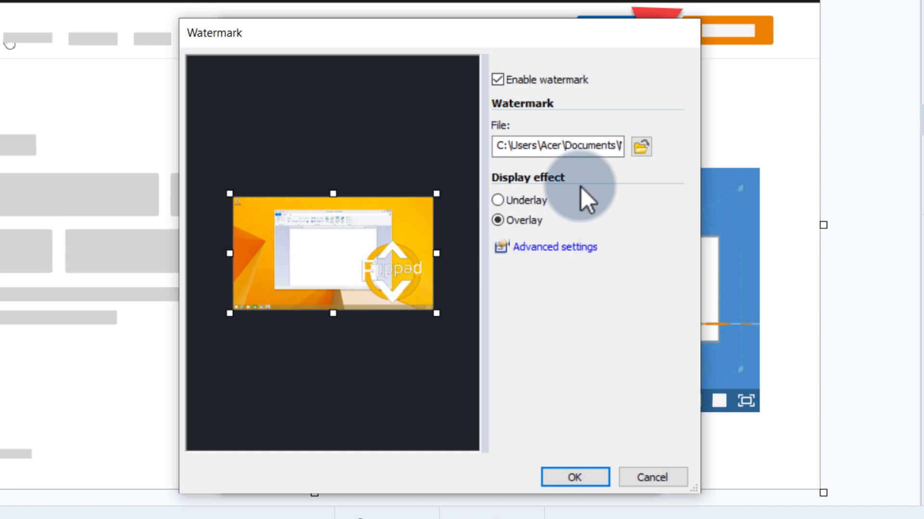
{"action": "mouse_move", "coordinate": [571, 88]}
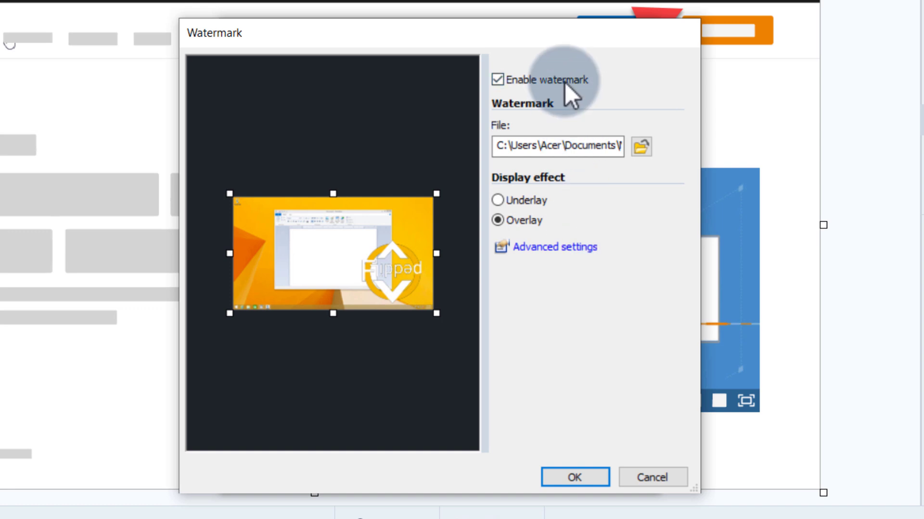
{"action": "mouse_move", "coordinate": [400, 327]}
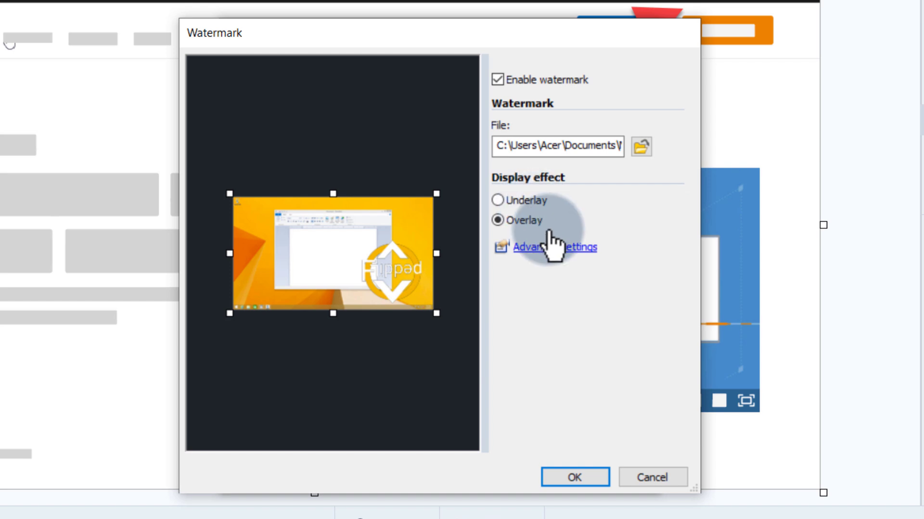
{"action": "left_click", "coordinate": [555, 247]}
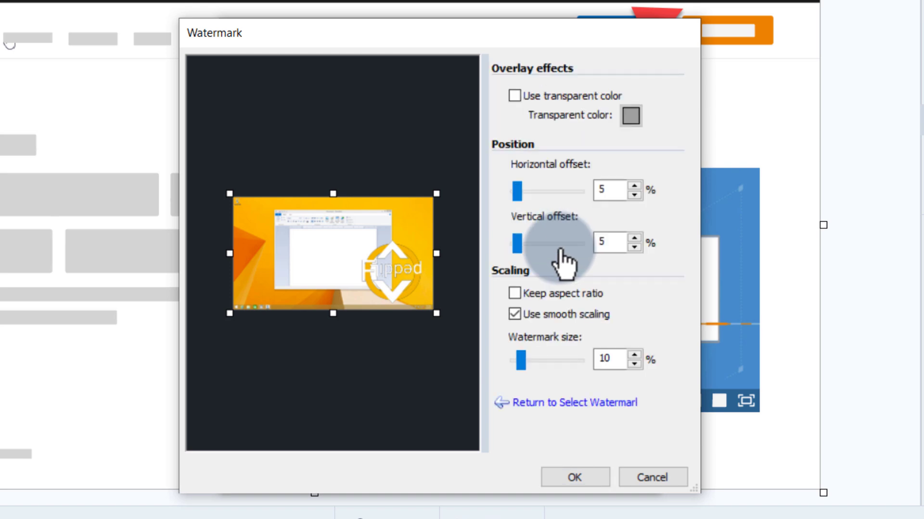
{"action": "mouse_move", "coordinate": [586, 100]}
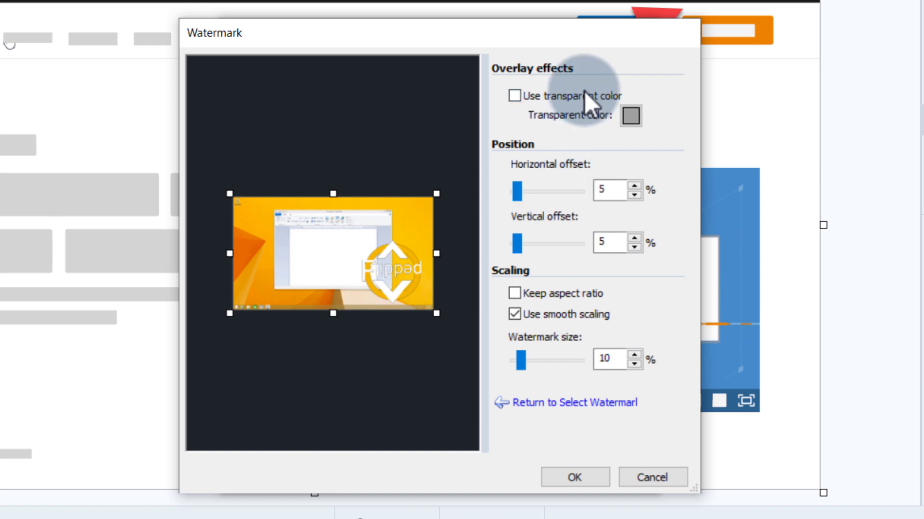
{"action": "mouse_move", "coordinate": [618, 358]}
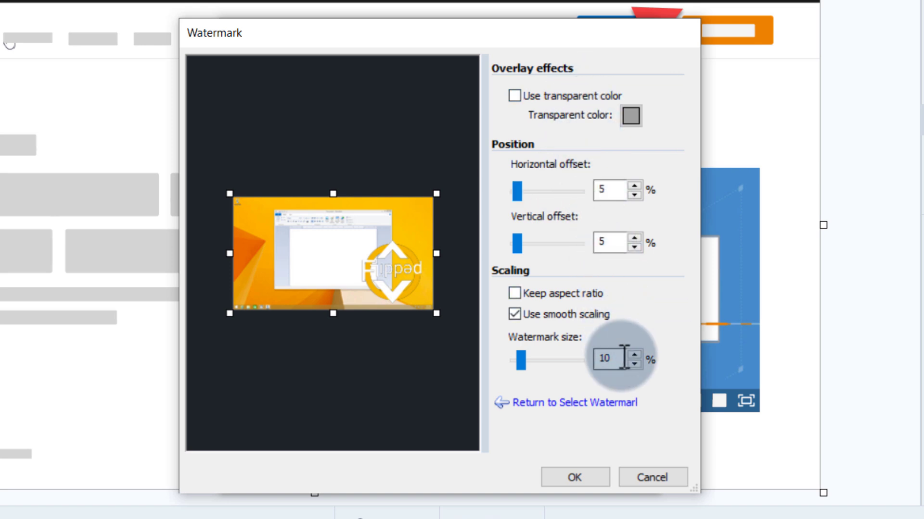
{"action": "triple_click", "coordinate": [602, 358]}
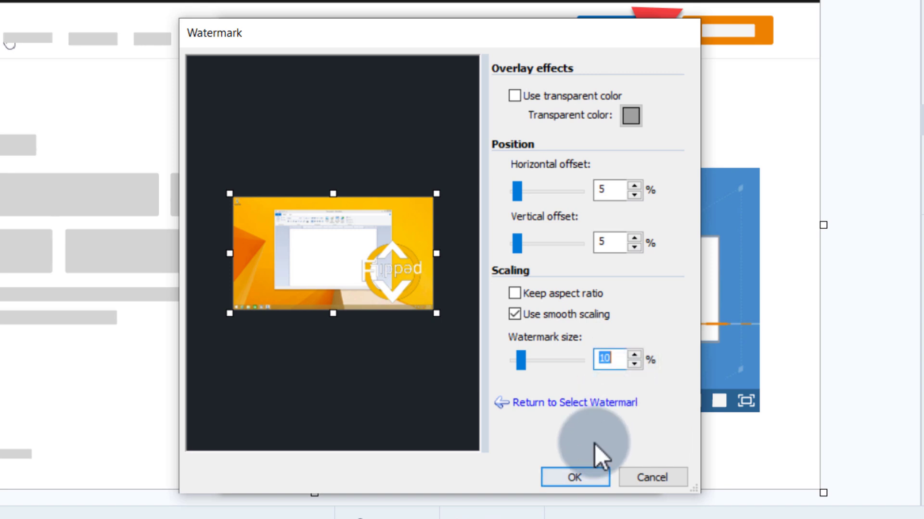
{"action": "left_click", "coordinate": [573, 478]}
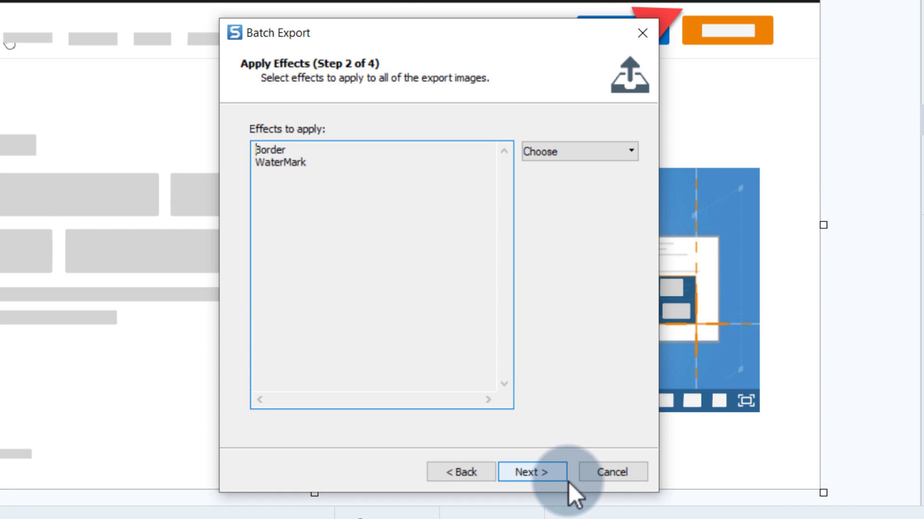
Name exported files automatically with a Demo prefix and continue to the export summary
{"action": "left_click", "coordinate": [531, 472]}
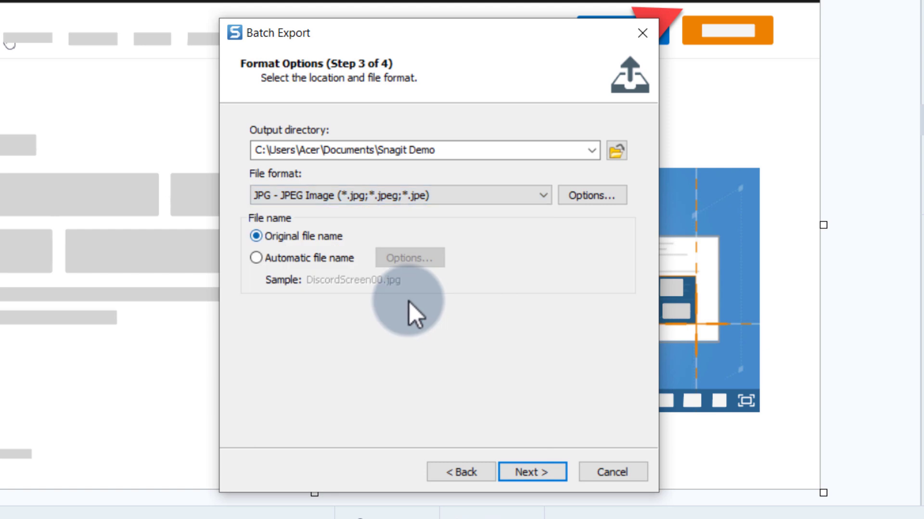
{"action": "left_click", "coordinate": [256, 258]}
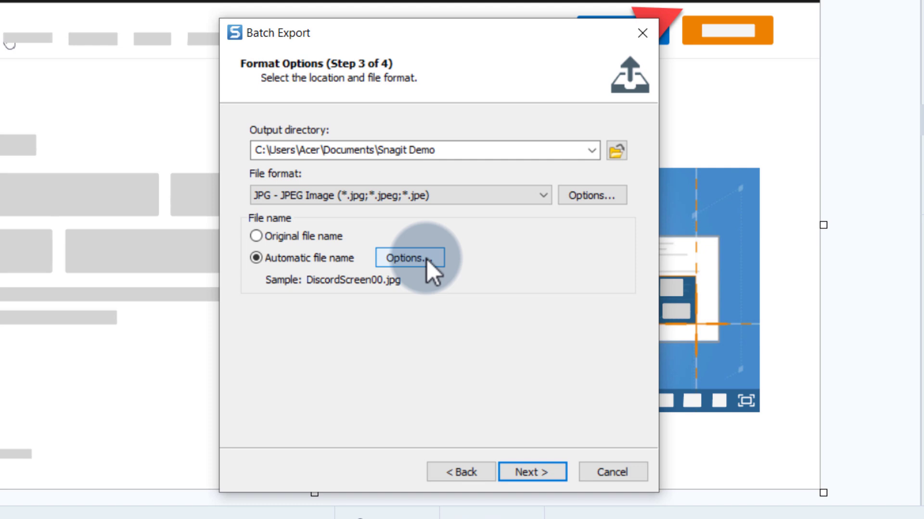
{"action": "left_click", "coordinate": [408, 258]}
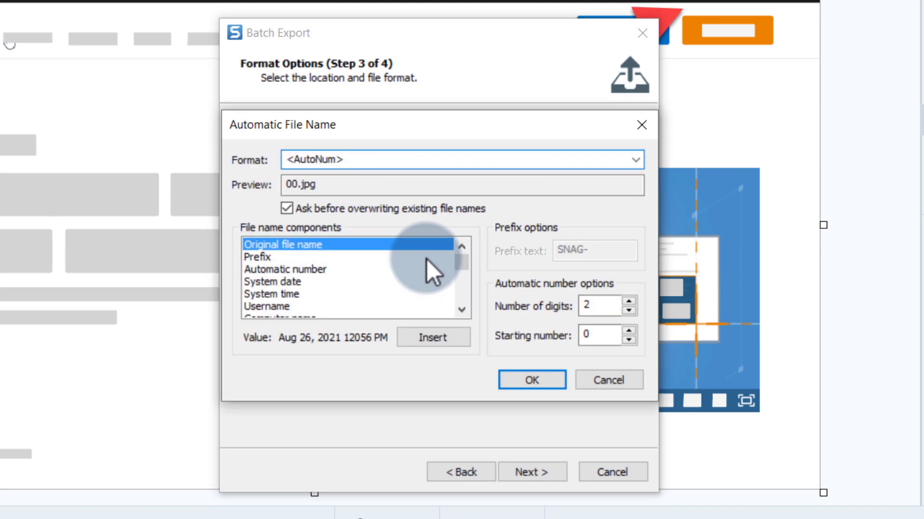
{"action": "type", "text": "Demo"}
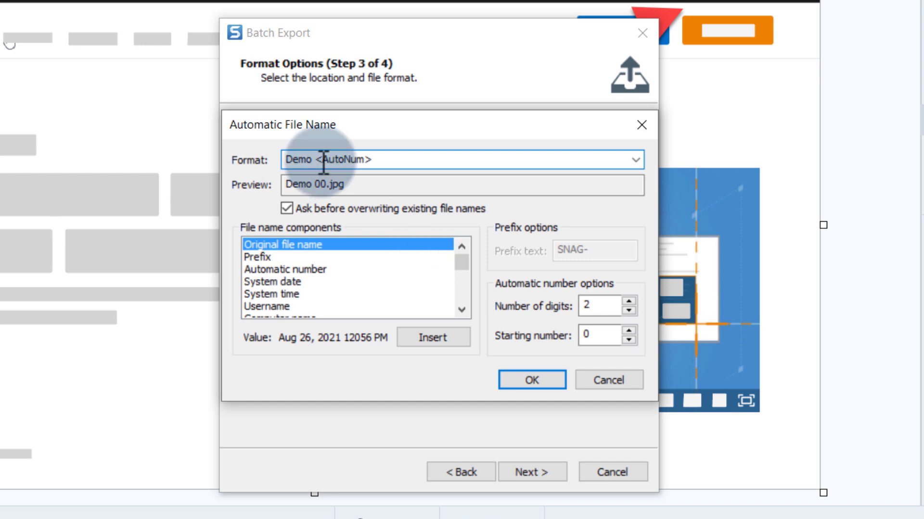
{"action": "mouse_move", "coordinate": [507, 303]}
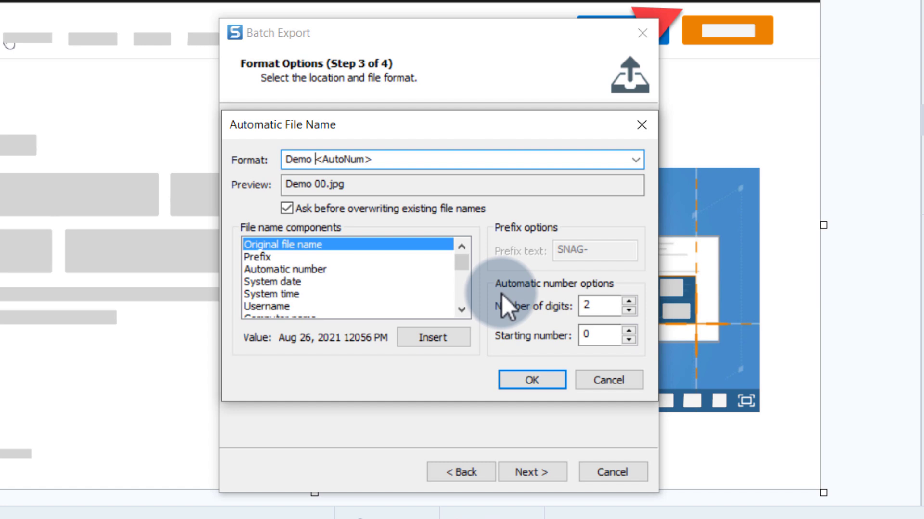
{"action": "left_click", "coordinate": [530, 379]}
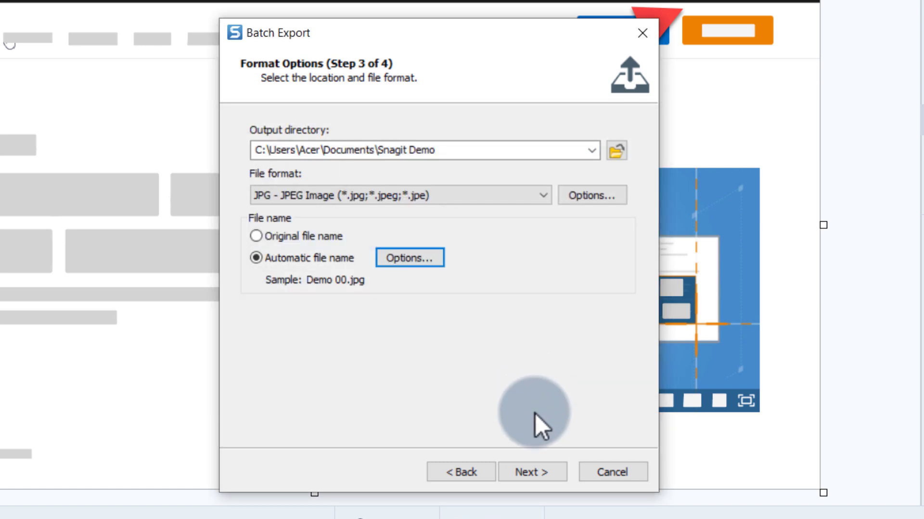
{"action": "left_click", "coordinate": [531, 472]}
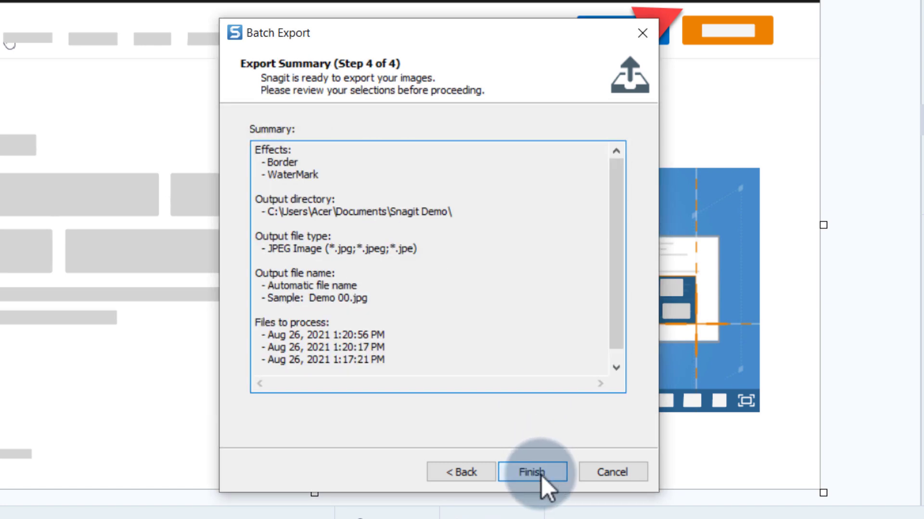
{"action": "mouse_move", "coordinate": [372, 318]}
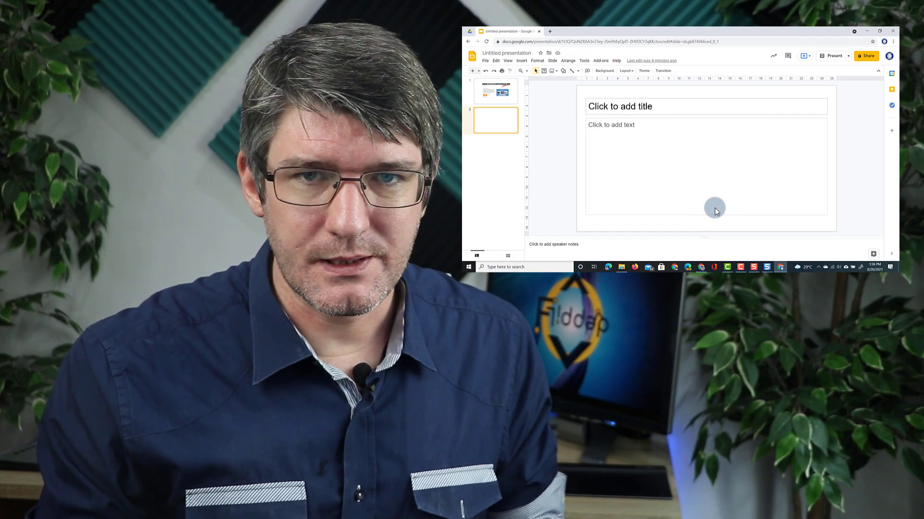
Finish the batch export and bring the Google Slides window to the front
{"action": "left_click", "coordinate": [878, 31]}
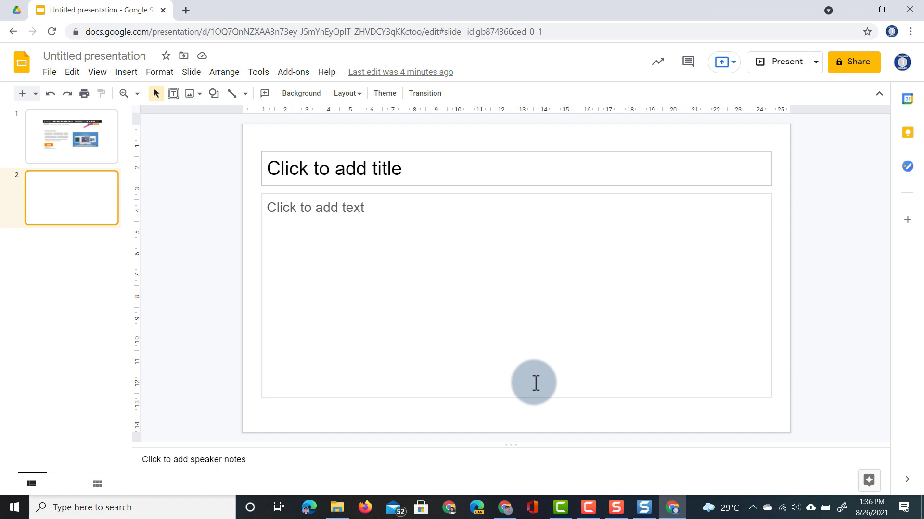
Review the exported Demo 00–02.jpg images in the Snagit Demo folder via Photos
{"action": "left_click", "coordinate": [336, 507]}
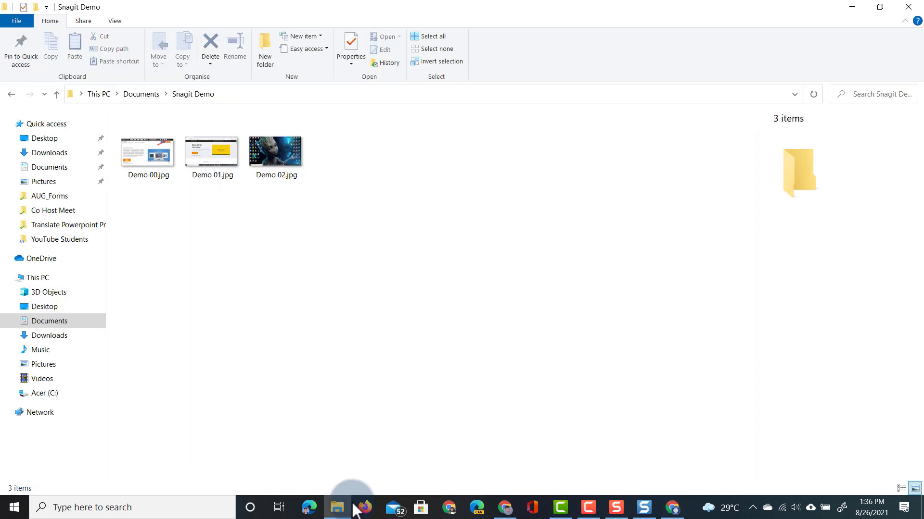
{"action": "left_click", "coordinate": [276, 148]}
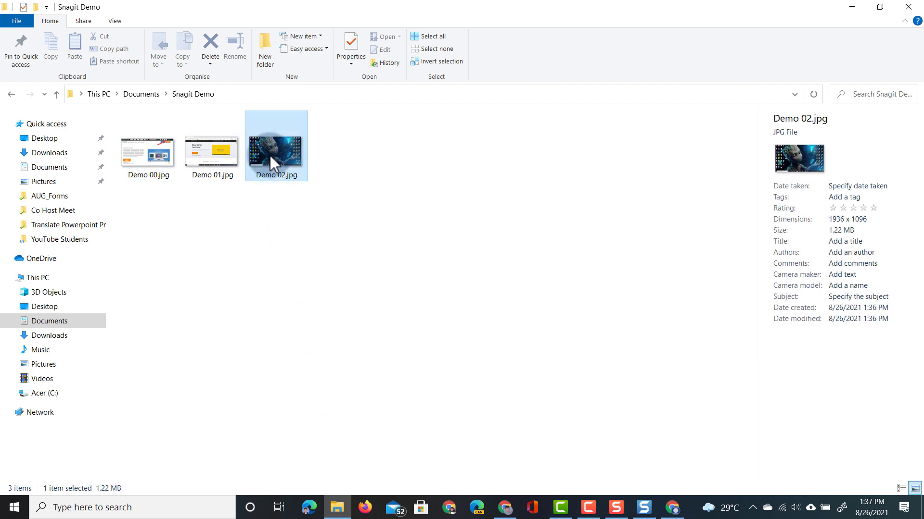
{"action": "double_click", "coordinate": [277, 146]}
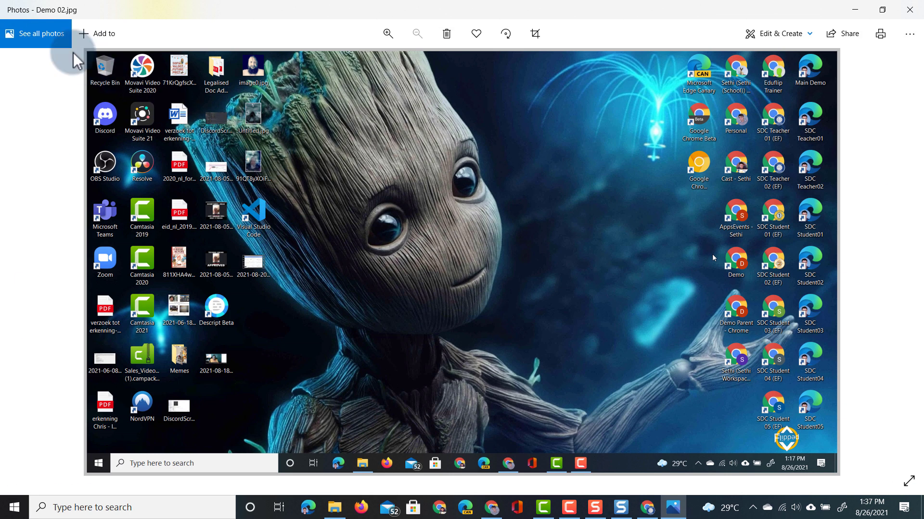
{"action": "mouse_move", "coordinate": [778, 421]}
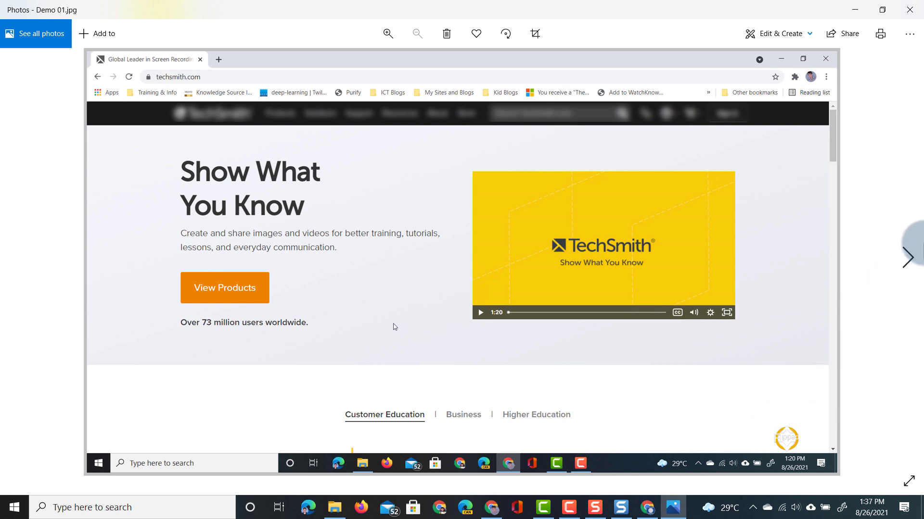
{"action": "mouse_move", "coordinate": [893, 301]}
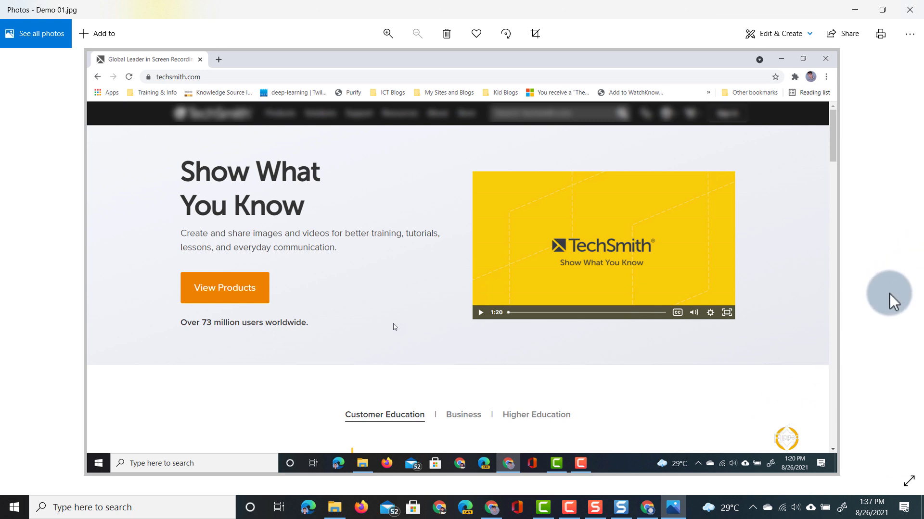
{"action": "mouse_move", "coordinate": [795, 435]}
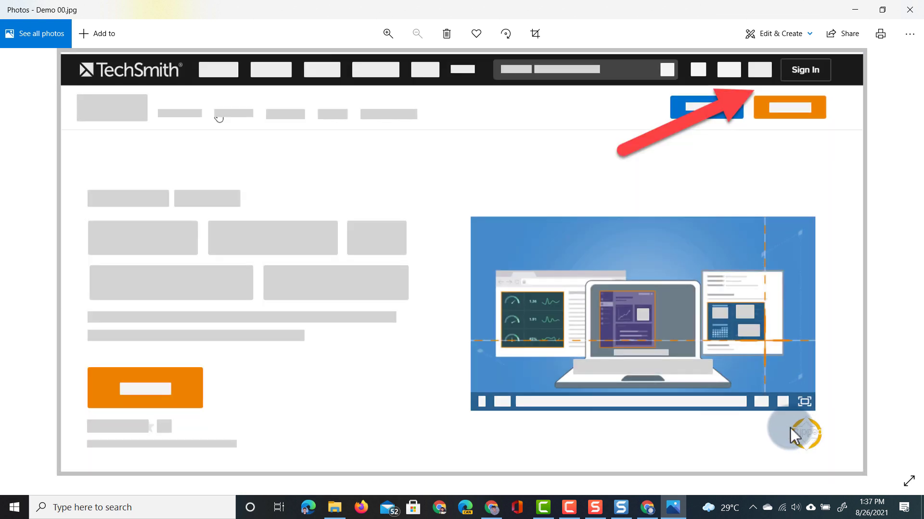
{"action": "mouse_move", "coordinate": [347, 220]}
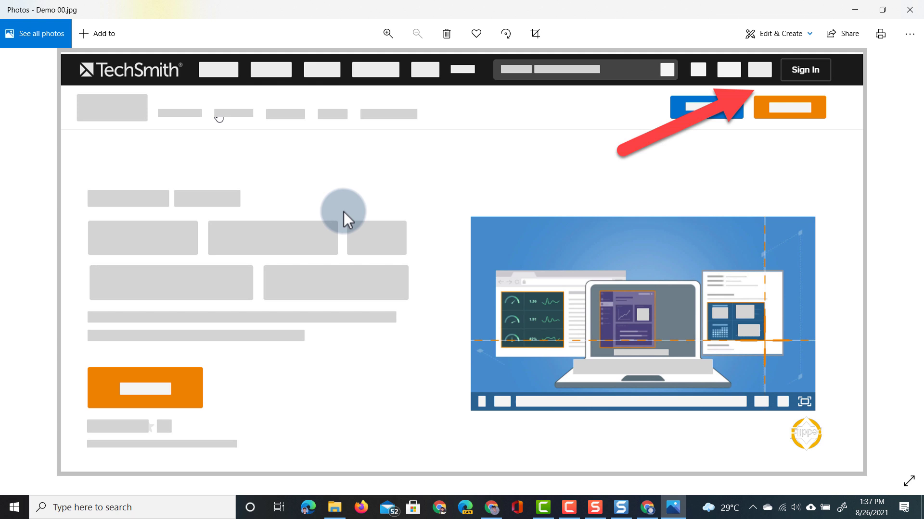
{"action": "mouse_move", "coordinate": [551, 265]}
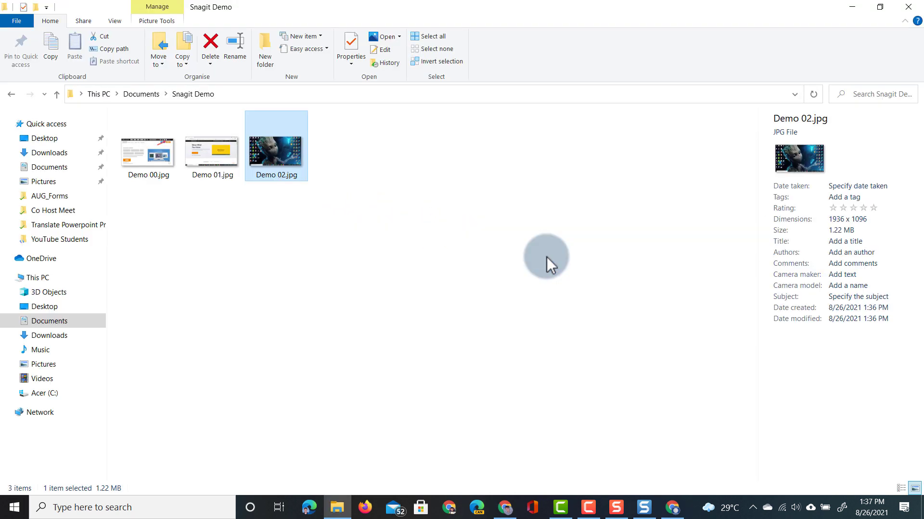
{"action": "left_click", "coordinate": [544, 256]}
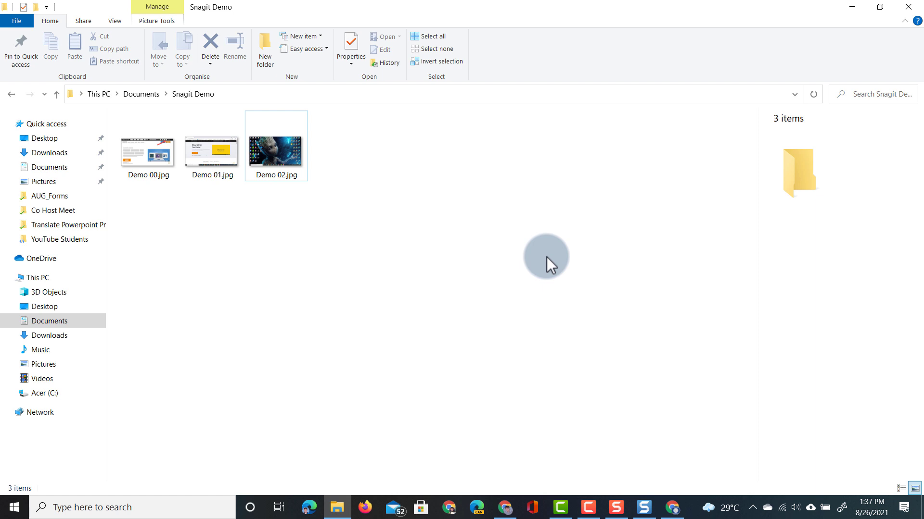
{"action": "mouse_move", "coordinate": [523, 510]}
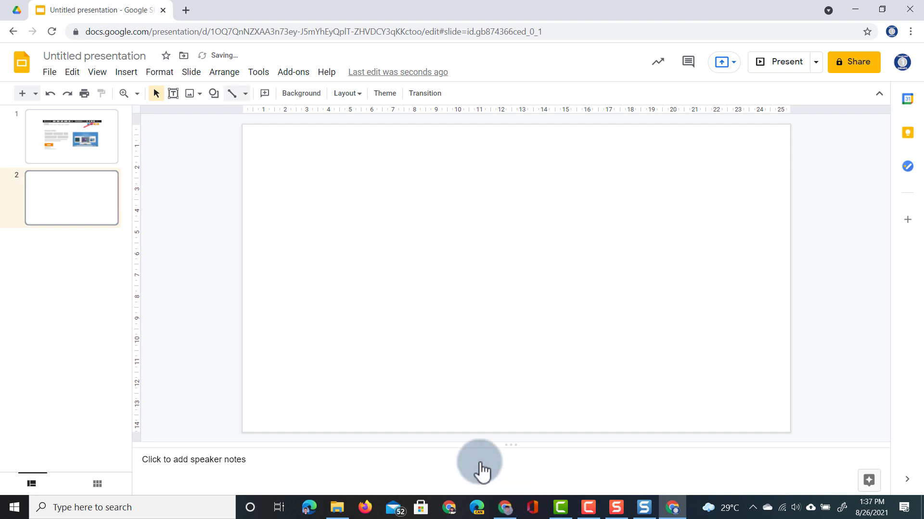
Set Demo 00.jpg from Documents > Snagit Demo as the second slide's background image
{"action": "left_click", "coordinate": [126, 72]}
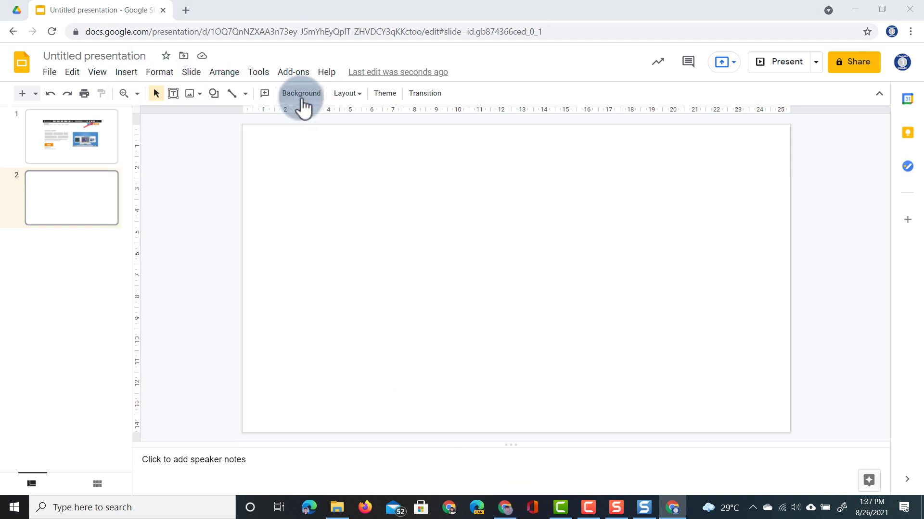
{"action": "left_click", "coordinate": [190, 93]}
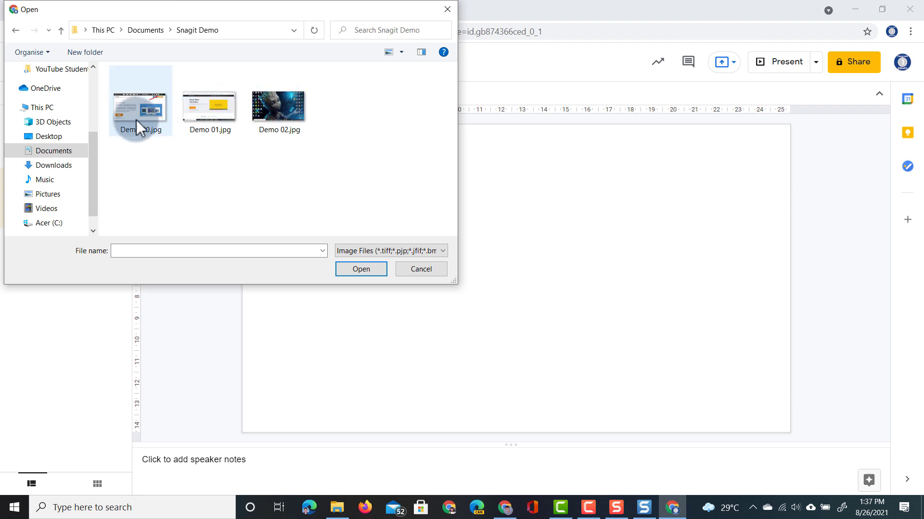
{"action": "left_click", "coordinate": [360, 268]}
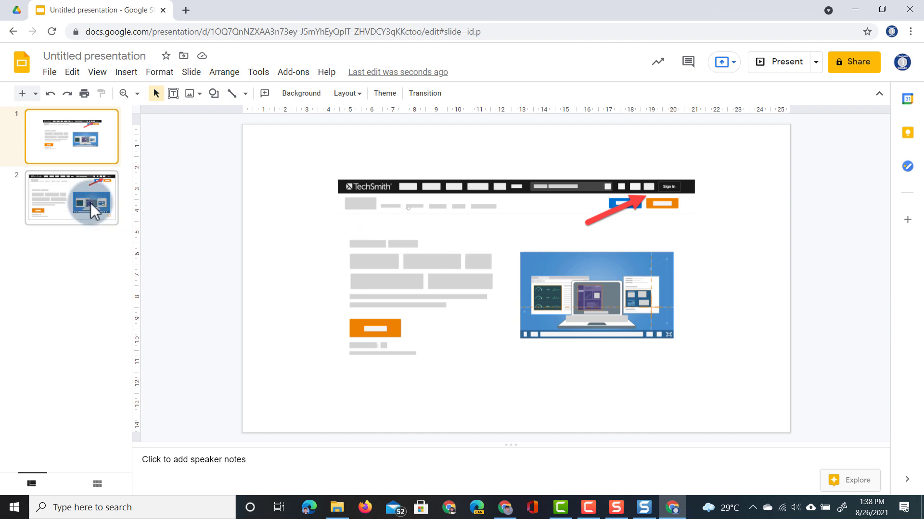
{"action": "left_click", "coordinate": [71, 197]}
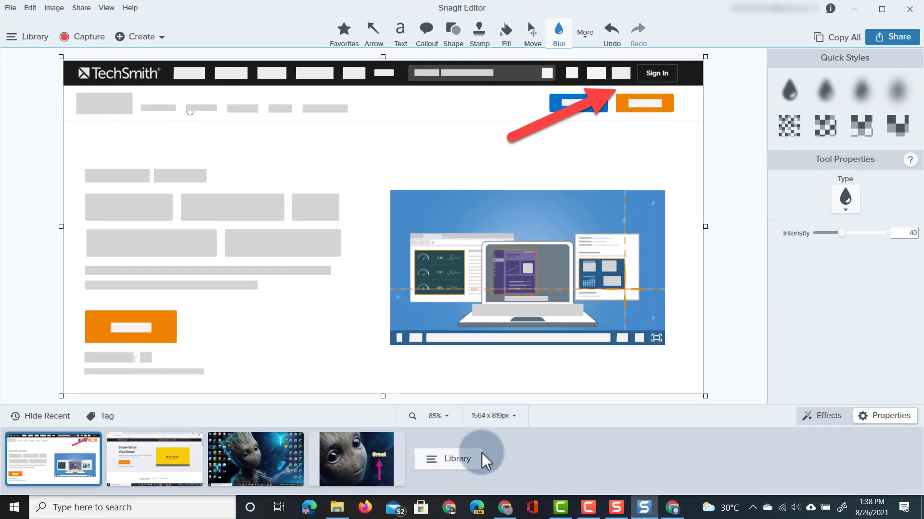
Browse the Library briefly, return to the mockup capture and show its sharing destinations
{"action": "left_click", "coordinate": [453, 459]}
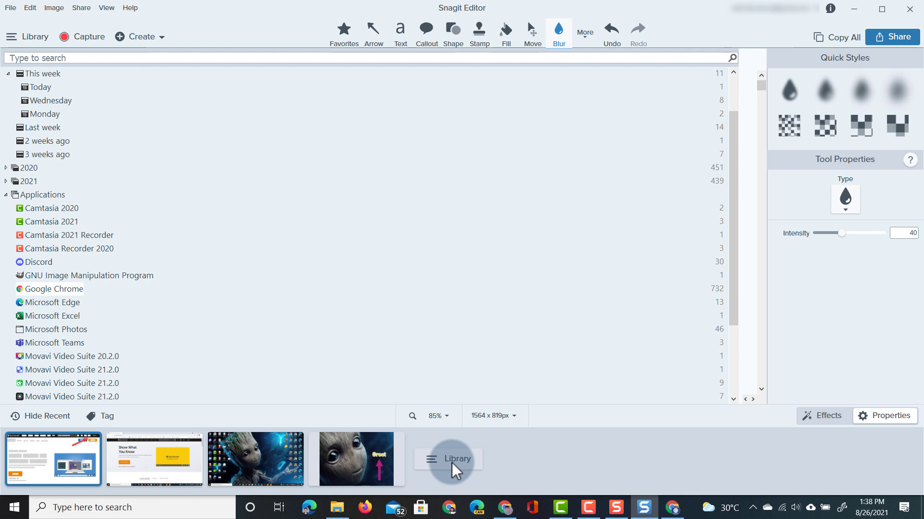
{"action": "left_click", "coordinate": [448, 459]}
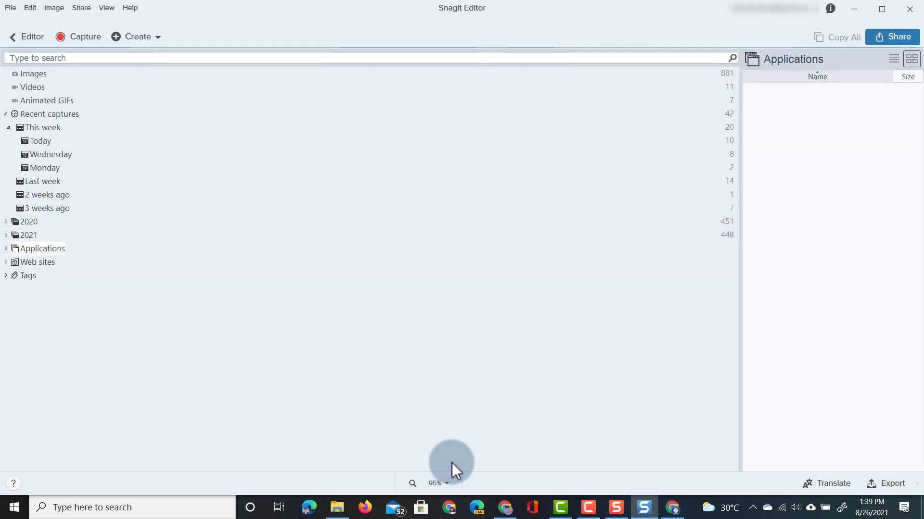
{"action": "mouse_move", "coordinate": [430, 450]}
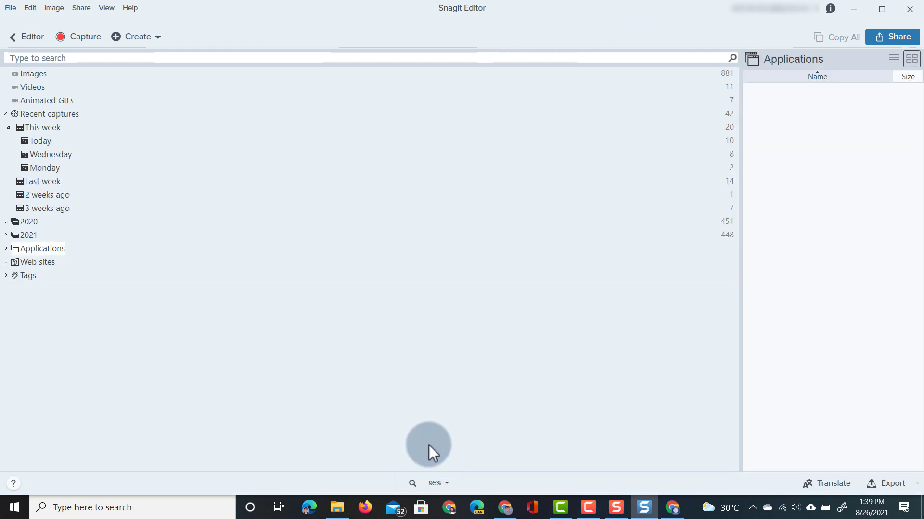
{"action": "left_click", "coordinate": [41, 141]}
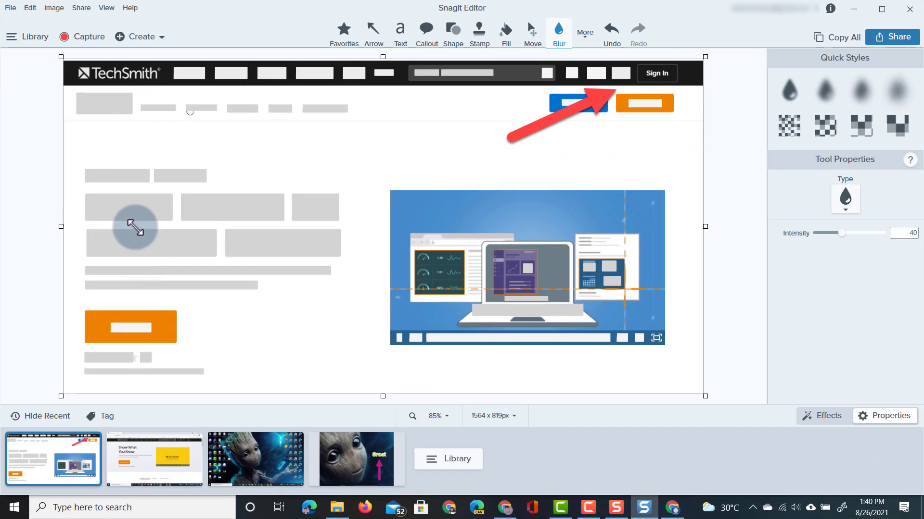
{"action": "left_click", "coordinate": [81, 8]}
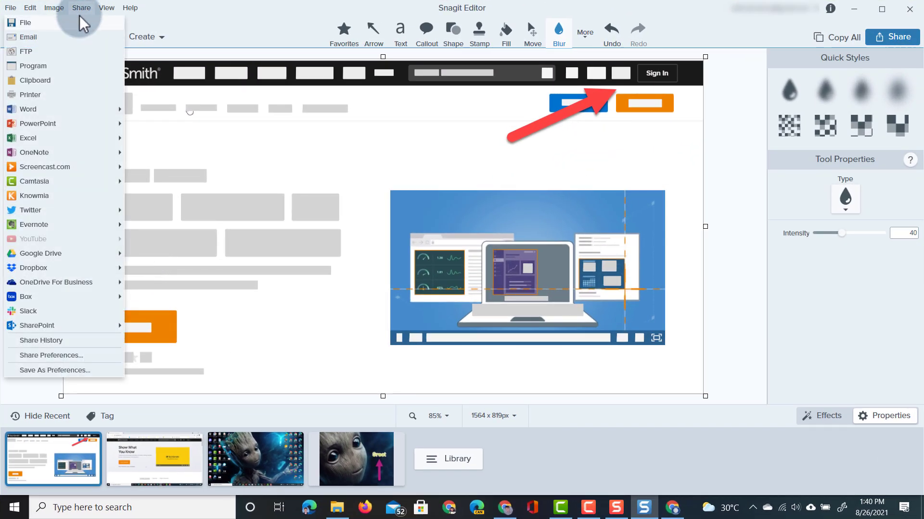